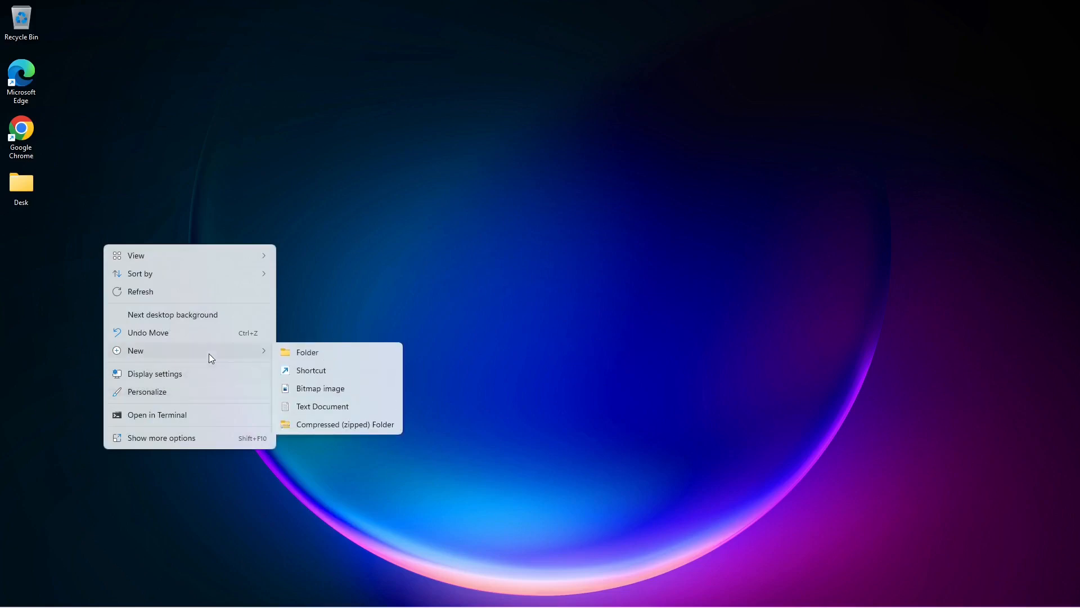
Make a new desktop folder, name it Flutter_Projects, and select it
{"action": "left_click", "coordinate": [307, 352]}
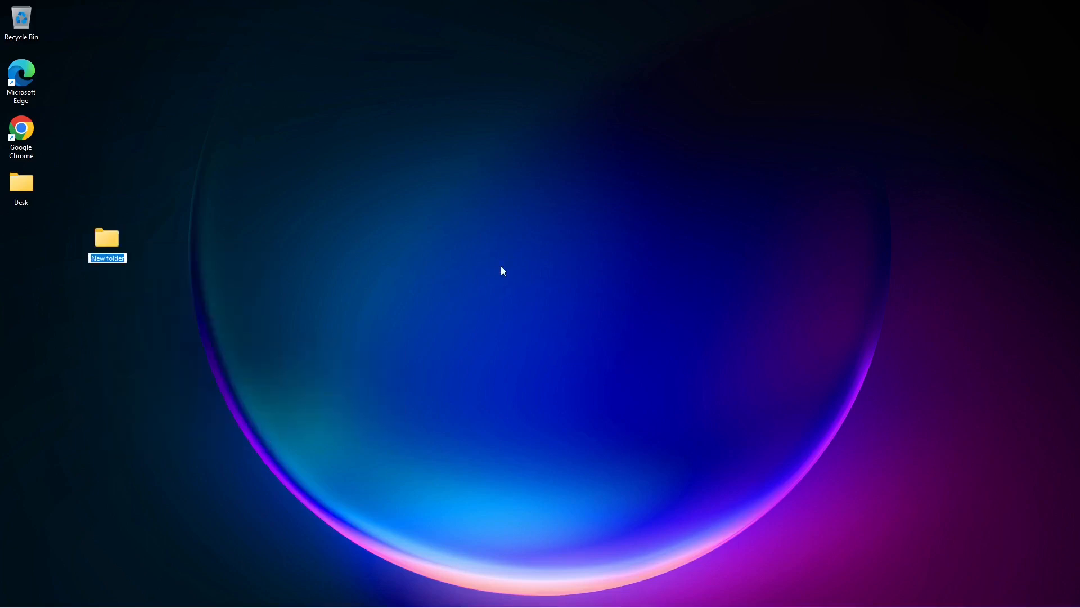
{"action": "type", "text": "Flutter_Projects"}
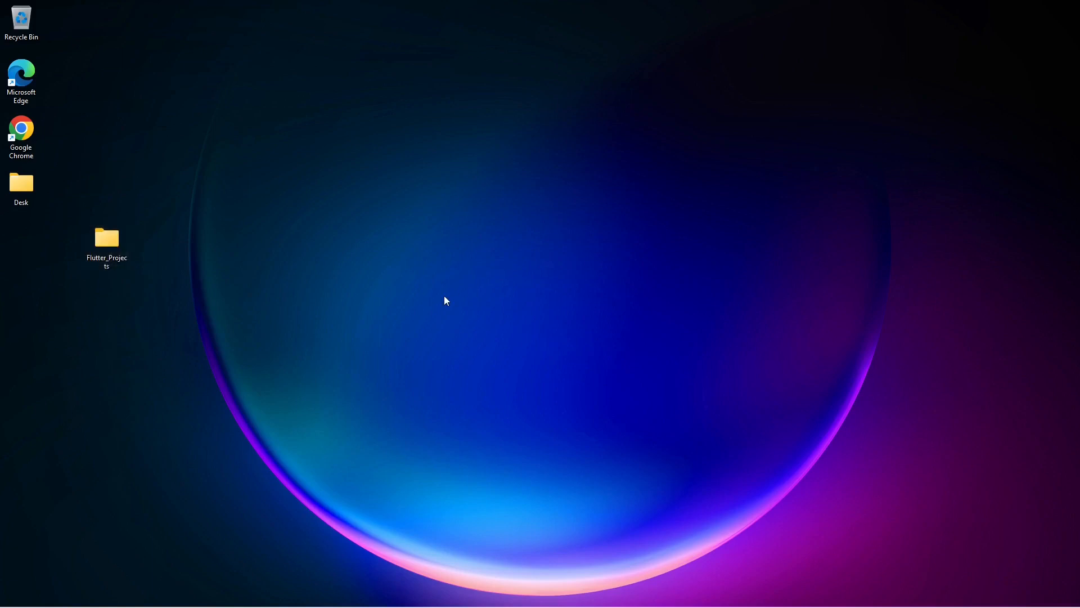
{"action": "left_click", "coordinate": [106, 241]}
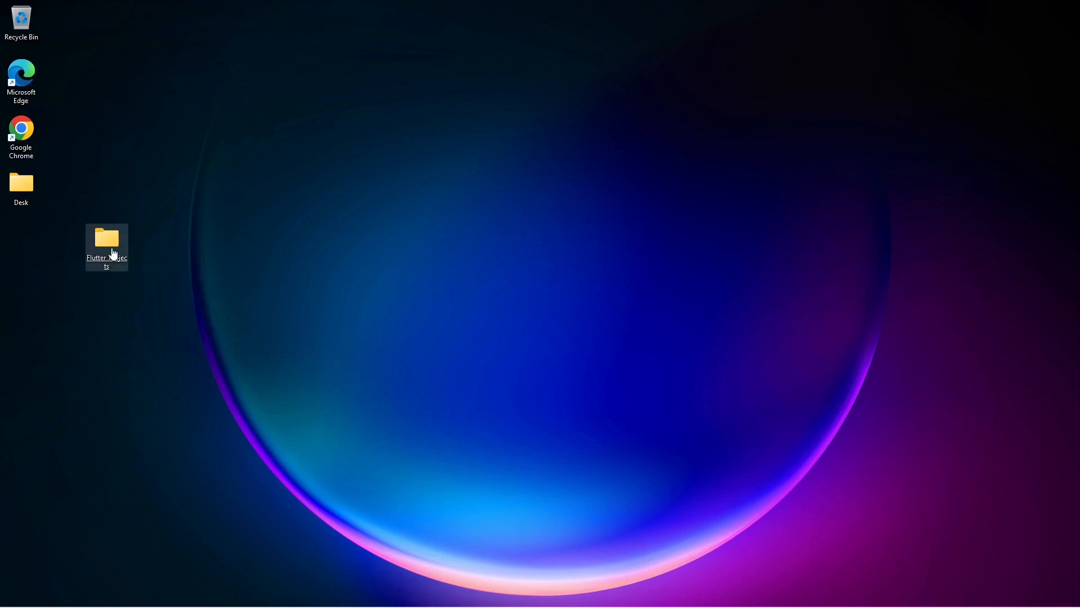
Open Flutter_Projects and launch a Command Prompt in it via the address bar
{"action": "double_click", "coordinate": [107, 239]}
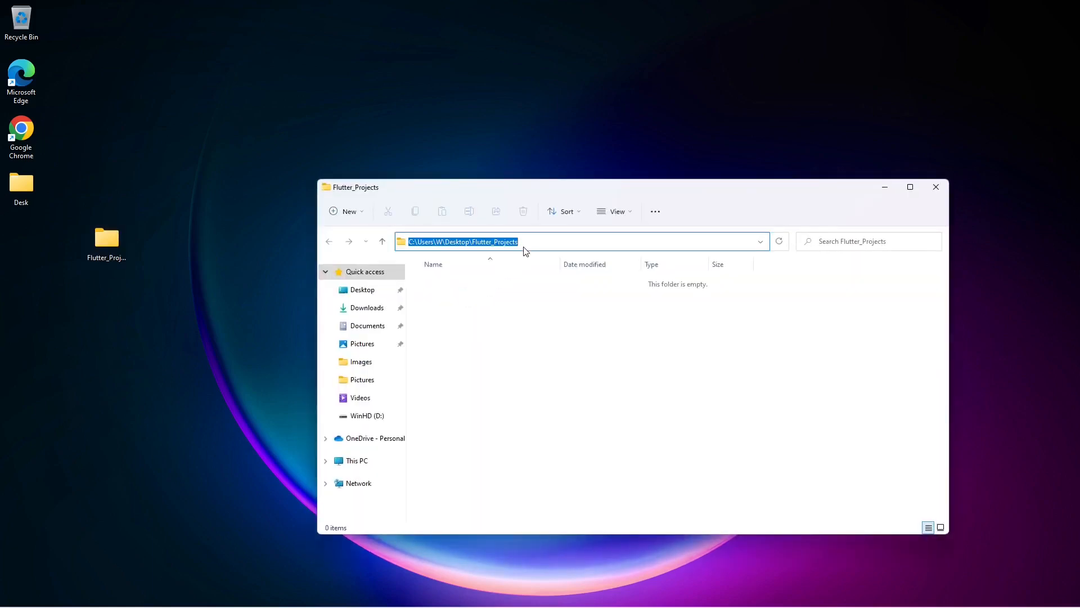
{"action": "type", "text": "cmd"}
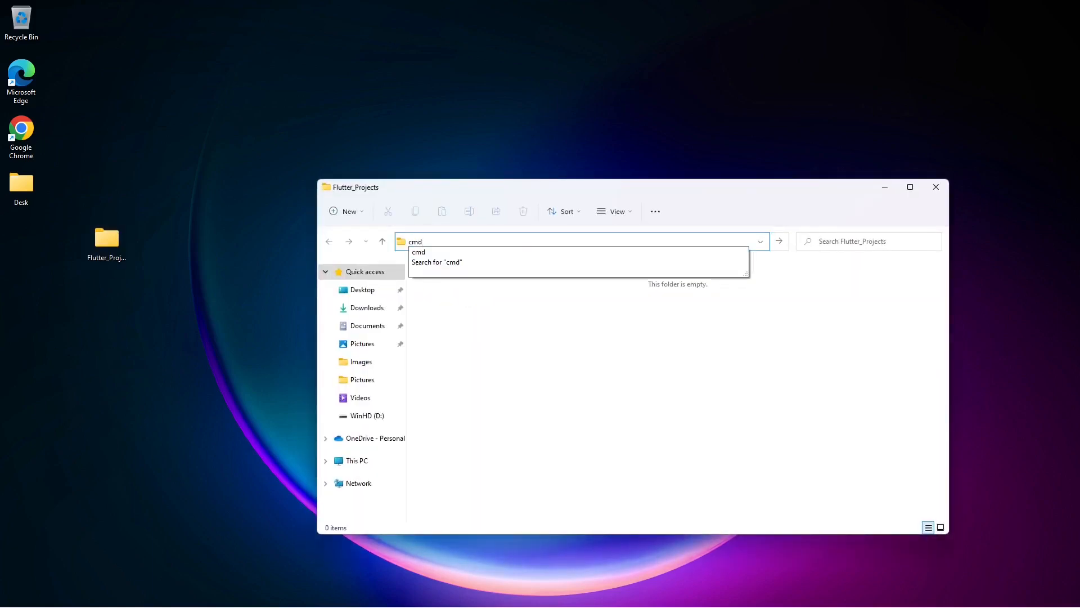
{"action": "key", "text": "enter"}
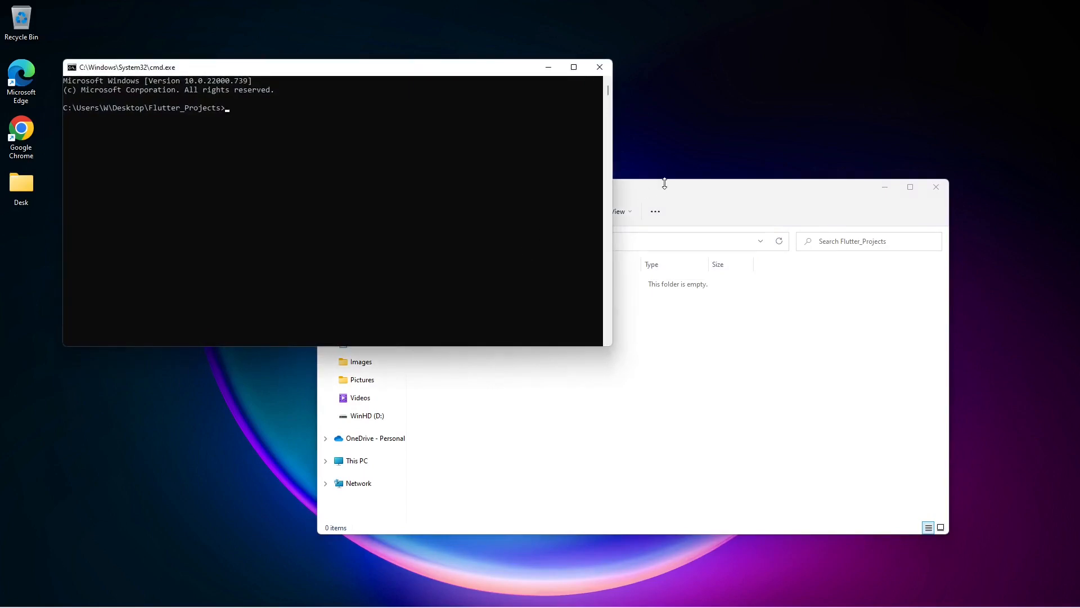
{"action": "left_click_drag", "start_coordinate": [665, 183], "coordinate": [926, 173]}
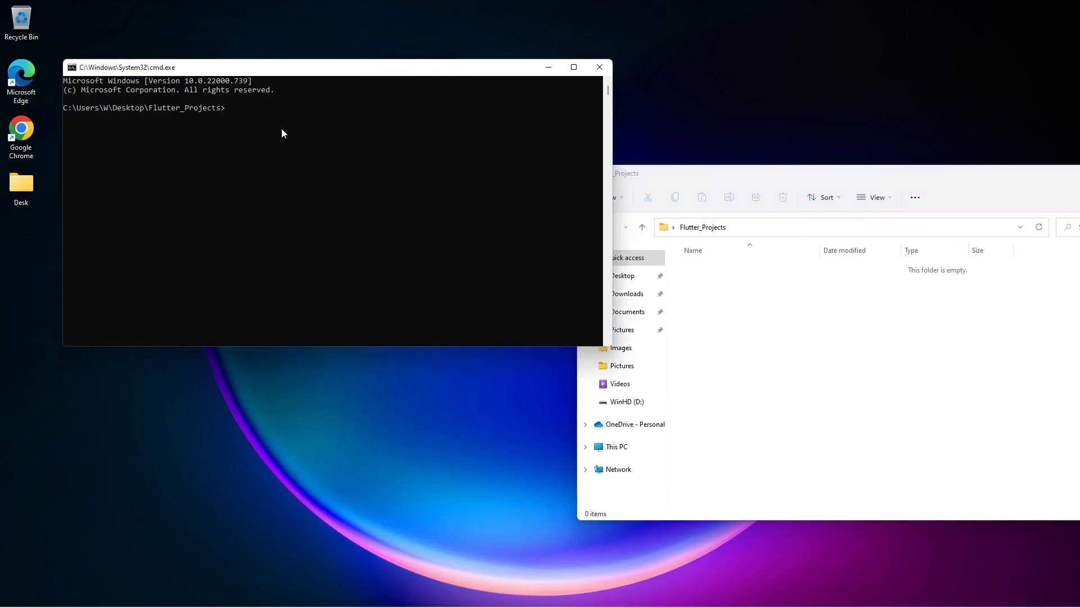
Run 'flutter create first_app' to generate the project
{"action": "type", "text": "flutter crea"}
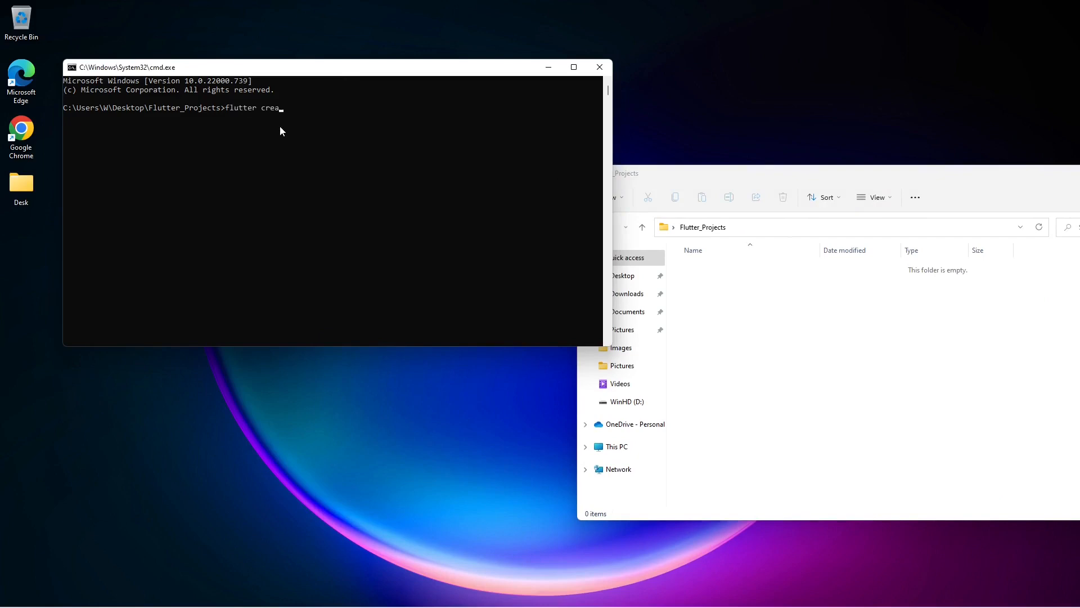
{"action": "type", "text": "te fir"}
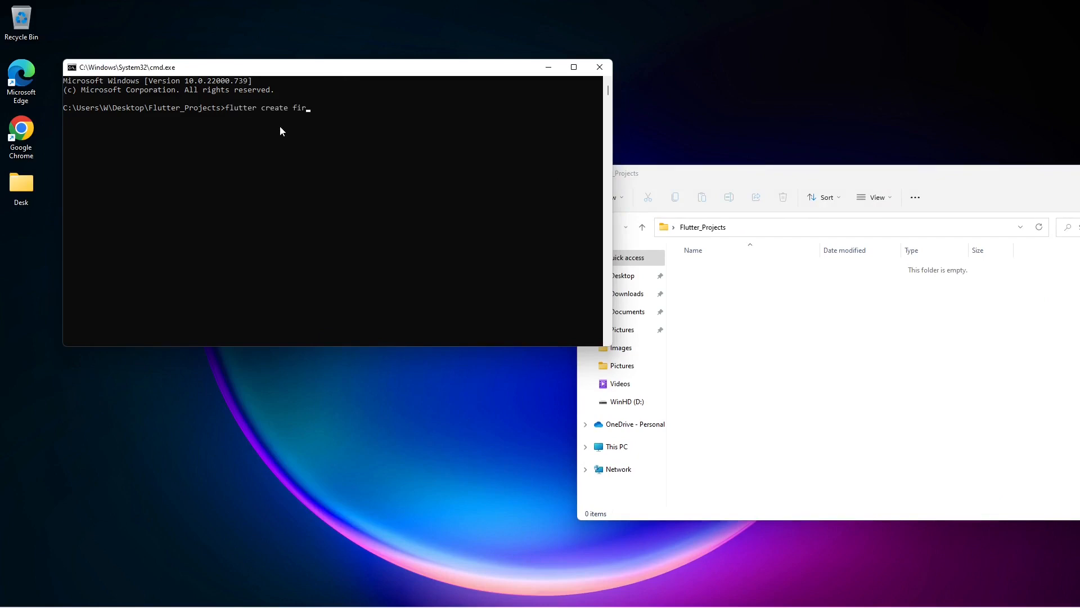
{"action": "type", "text": "st_"}
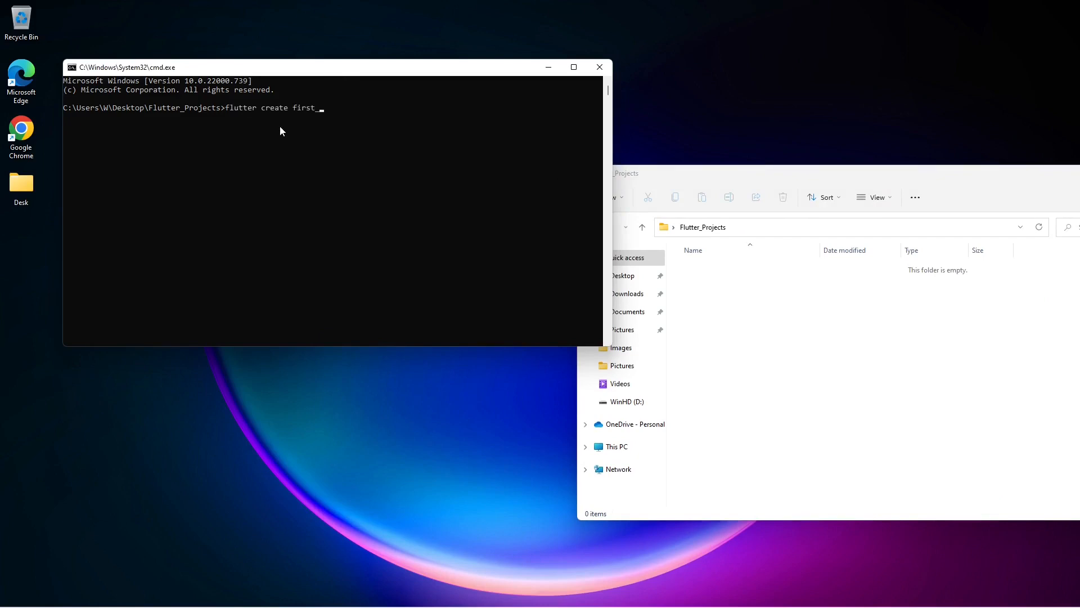
{"action": "type", "text": "app"}
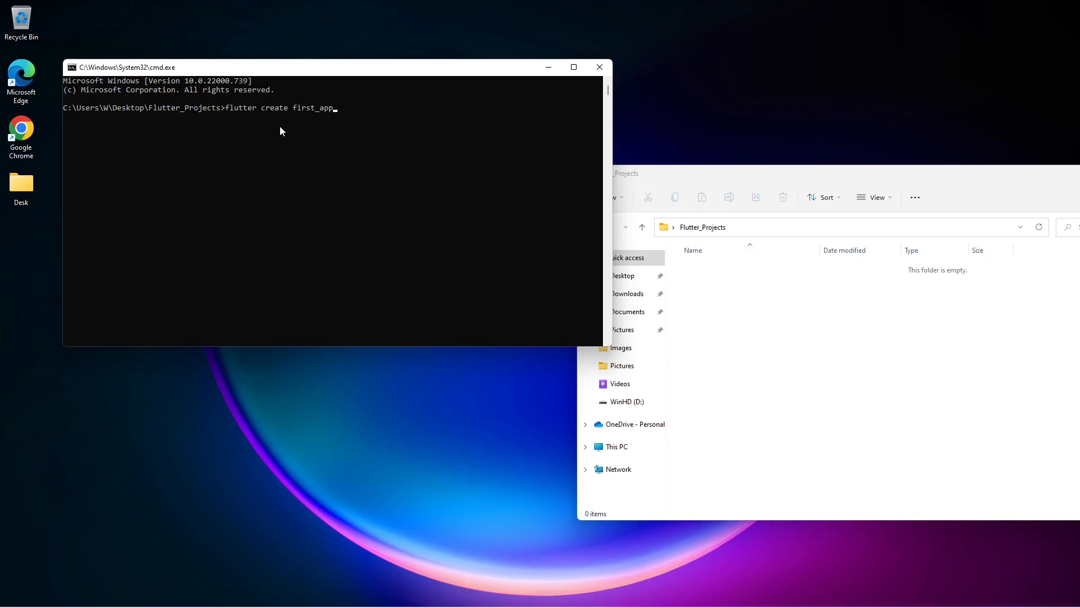
{"action": "key", "text": "enter"}
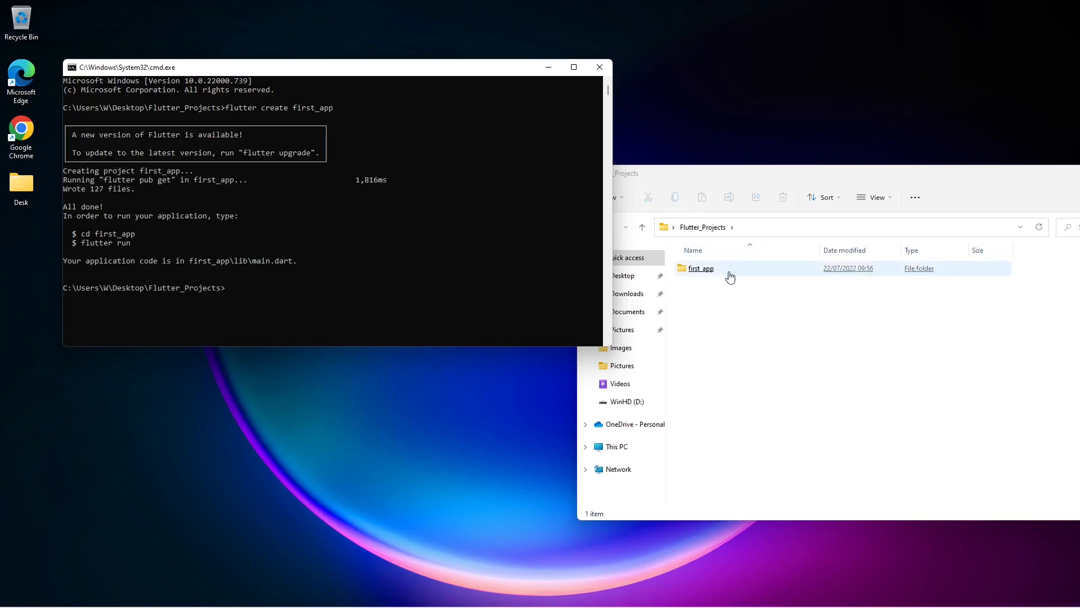
Inspect first_app's generated folders, return to Flutter_Projects, and close Command Prompt
{"action": "double_click", "coordinate": [700, 267]}
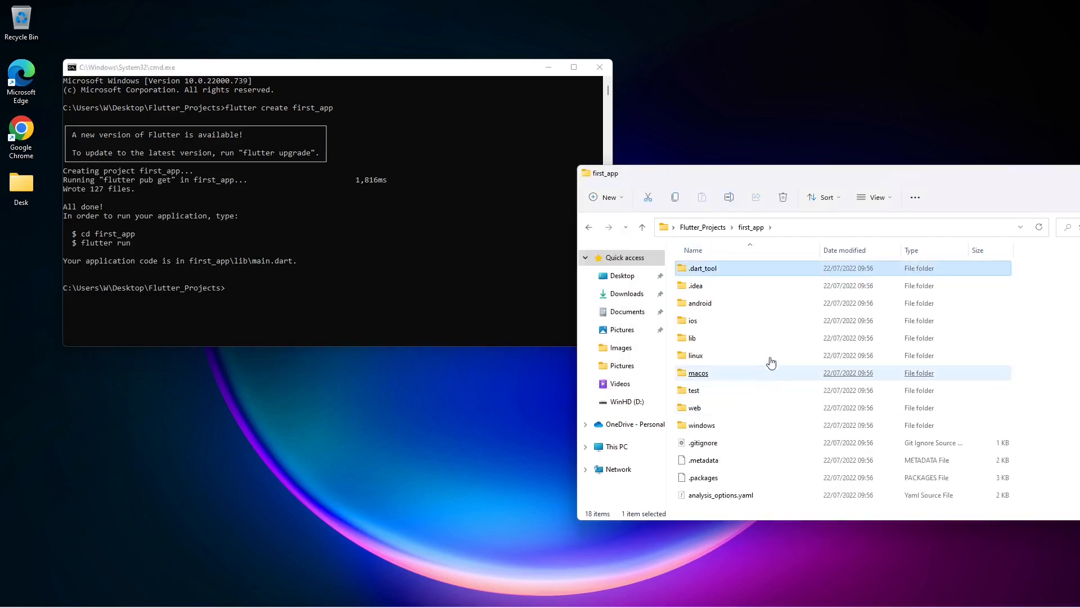
{"action": "left_click", "coordinate": [626, 258]}
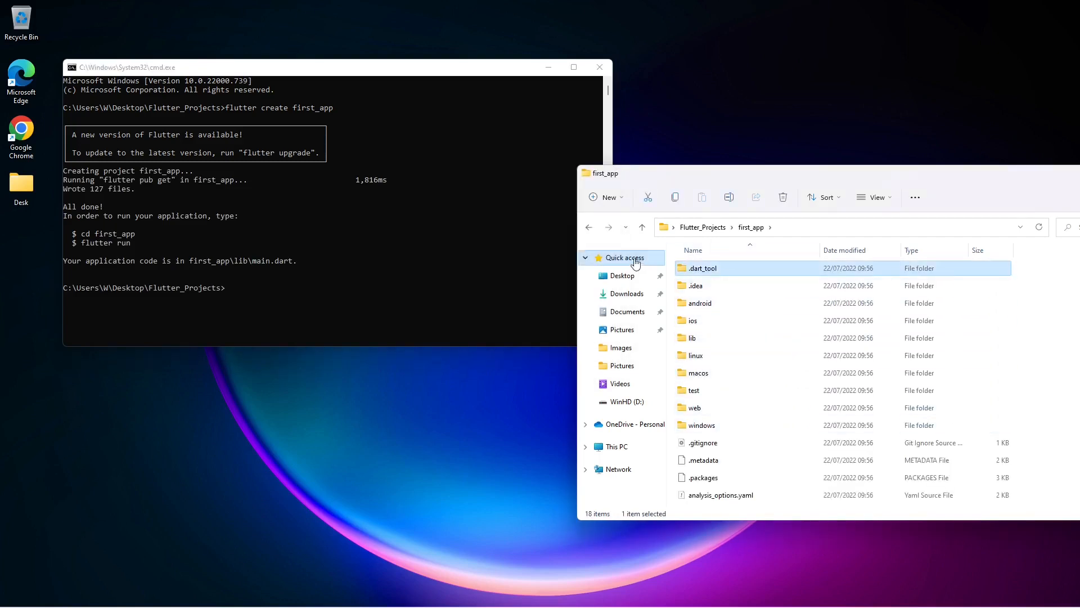
{"action": "left_click", "coordinate": [589, 228]}
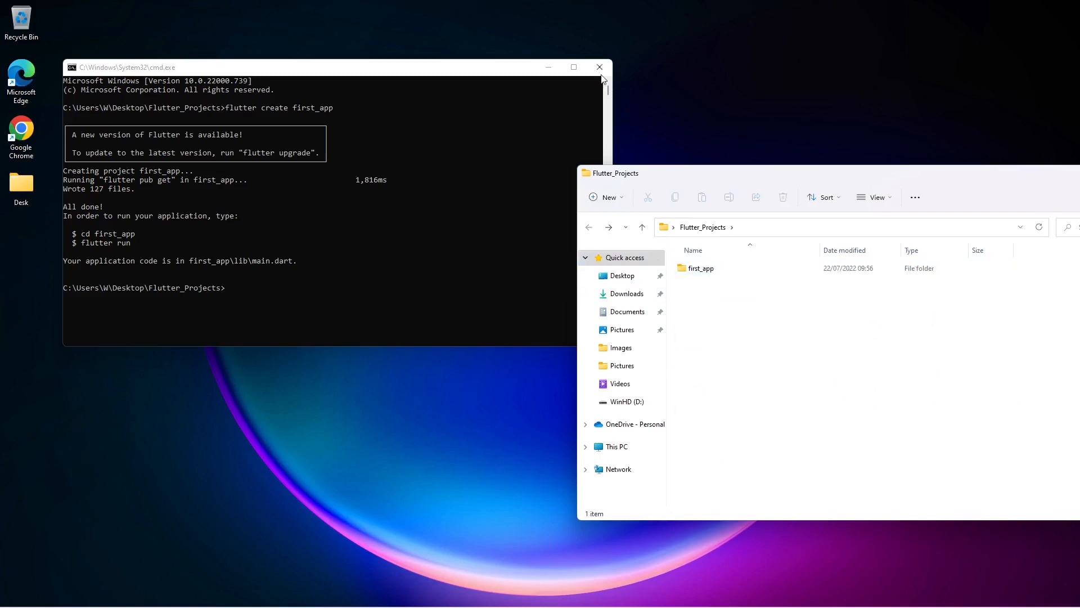
{"action": "left_click", "coordinate": [598, 67]}
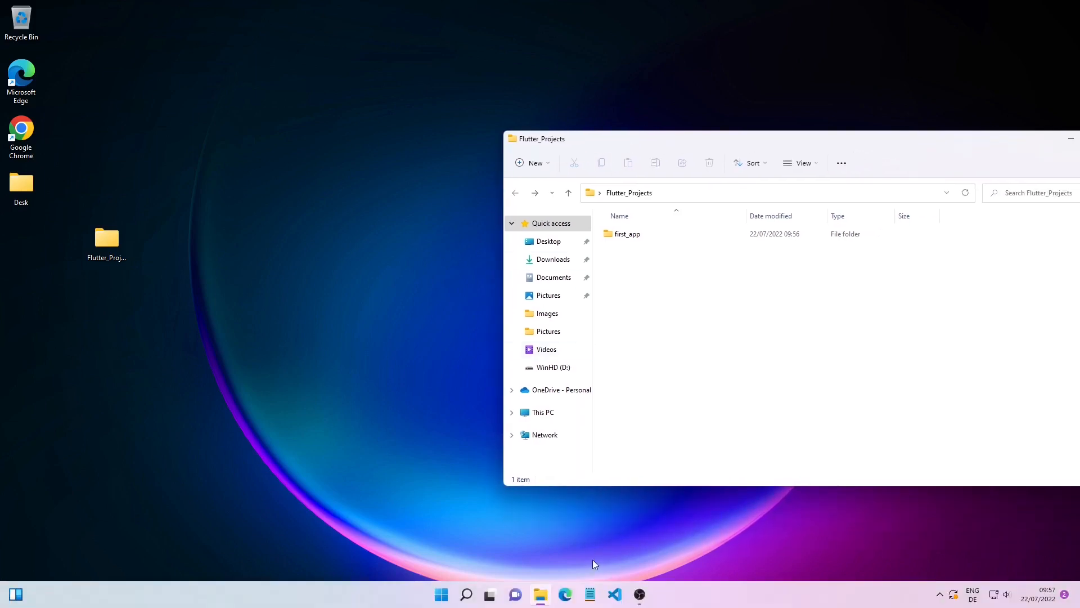
Launch VS Code from the taskbar and open the first_app folder in it
{"action": "left_click", "coordinate": [614, 595]}
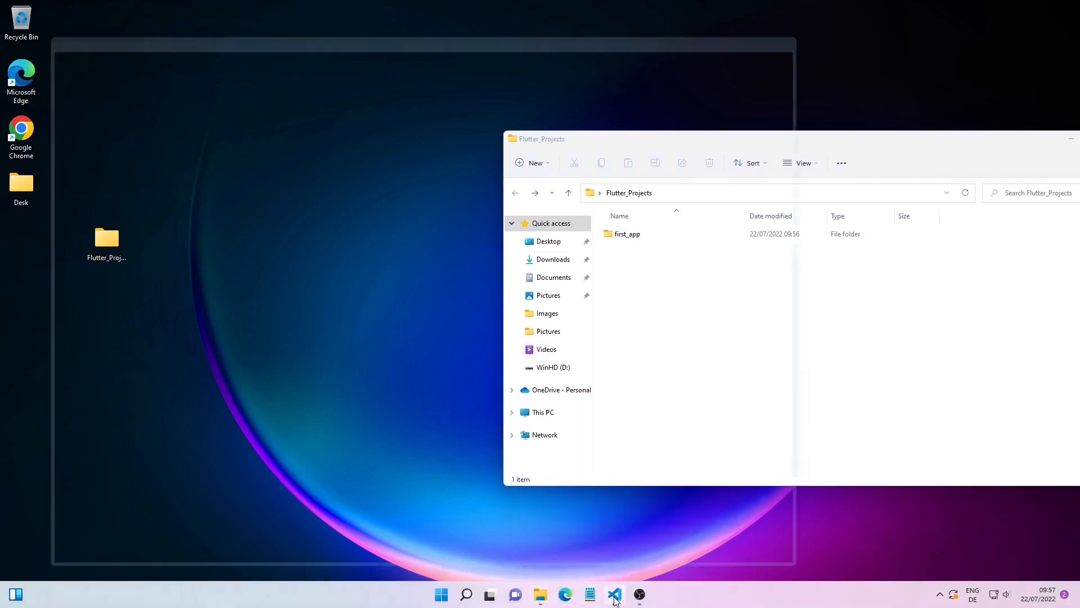
{"action": "left_click", "coordinate": [614, 594]}
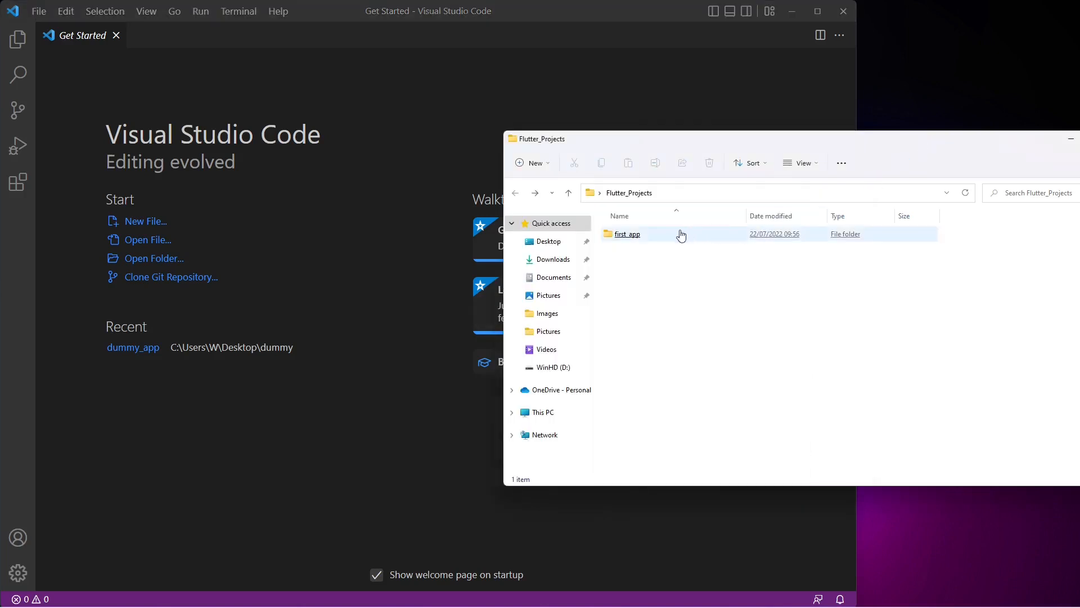
{"action": "double_click", "coordinate": [627, 233]}
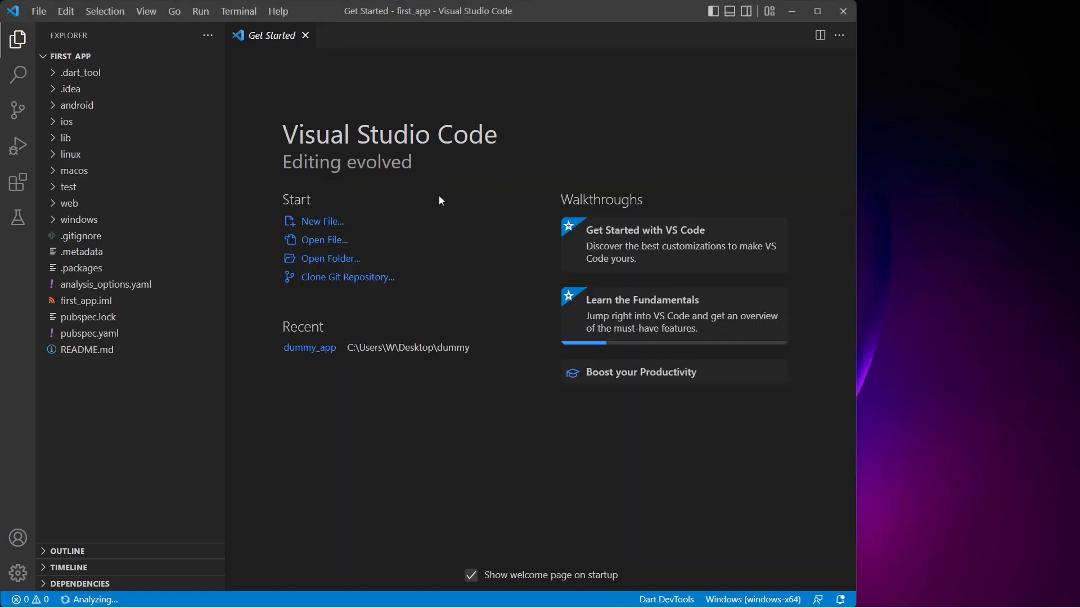
{"action": "mouse_move", "coordinate": [115, 85]}
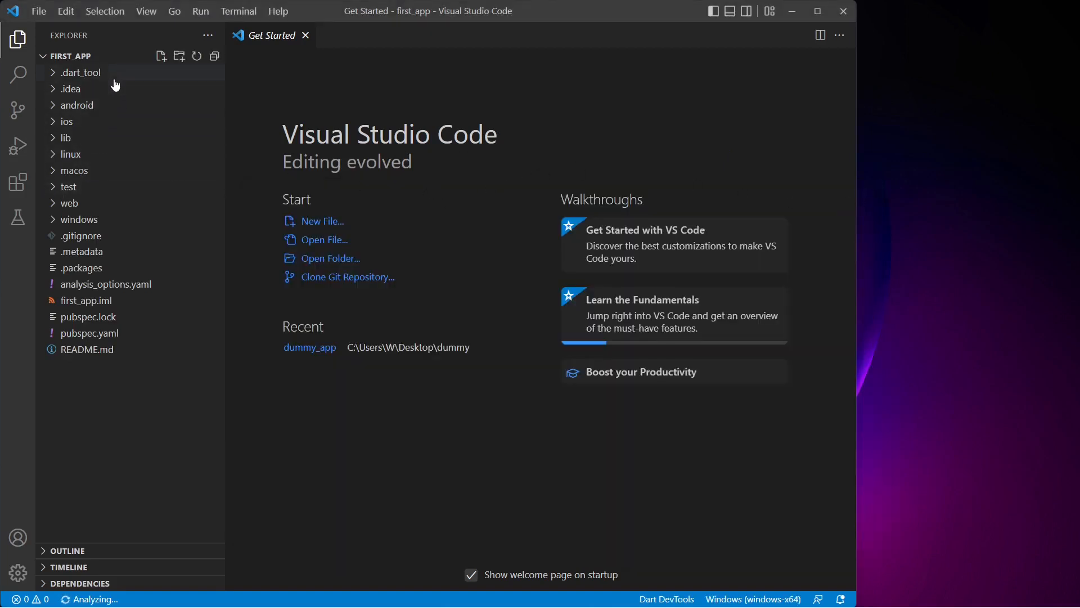
{"action": "mouse_move", "coordinate": [126, 261]}
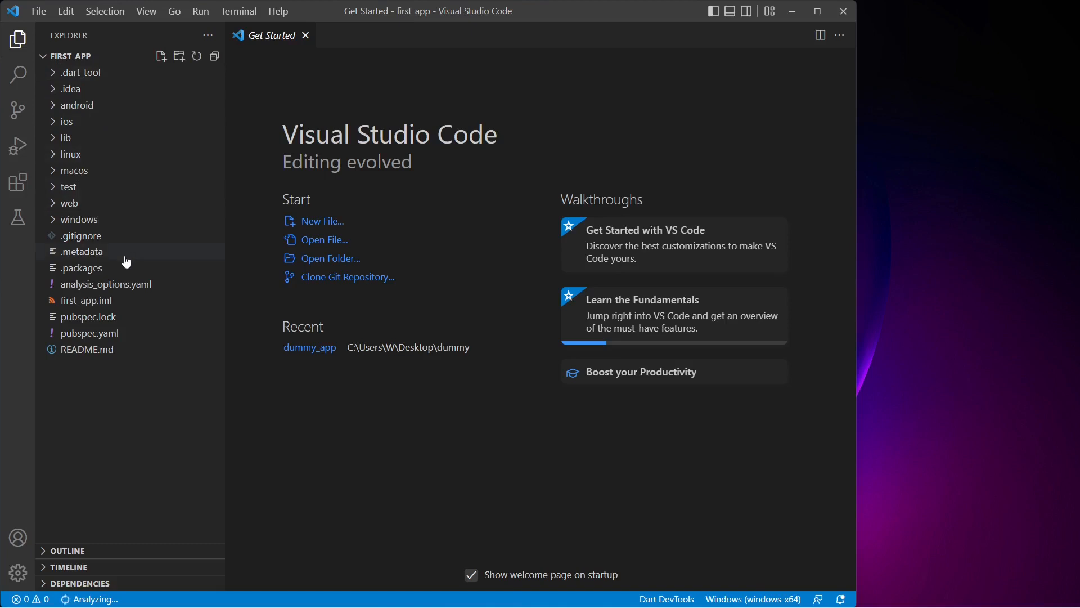
{"action": "mouse_move", "coordinate": [106, 154]}
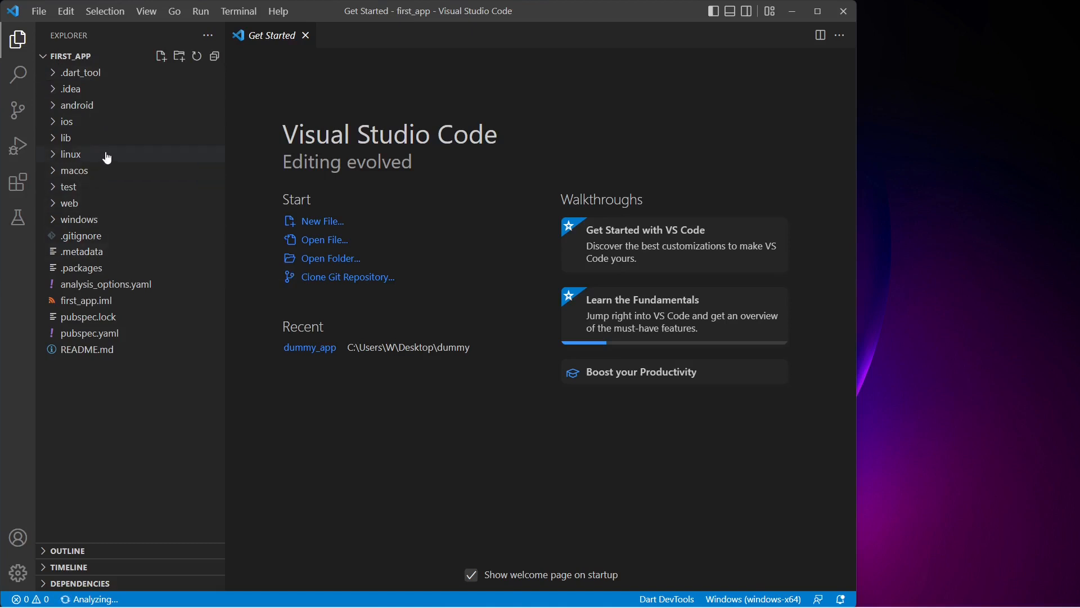
{"action": "mouse_move", "coordinate": [100, 125]}
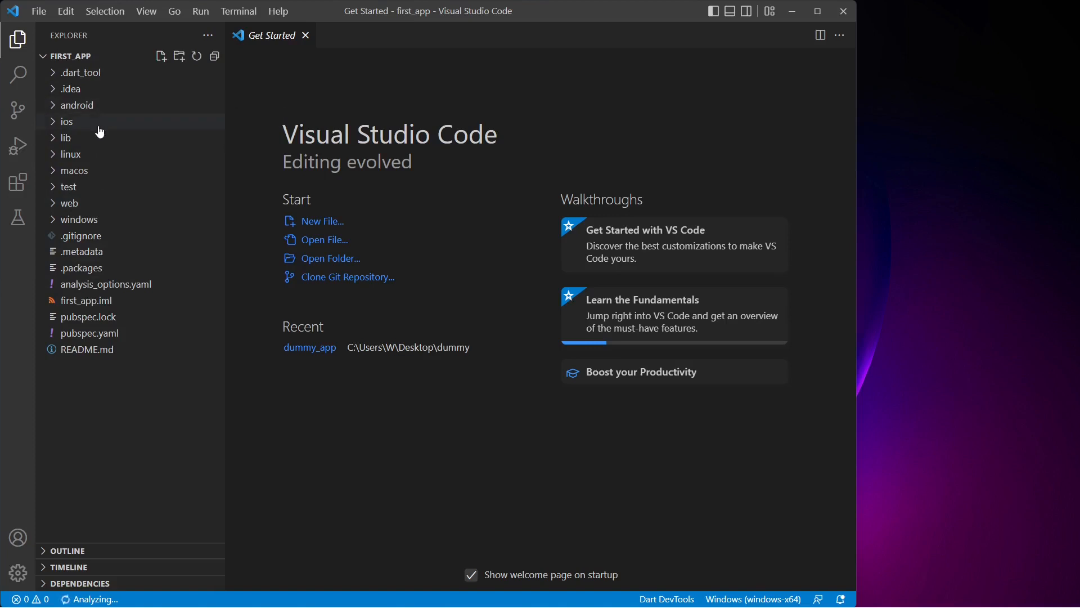
{"action": "mouse_move", "coordinate": [66, 122]}
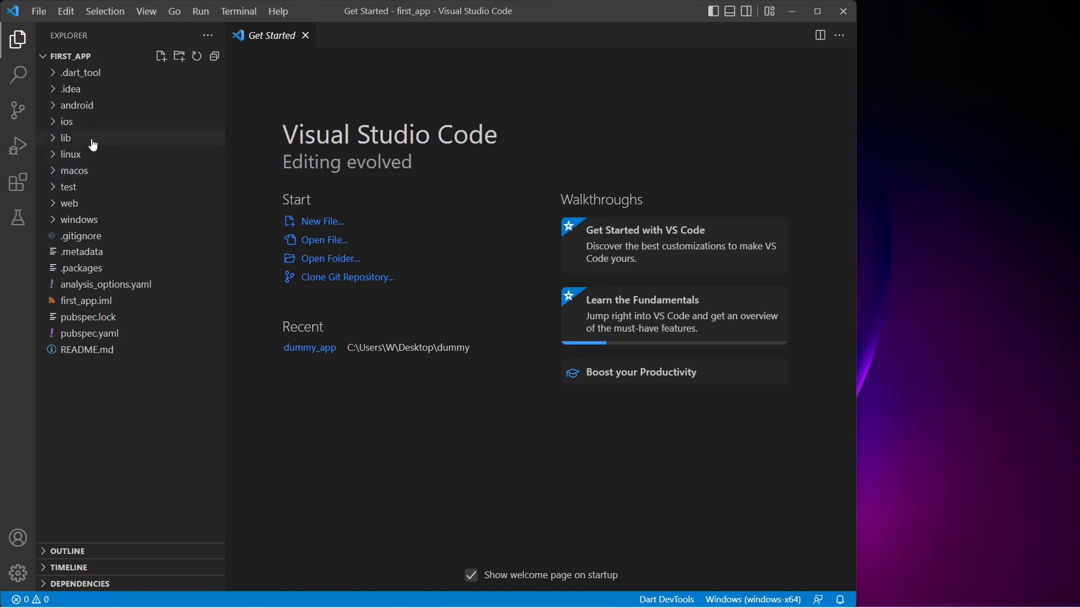
Expand lib, open main.dart, and scroll through the starter counter code
{"action": "left_click", "coordinate": [67, 137]}
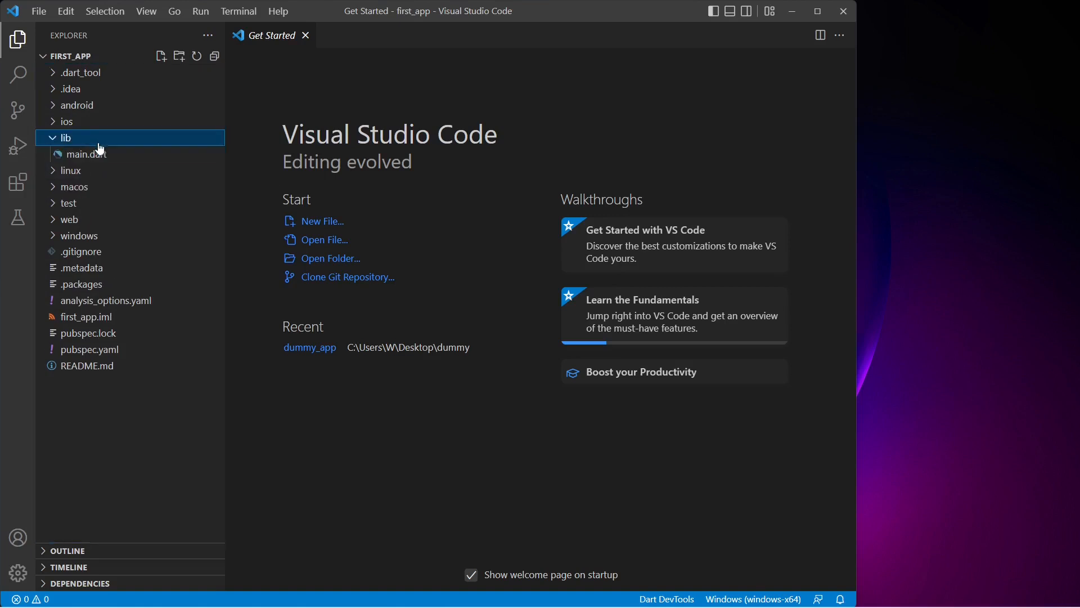
{"action": "double_click", "coordinate": [86, 153]}
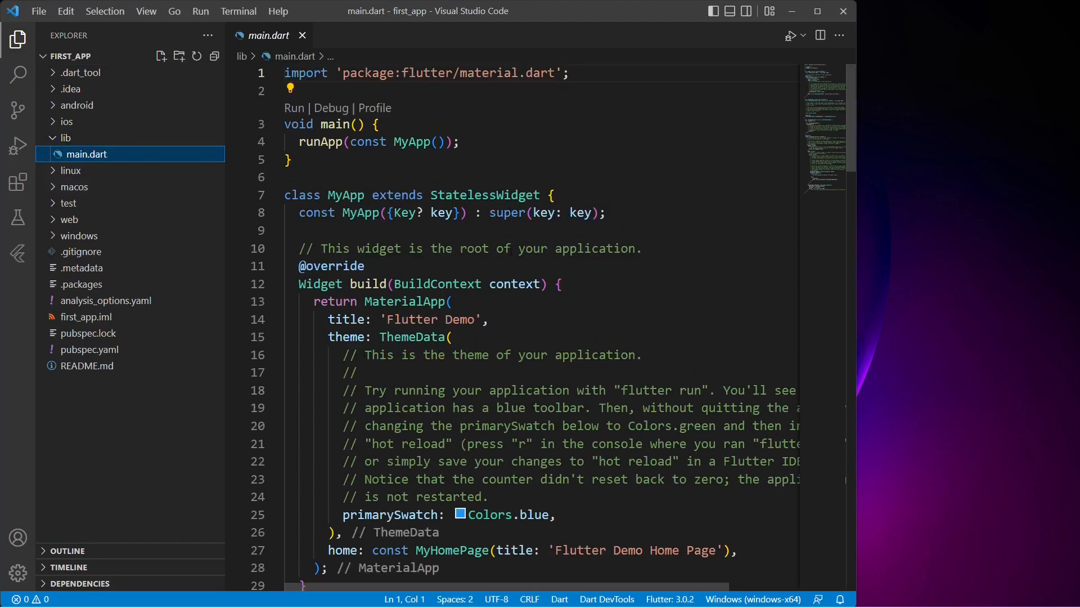
{"action": "scroll", "scroll_direction": "down", "scroll_amount": 3}
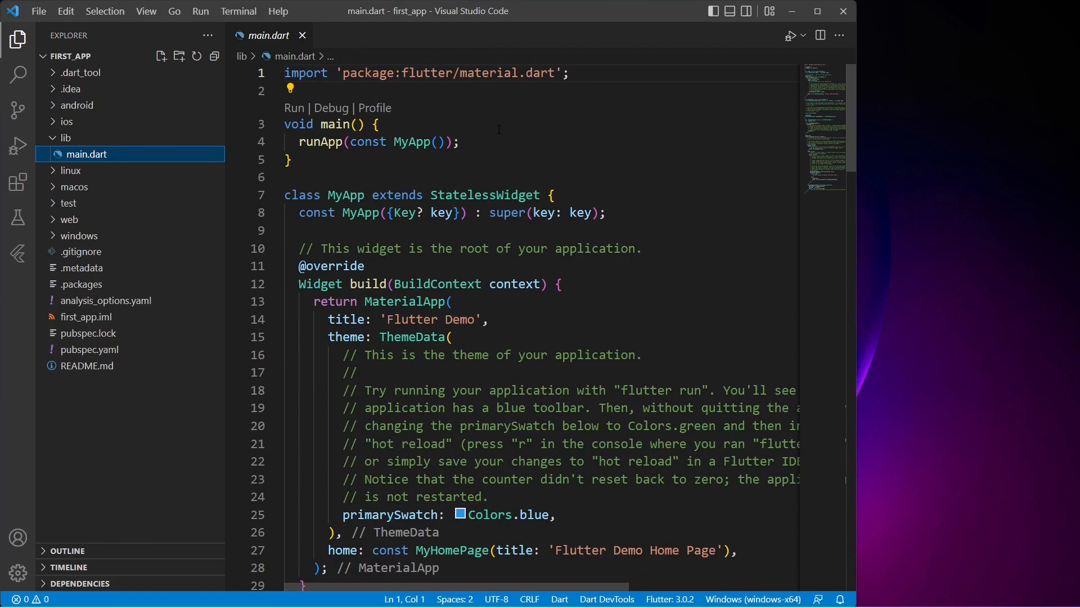
{"action": "scroll", "scroll_direction": "down", "scroll_amount": 3}
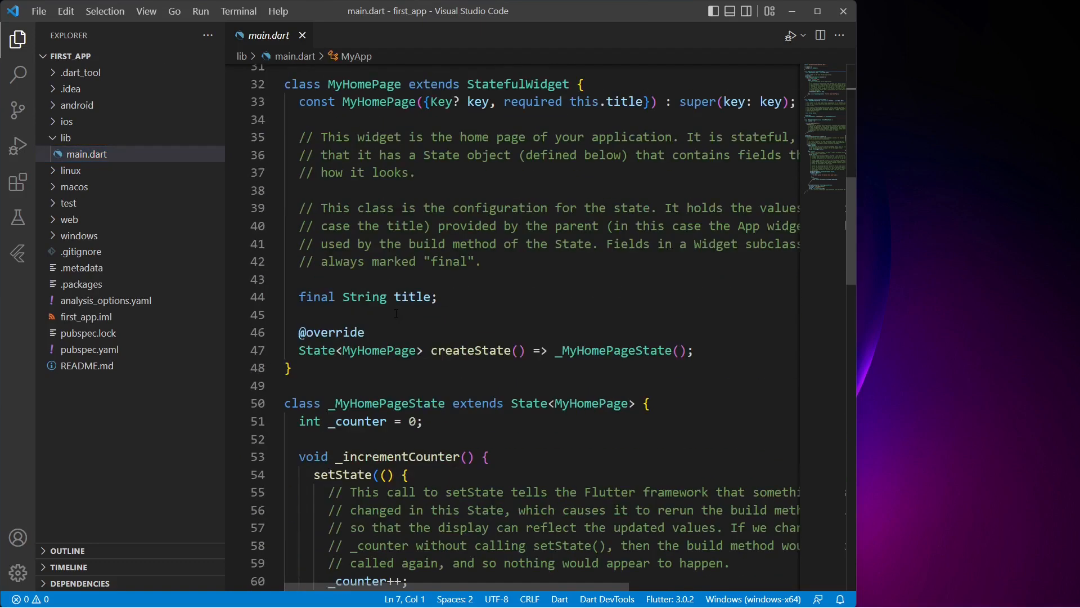
Type 'statele' on line 7 and accept the StatelessWidget suggestion
{"action": "scroll", "scroll_direction": "down", "scroll_amount": 3}
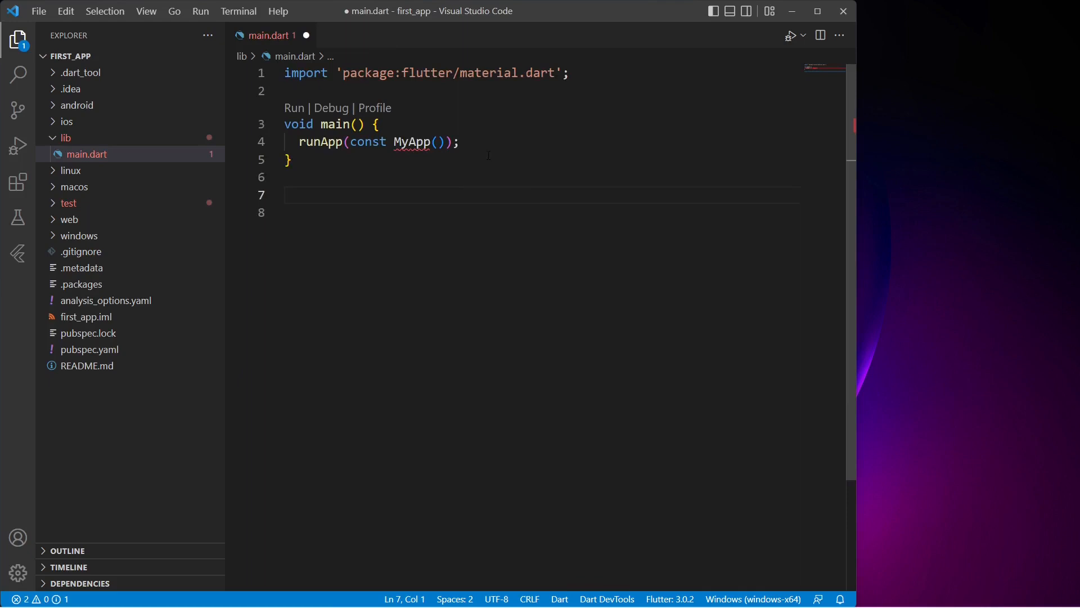
{"action": "mouse_move", "coordinate": [412, 142]}
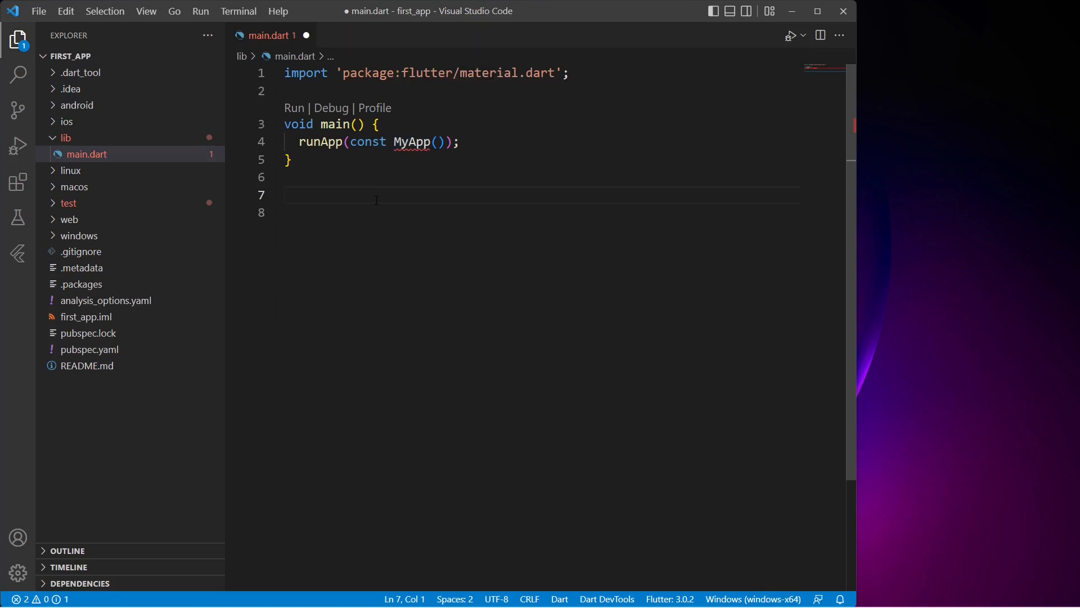
{"action": "type", "text": "sta"}
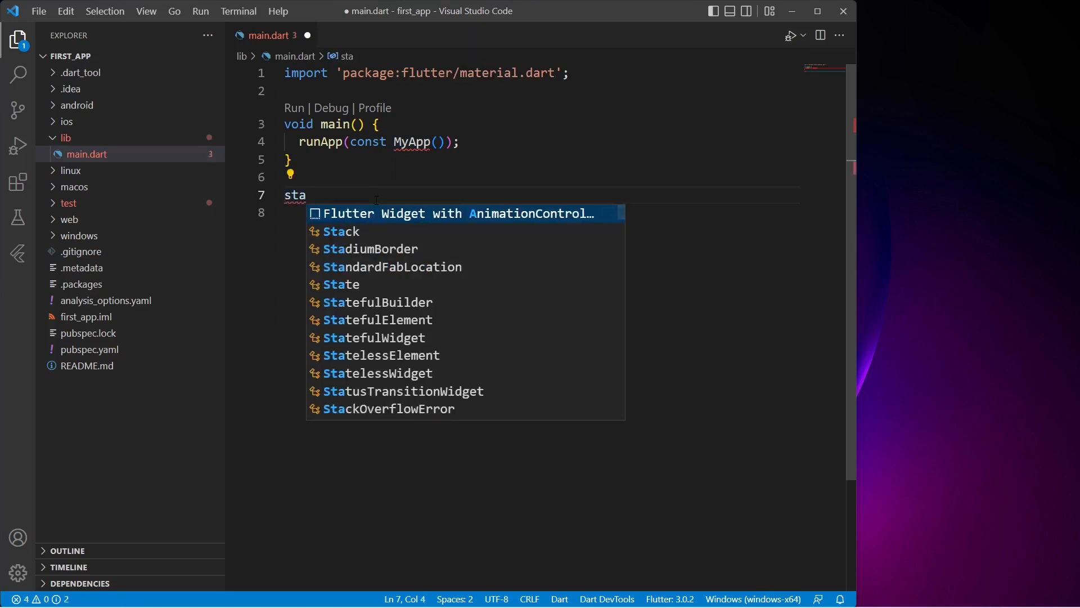
{"action": "type", "text": "tele"}
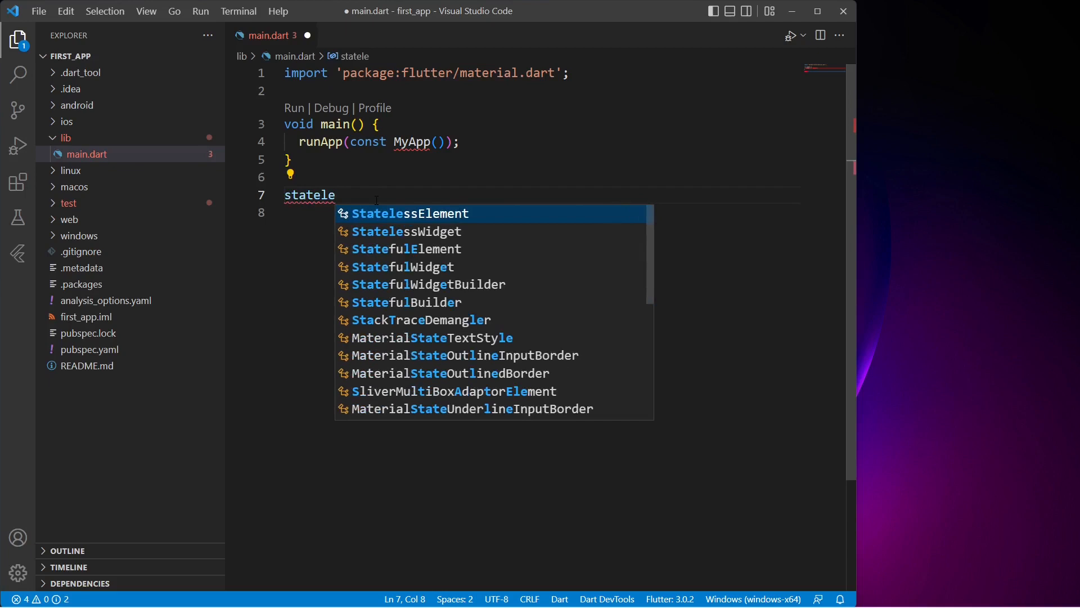
{"action": "left_click", "coordinate": [405, 231]}
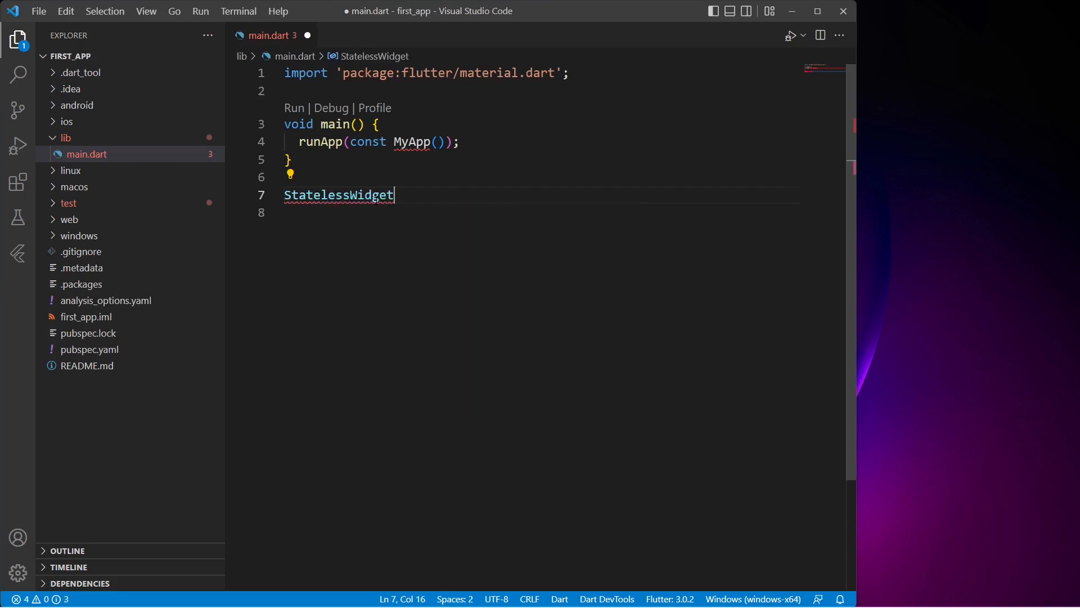
{"action": "mouse_move", "coordinate": [338, 195]}
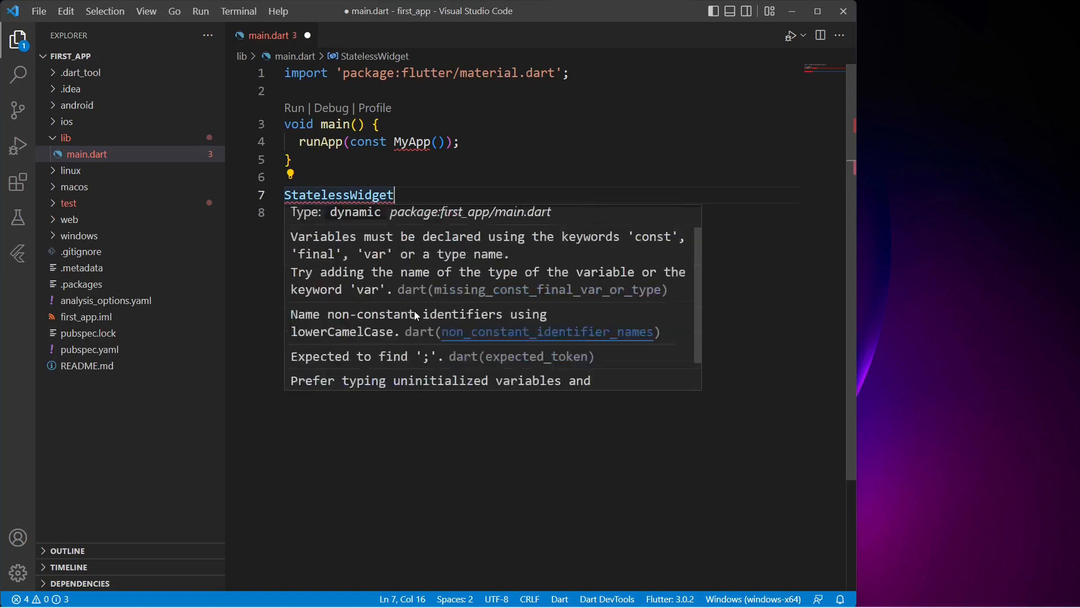
{"action": "mouse_move", "coordinate": [448, 193]}
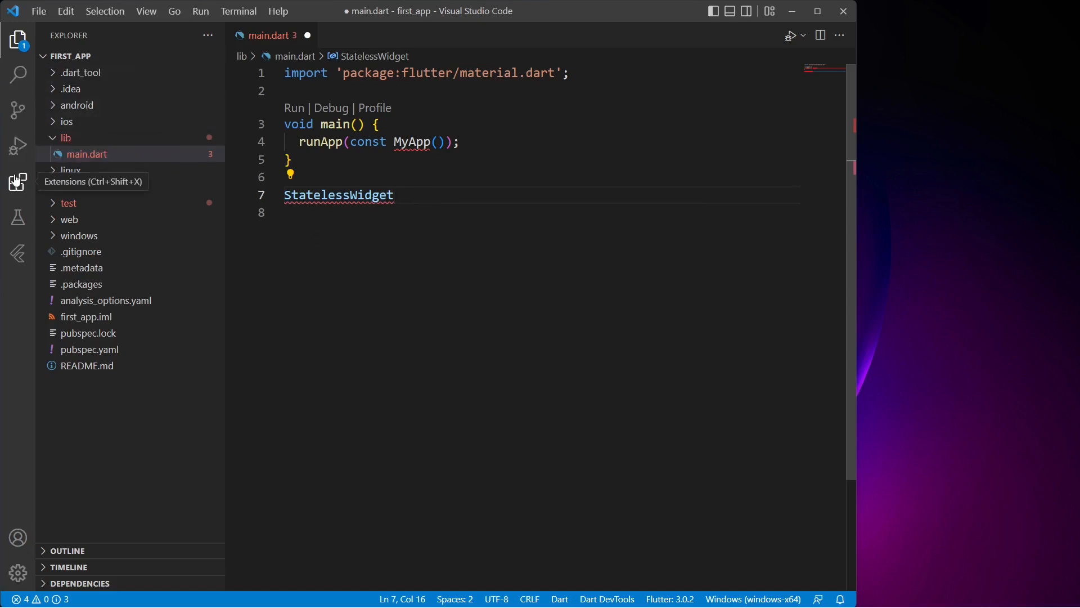
Search Extensions for 'awesome' and install Awesome Flutter Snippets
{"action": "left_click", "coordinate": [18, 181]}
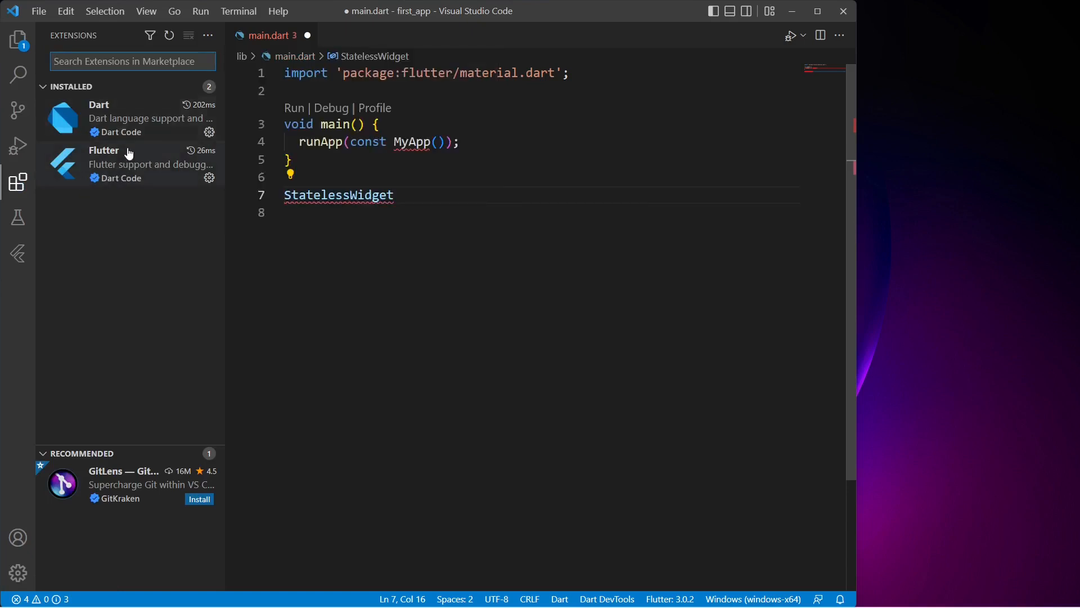
{"action": "mouse_move", "coordinate": [131, 120]}
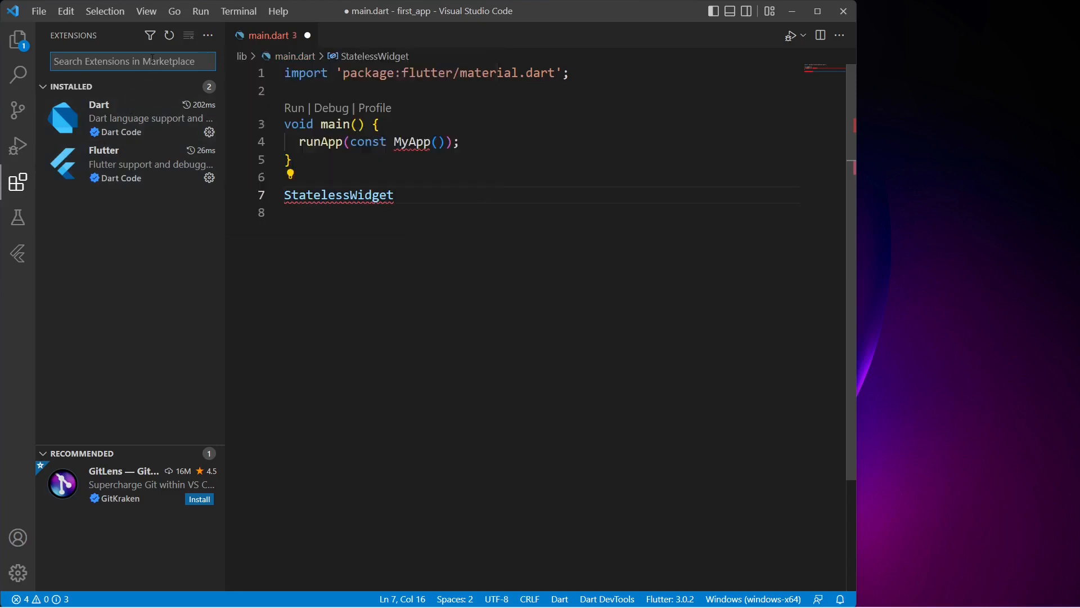
{"action": "type", "text": "aw"}
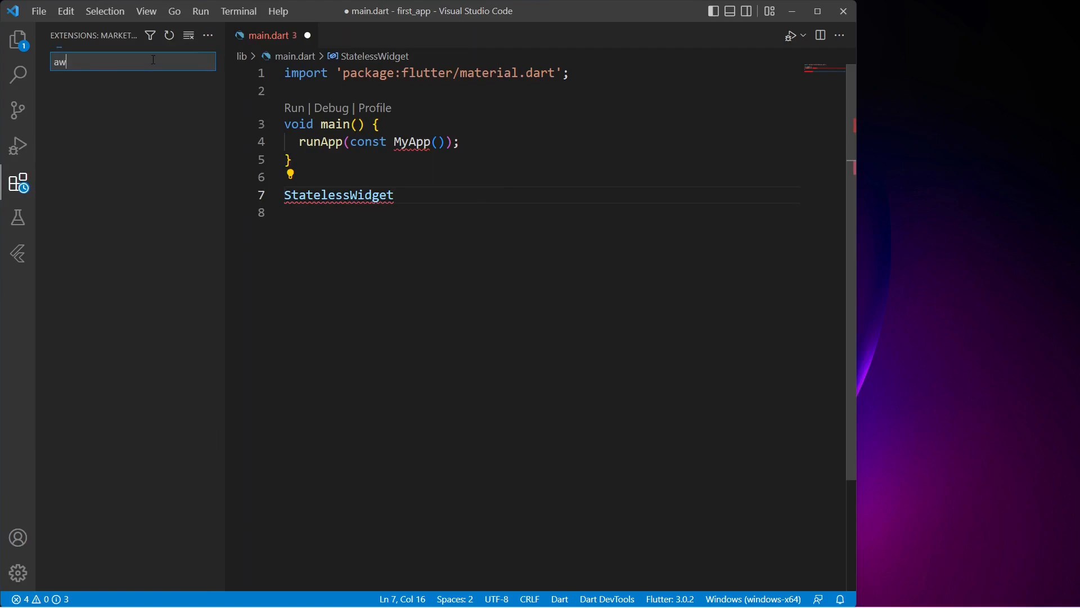
{"action": "type", "text": "esom"}
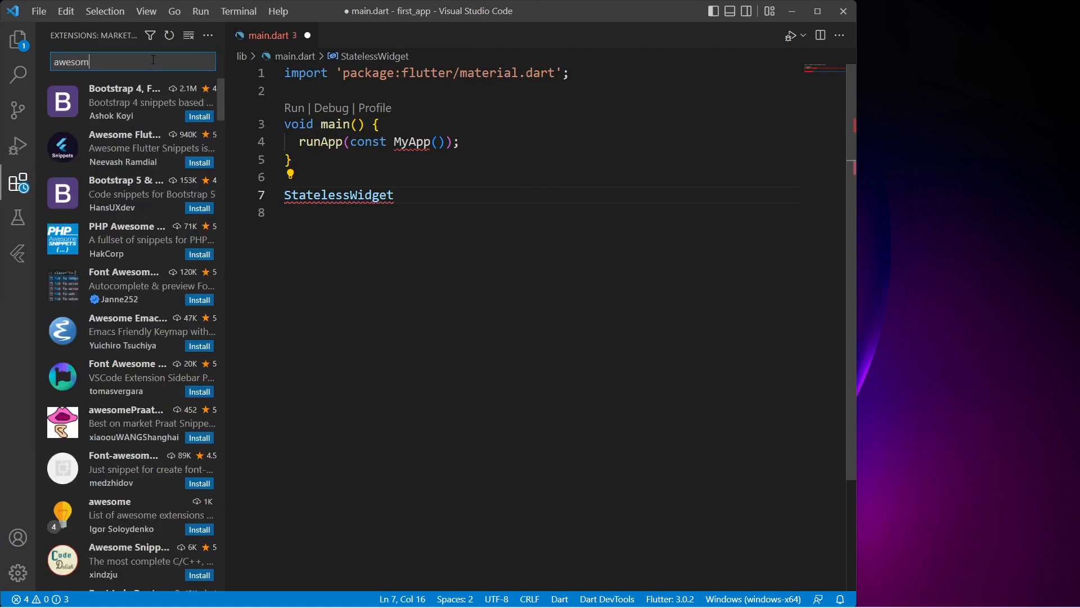
{"action": "left_click", "coordinate": [131, 147]}
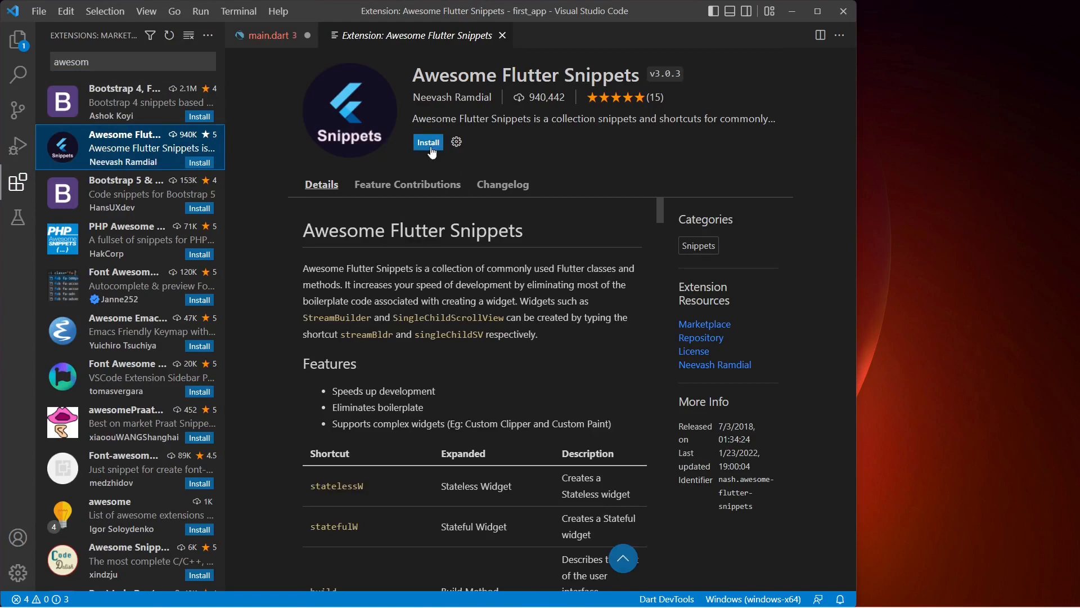
{"action": "left_click", "coordinate": [428, 142]}
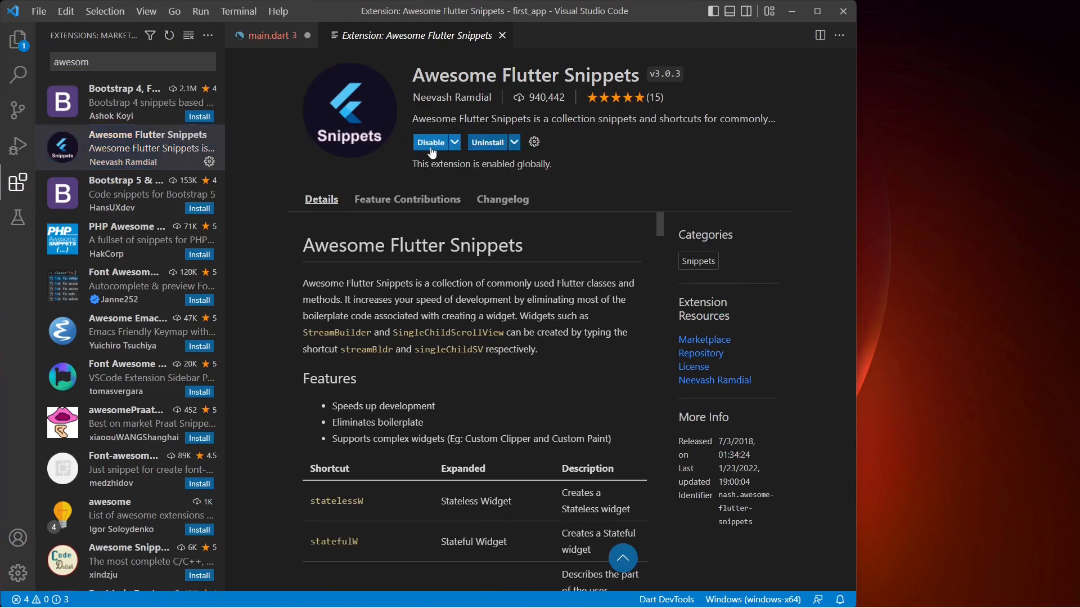
{"action": "mouse_move", "coordinate": [431, 141]}
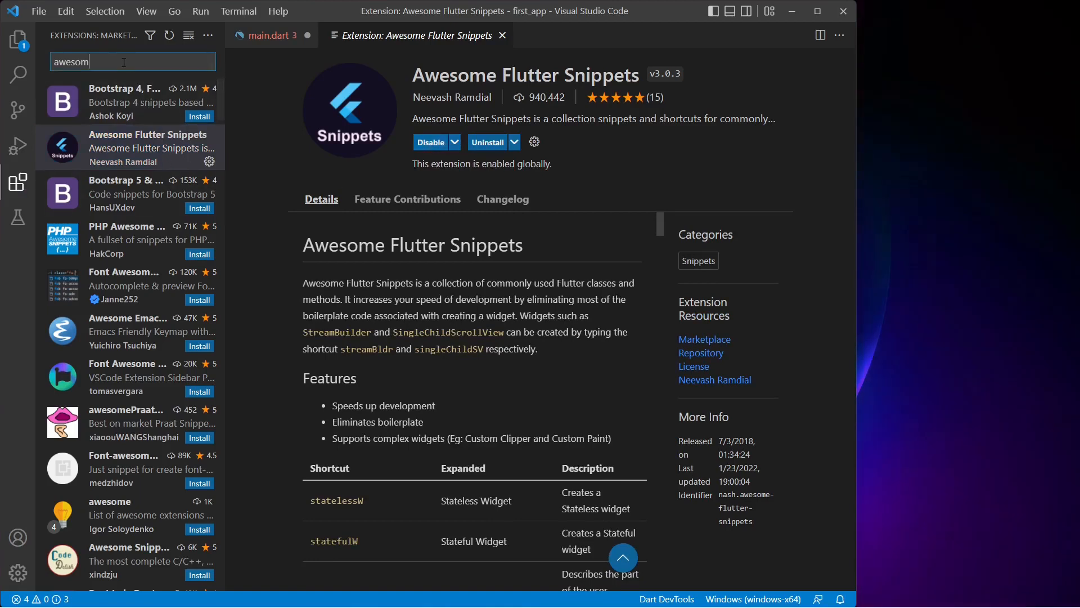
Search 'bracke' and install Bracket Pair Colorizer 2, choosing Install Anyway
{"action": "type", "text": "b"}
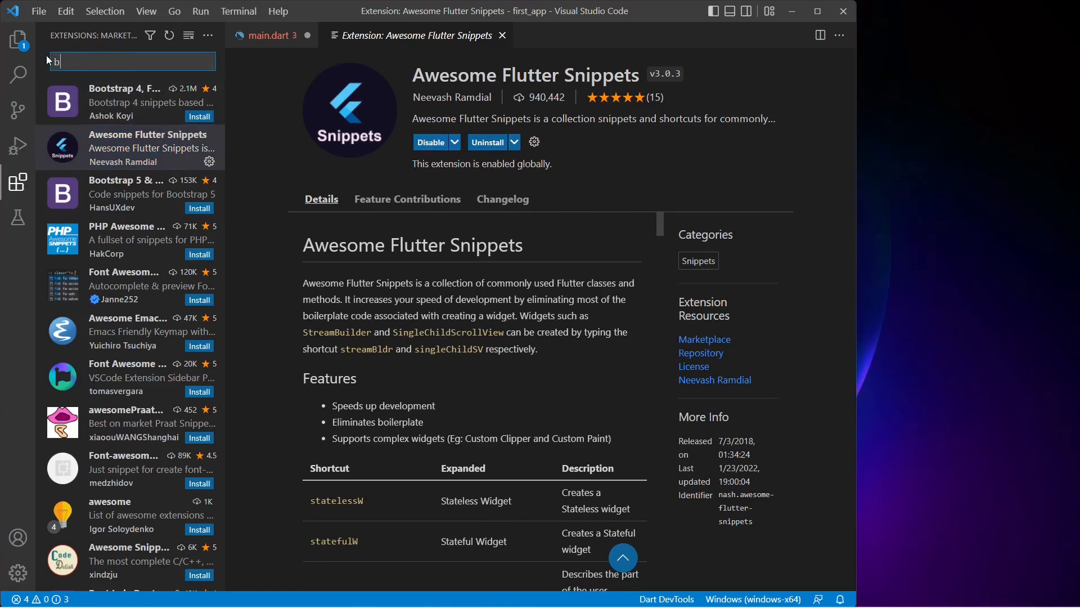
{"action": "type", "text": "racke"}
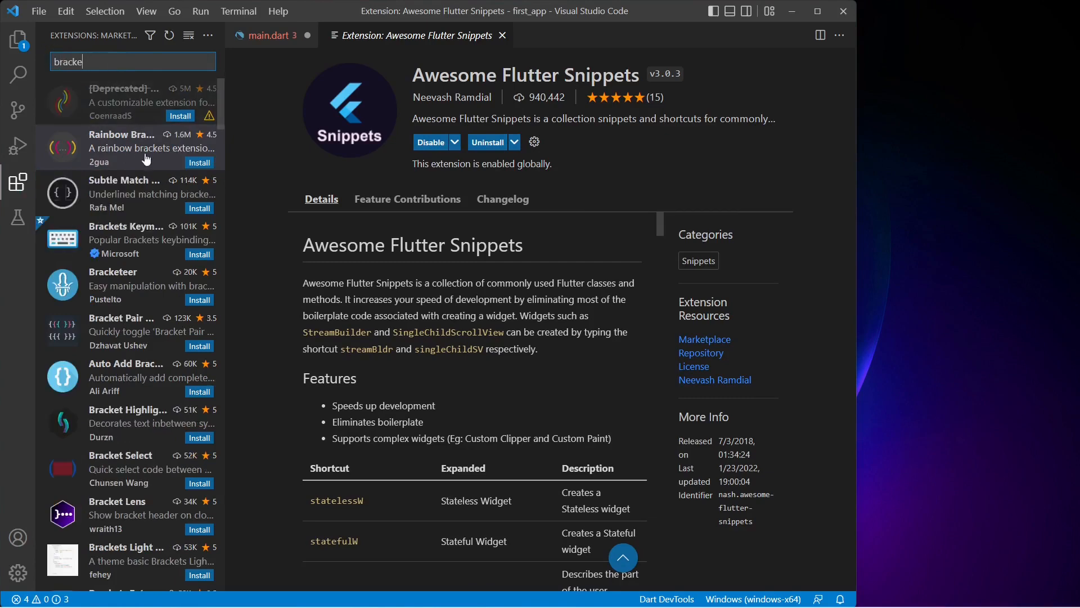
{"action": "left_click", "coordinate": [124, 101]}
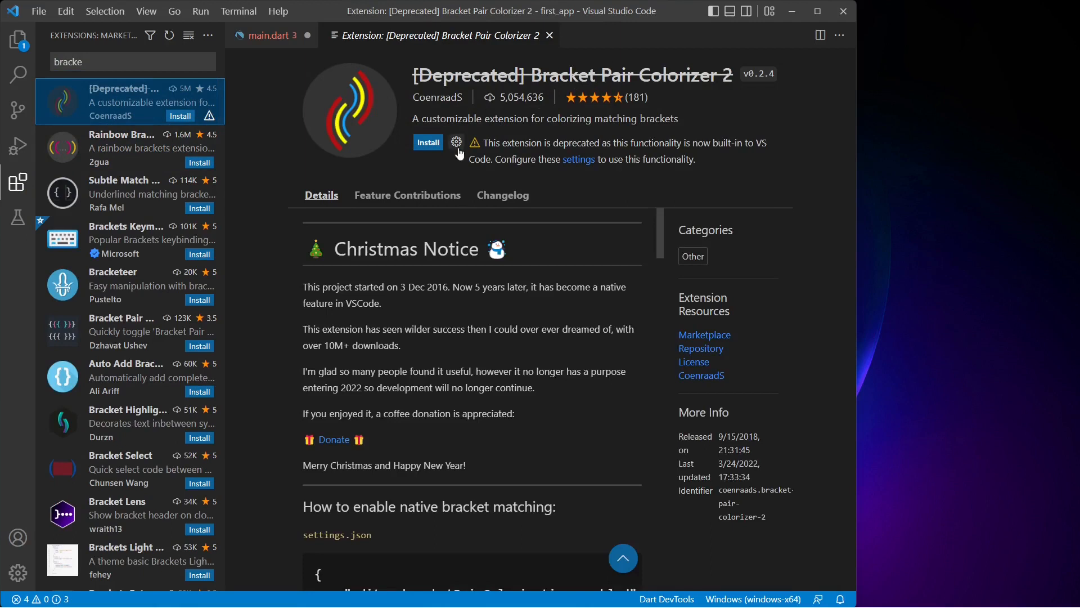
{"action": "mouse_move", "coordinate": [427, 143]}
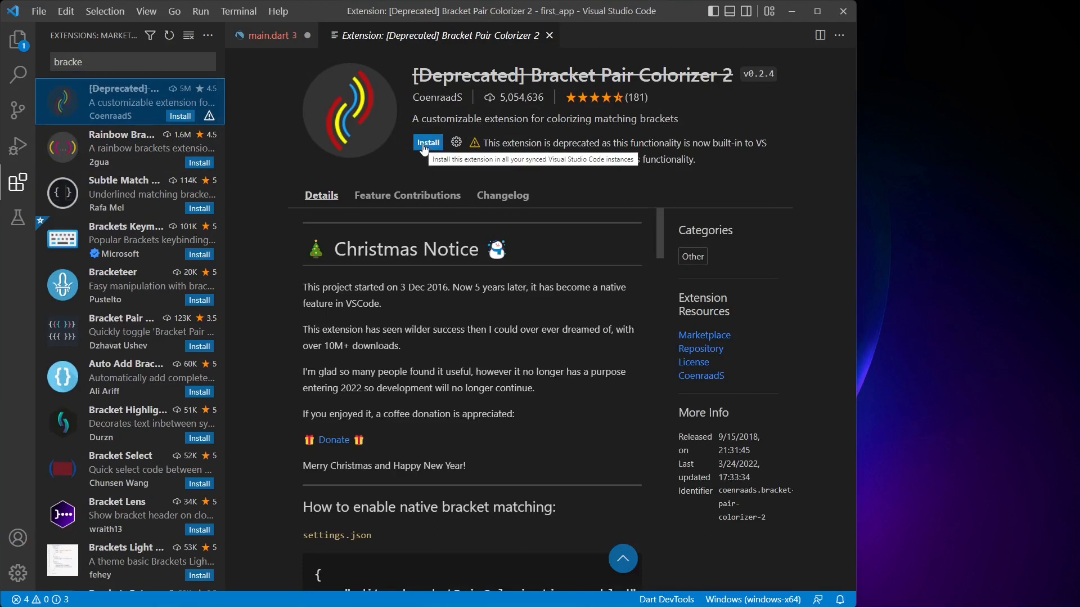
{"action": "left_click", "coordinate": [427, 142]}
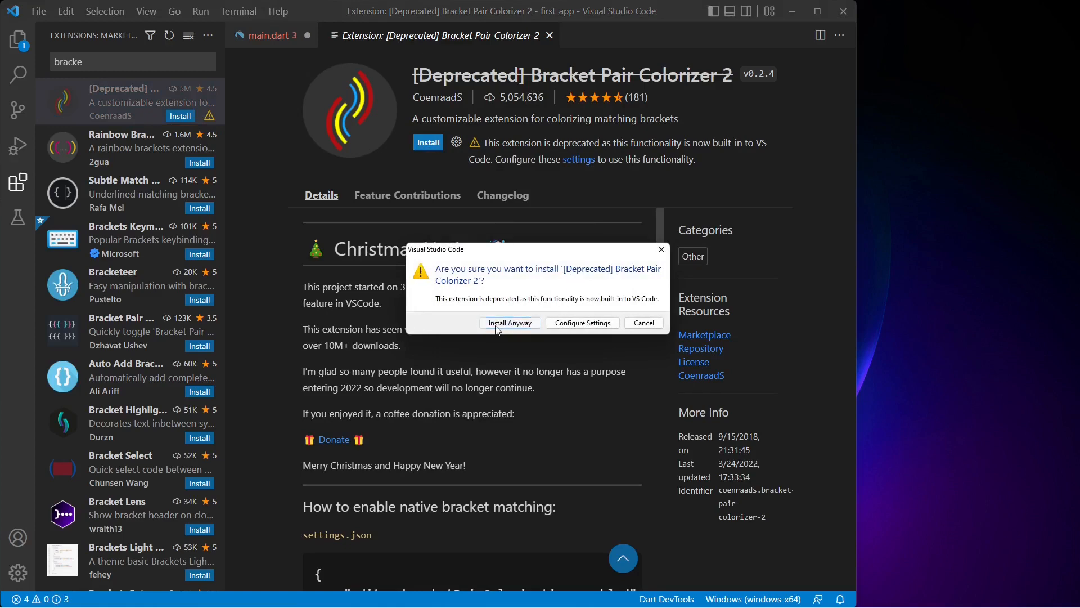
{"action": "left_click", "coordinate": [509, 323]}
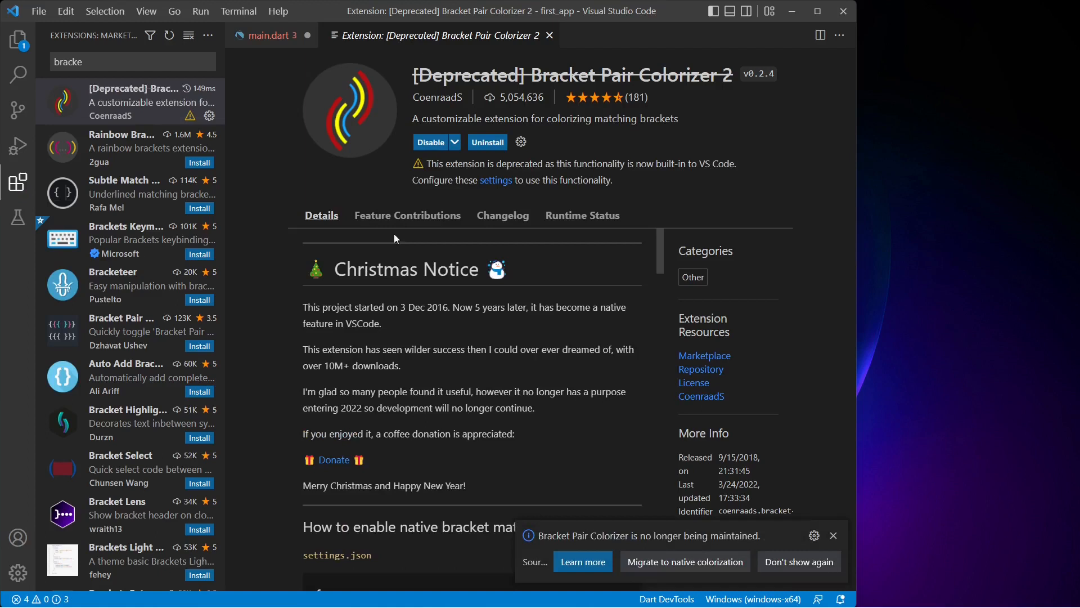
Back in main.dart, replace line 7 with the statelessW snippet via 'state'
{"action": "left_click", "coordinate": [269, 35]}
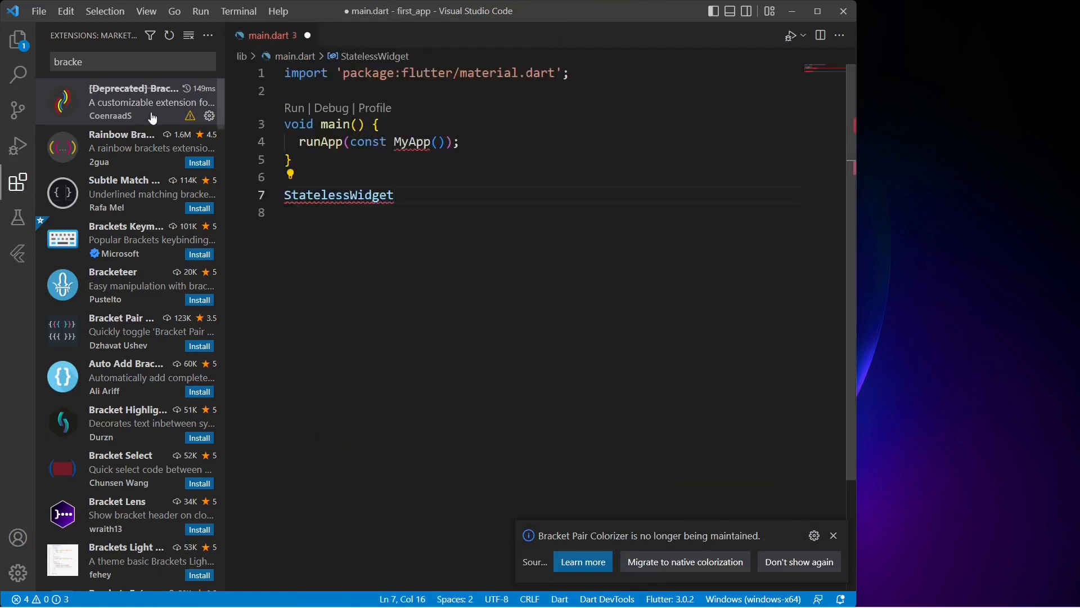
{"action": "left_click", "coordinate": [17, 39]}
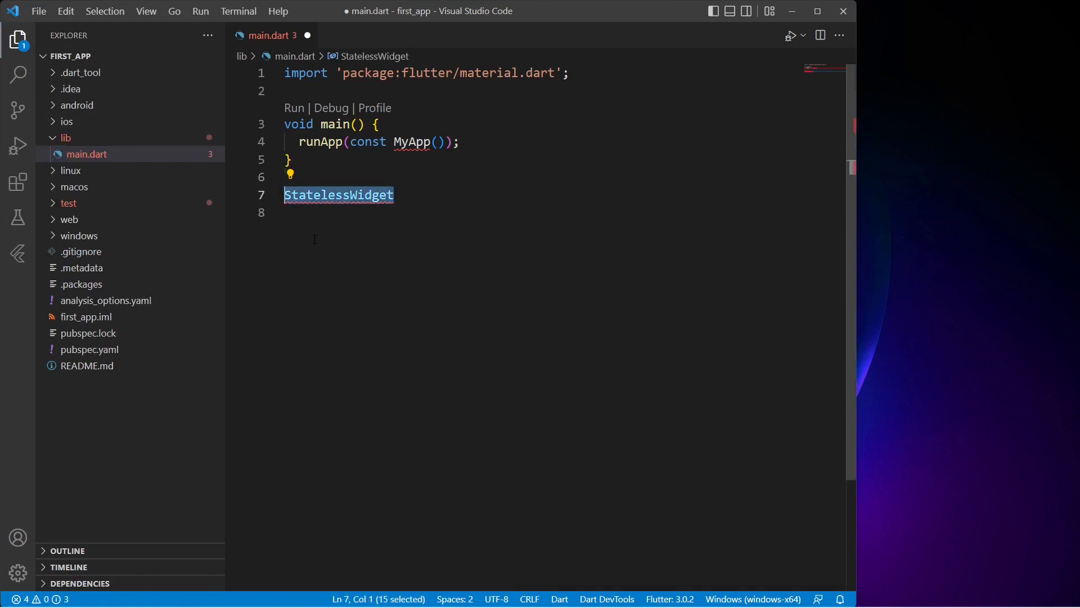
{"action": "type", "text": "state"}
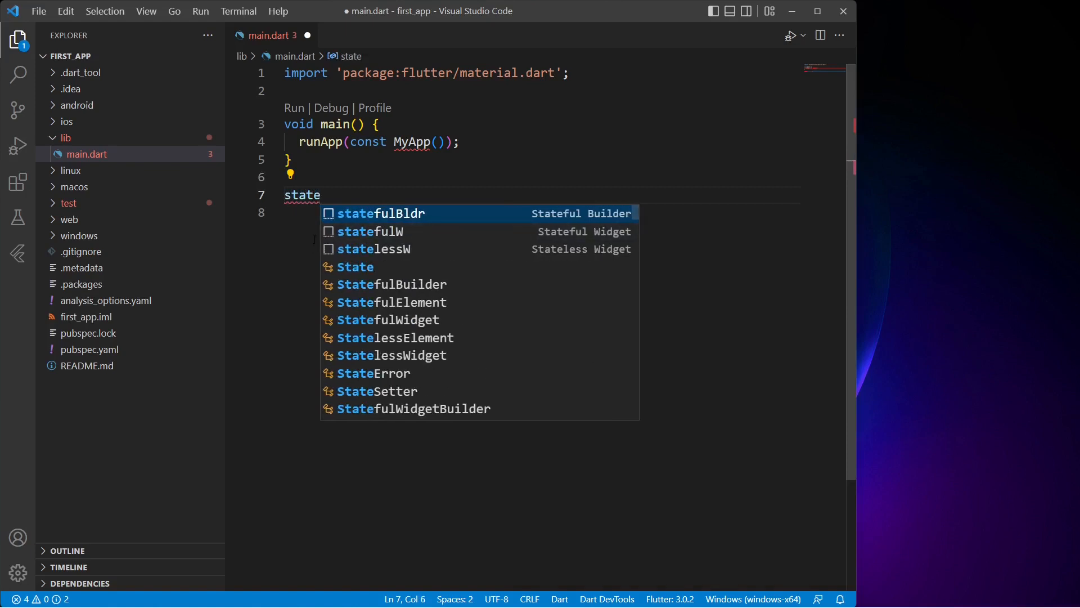
{"action": "left_click", "coordinate": [374, 249]}
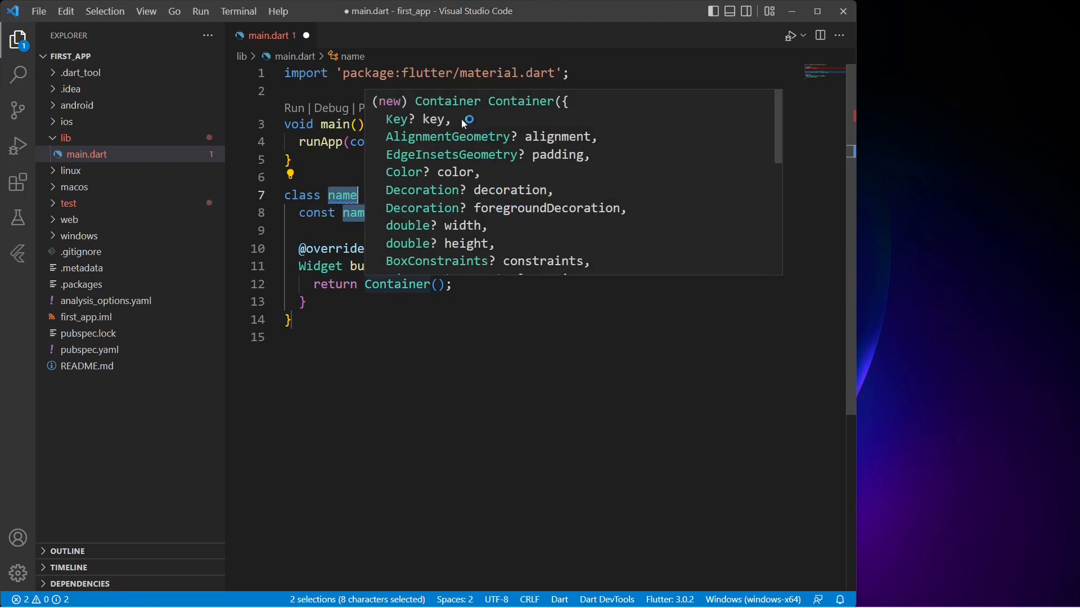
{"action": "mouse_move", "coordinate": [527, 142]}
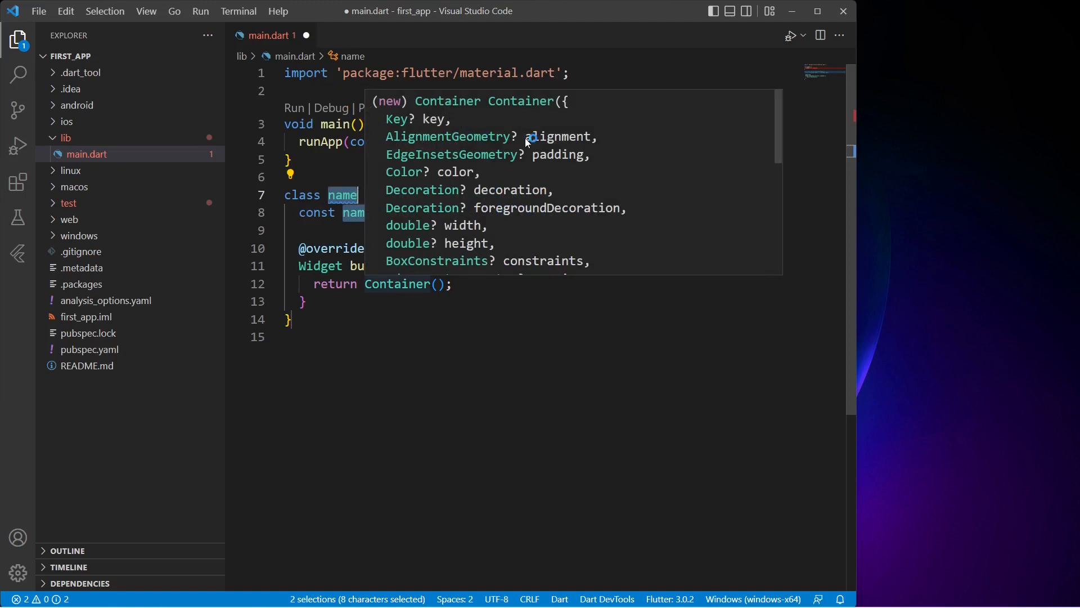
{"action": "mouse_move", "coordinate": [444, 184]}
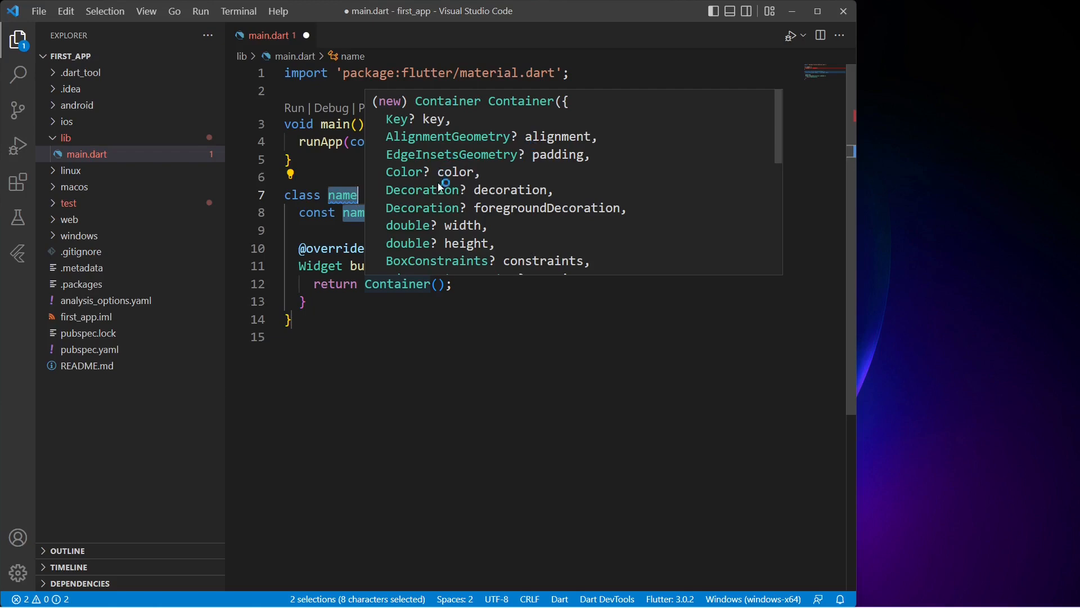
{"action": "scroll", "scroll_direction": "down", "scroll_amount": 3}
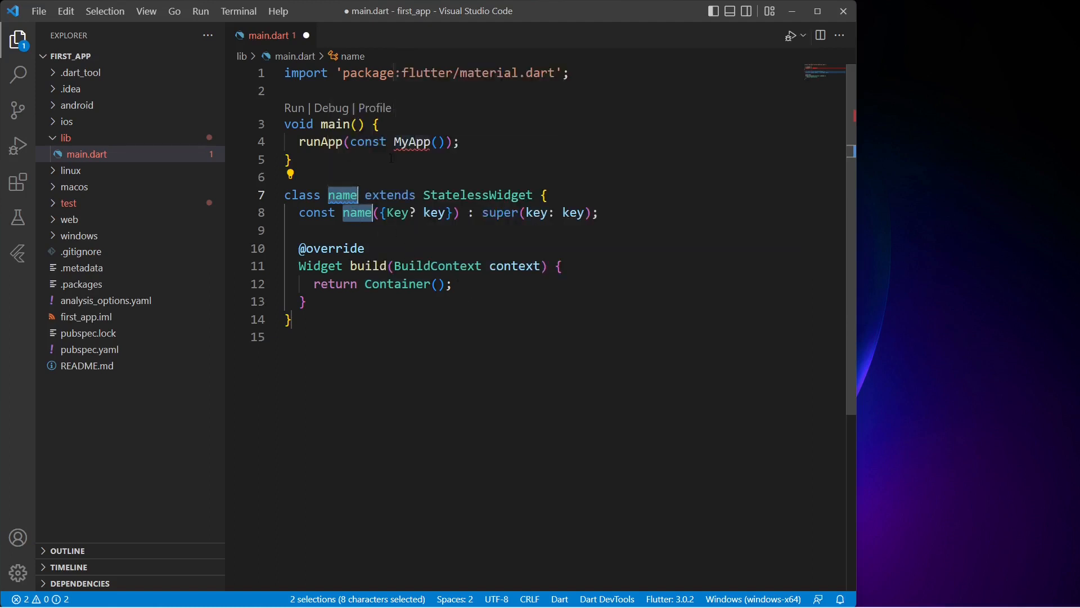
Rename the widget class to MyApp and open the run-device list for Pixel 4 API 30
{"action": "type", "text": "MyA"}
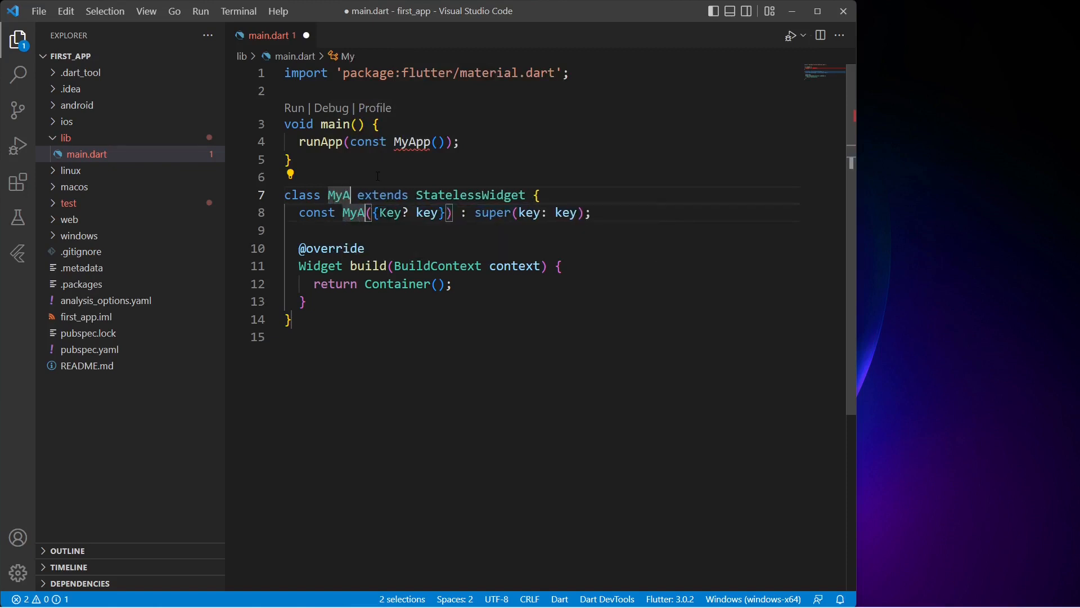
{"action": "type", "text": "pp"}
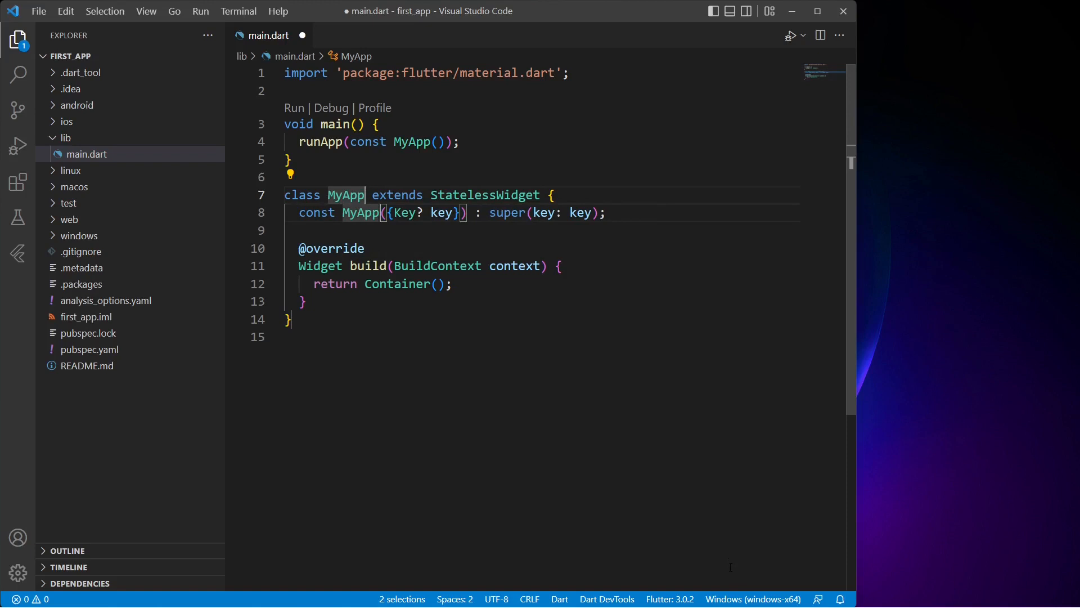
{"action": "left_click", "coordinate": [752, 598]}
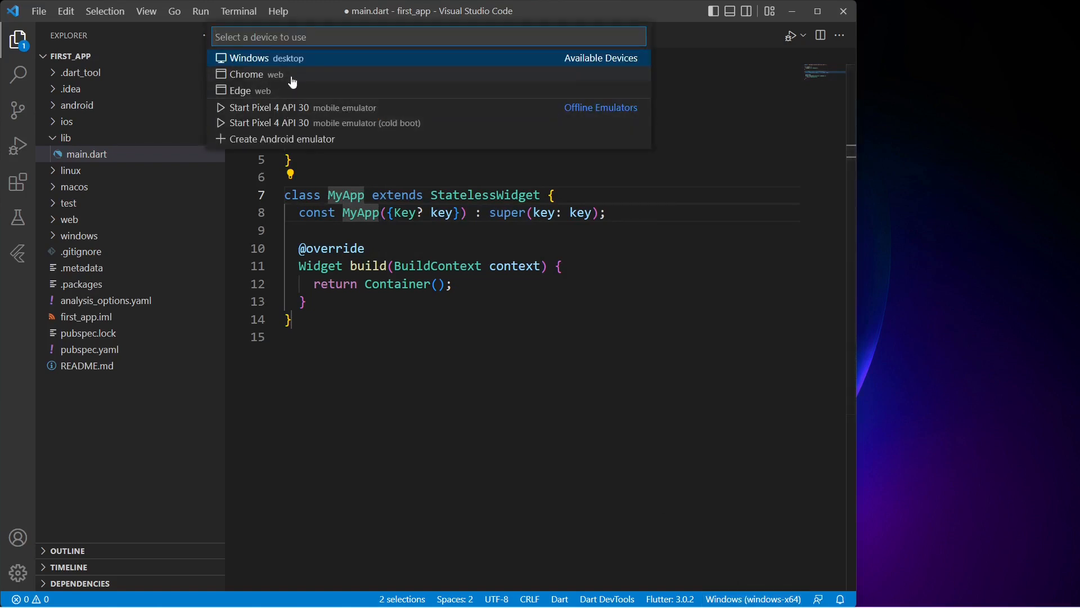
{"action": "mouse_move", "coordinate": [329, 128]}
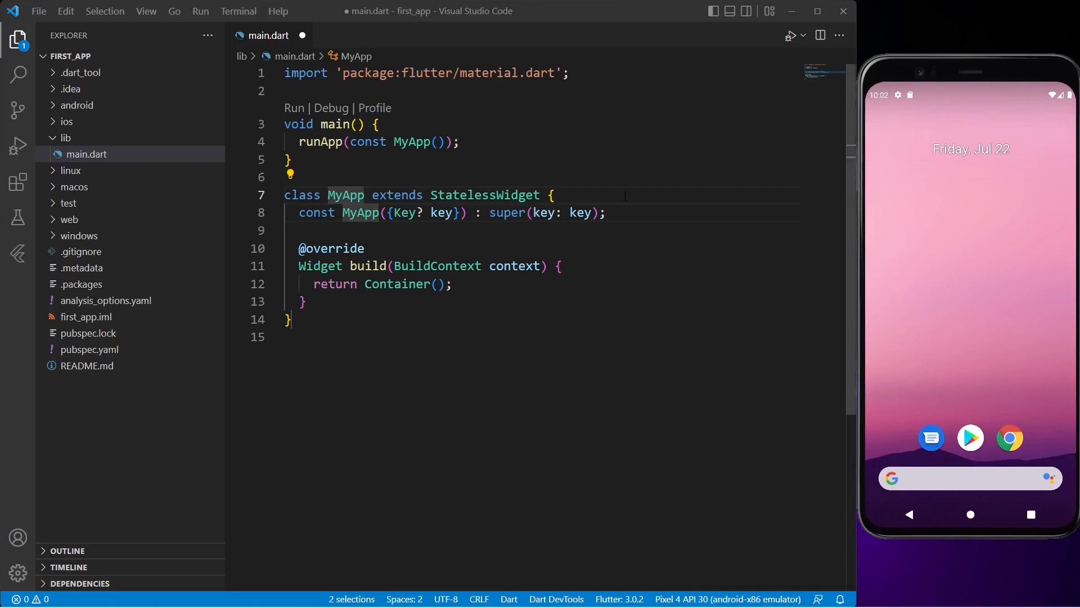
Replace the returned Container widget with MaterialApp
{"action": "double_click", "coordinate": [409, 284]}
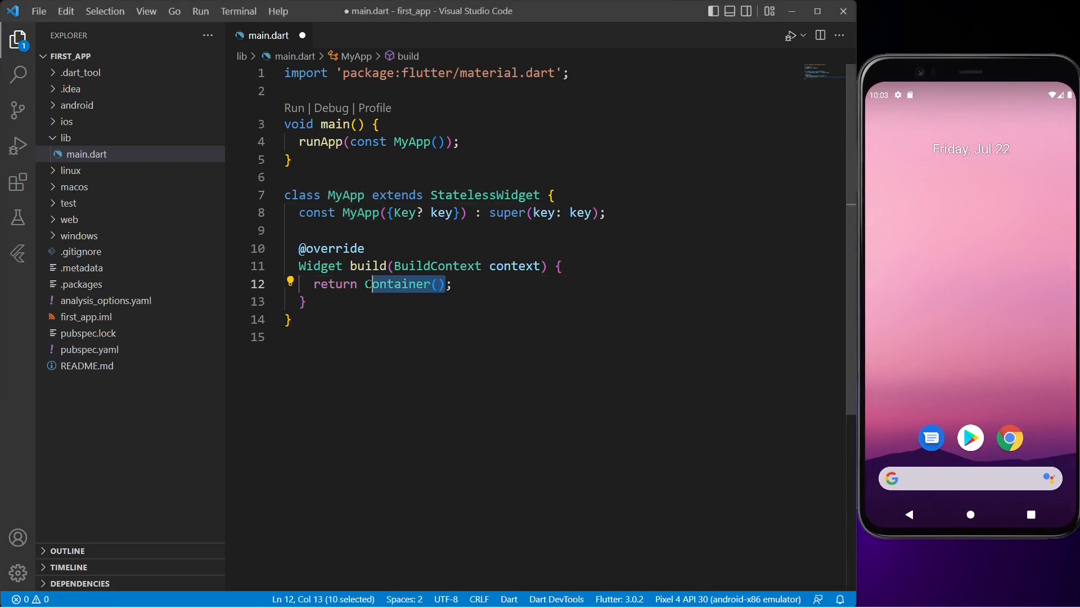
{"action": "type", "text": "mater"}
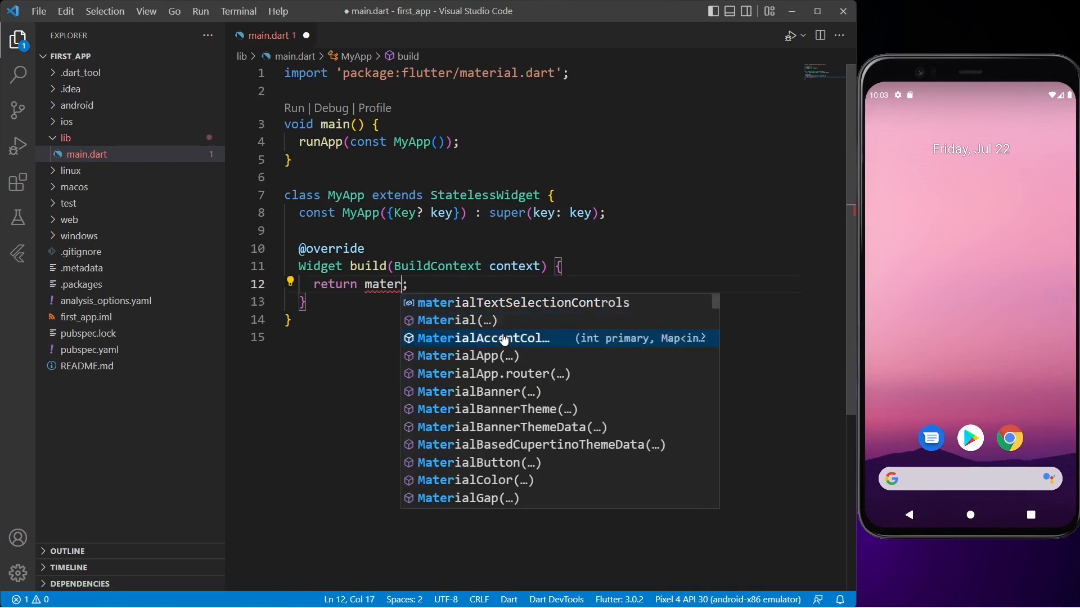
{"action": "left_click", "coordinate": [467, 355]}
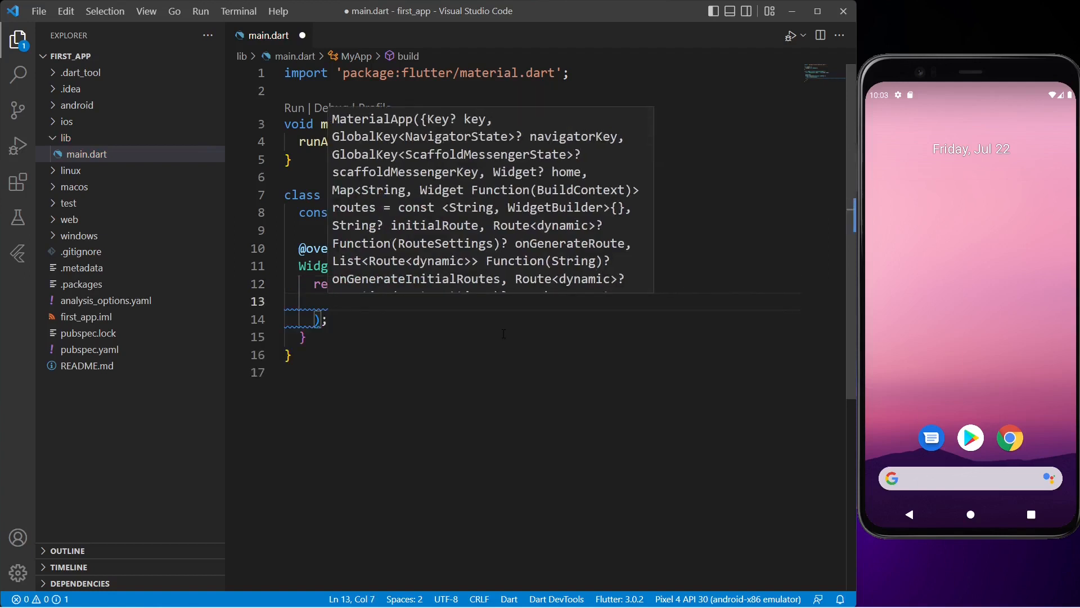
Add home: Scaffold(appBar: AppBar()) to the MaterialApp using autocomplete
{"action": "type", "text": "home: ,"}
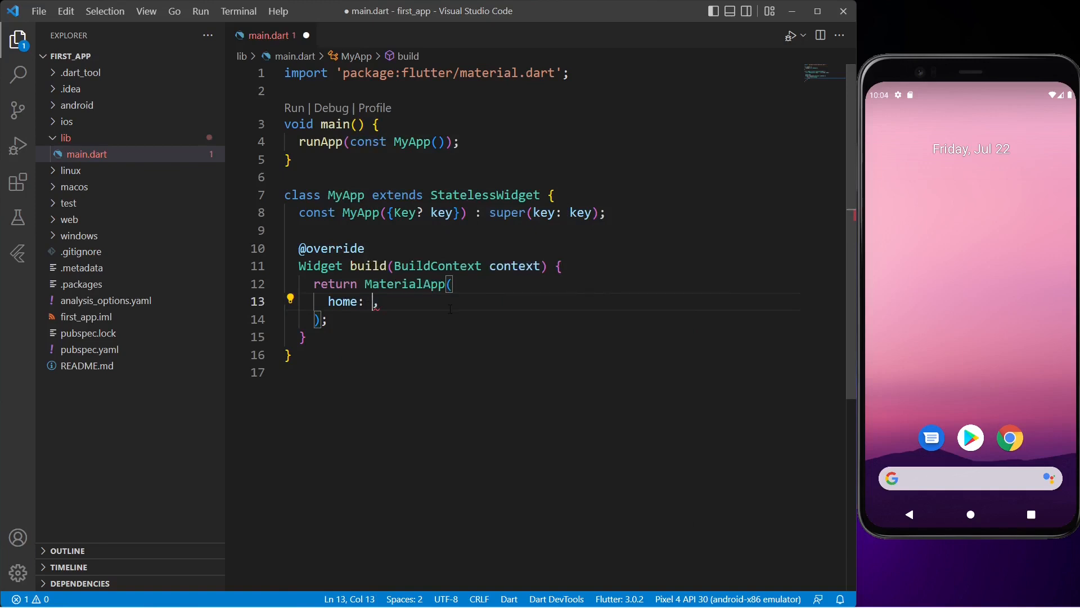
{"action": "type", "text": "scaff"}
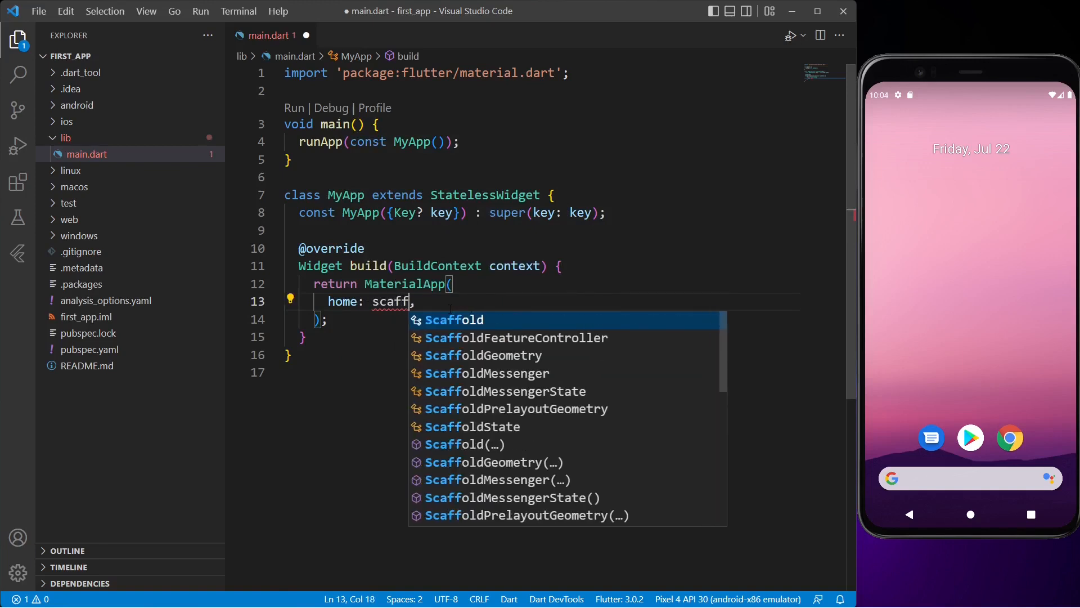
{"action": "key", "text": "Enter"}
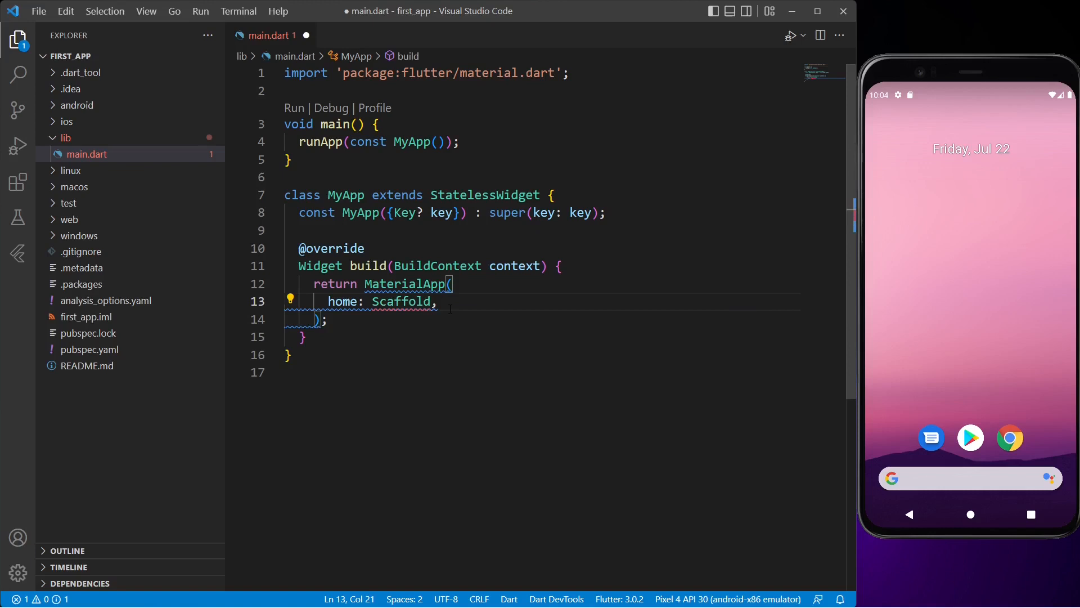
{"action": "type", "text": "()"}
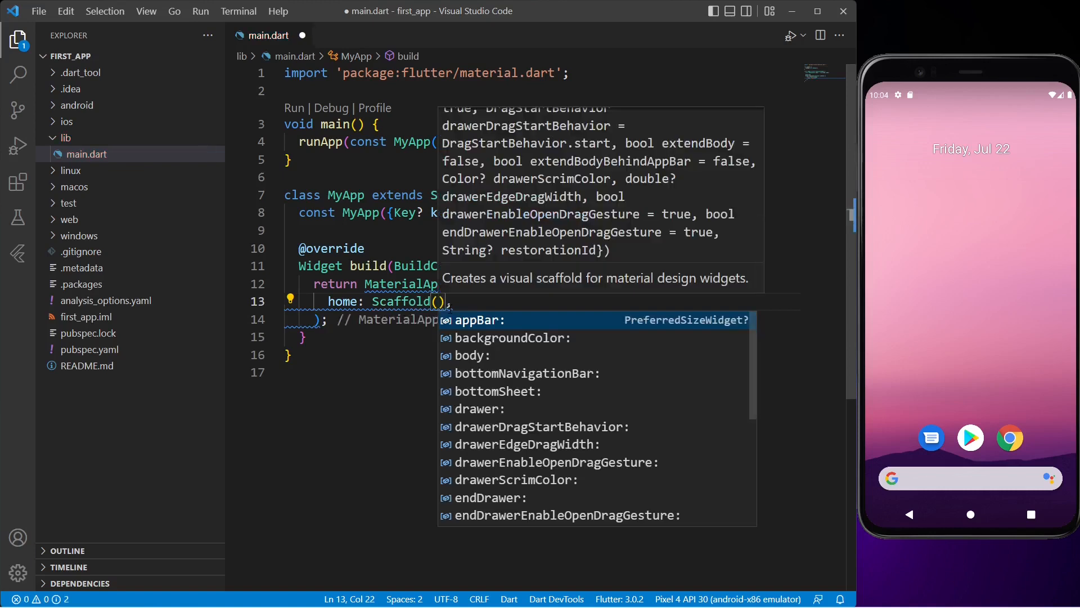
{"action": "type", "text": "appBar: ,"}
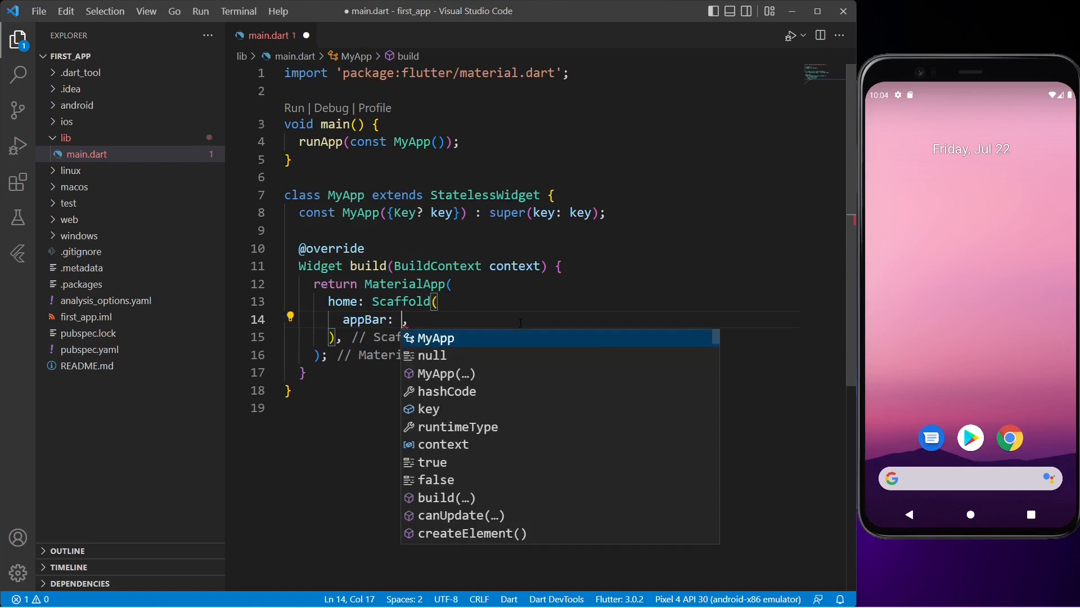
{"action": "type", "text": "app"}
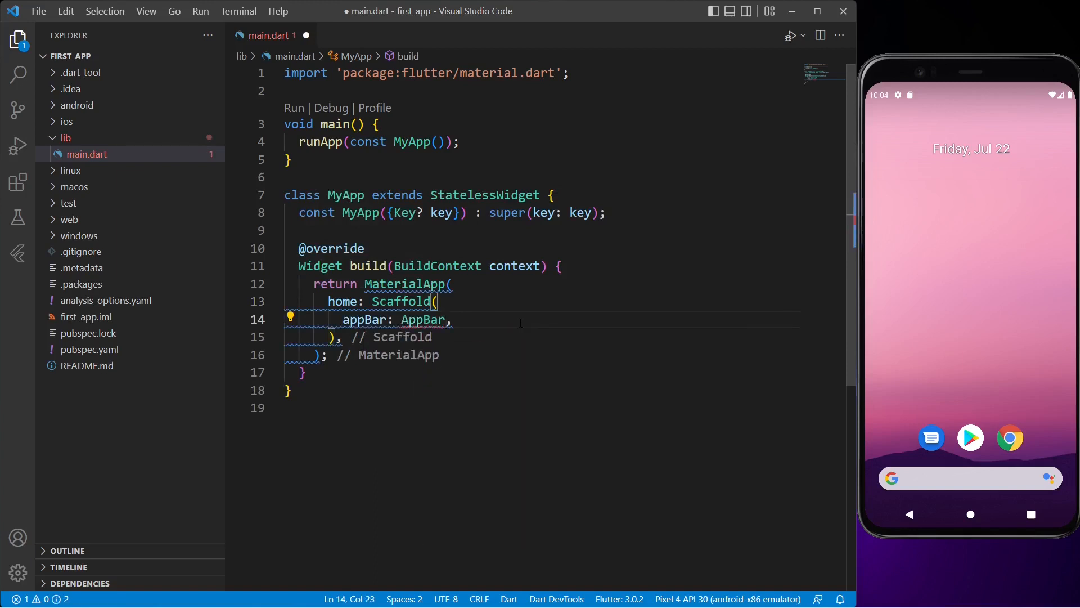
{"action": "type", "text": "("}
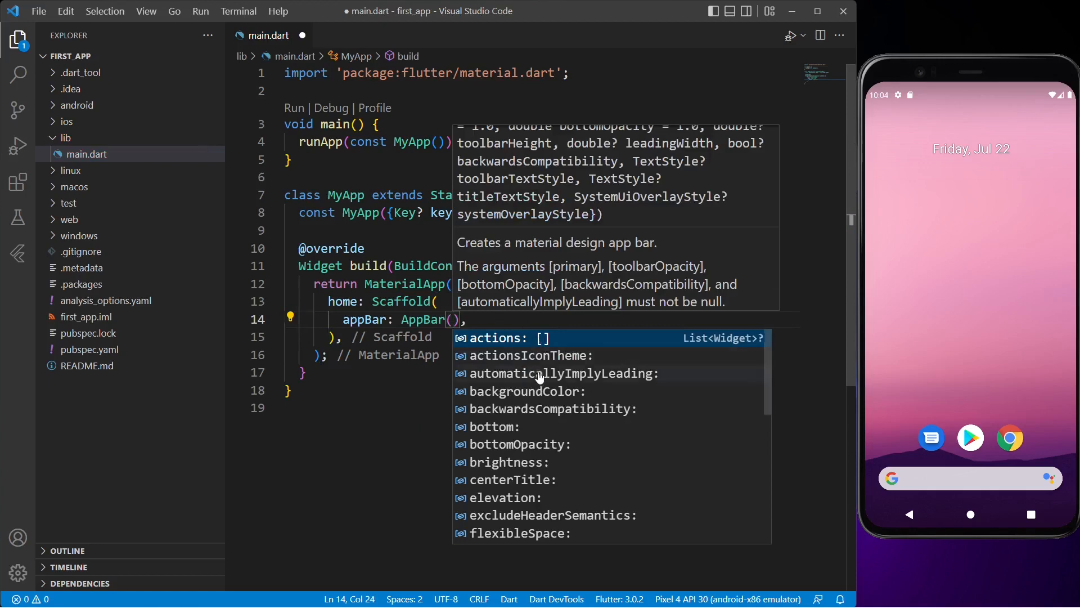
{"action": "mouse_move", "coordinate": [498, 366]}
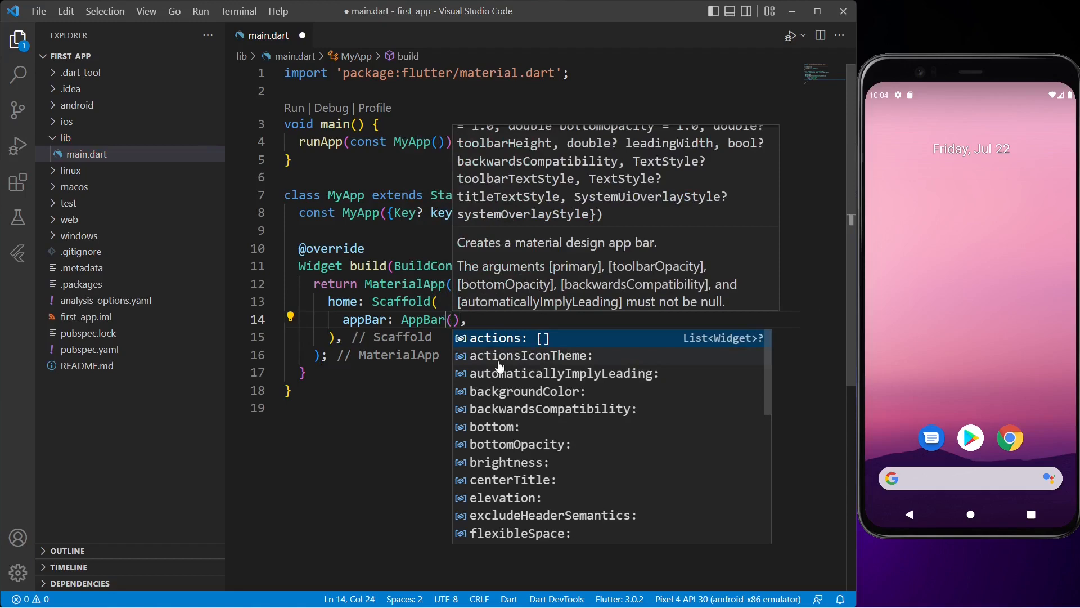
{"action": "mouse_move", "coordinate": [643, 359]}
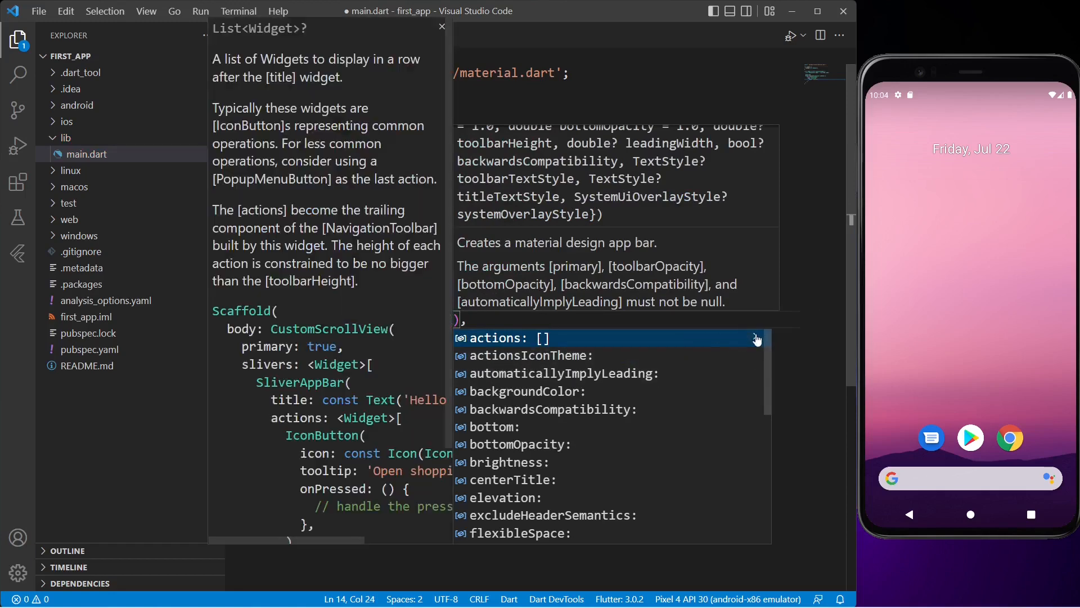
{"action": "mouse_move", "coordinate": [310, 182]}
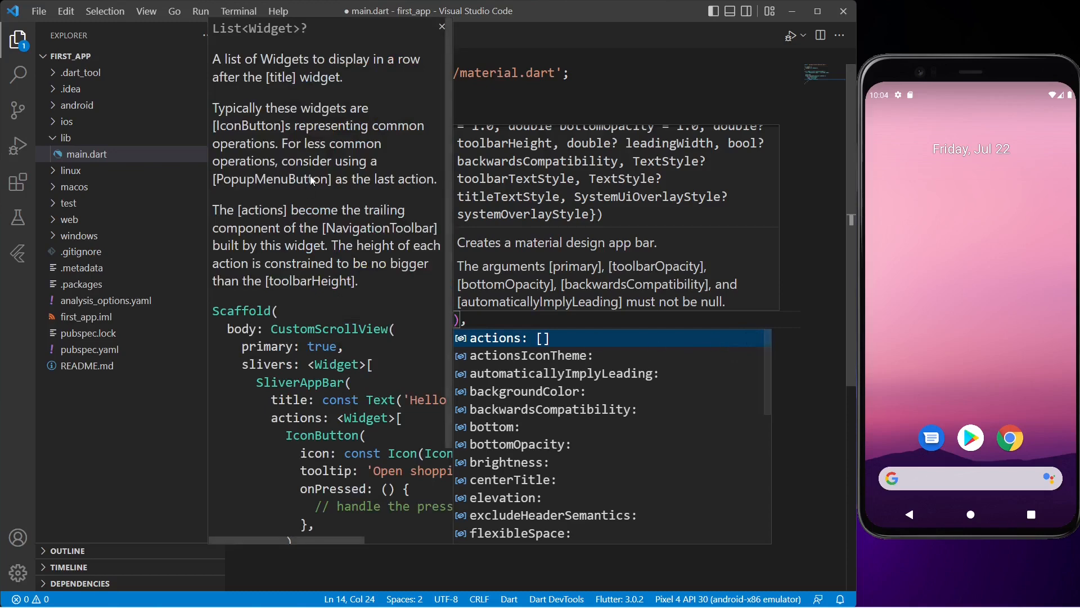
{"action": "scroll", "scroll_direction": "down", "scroll_amount": 3}
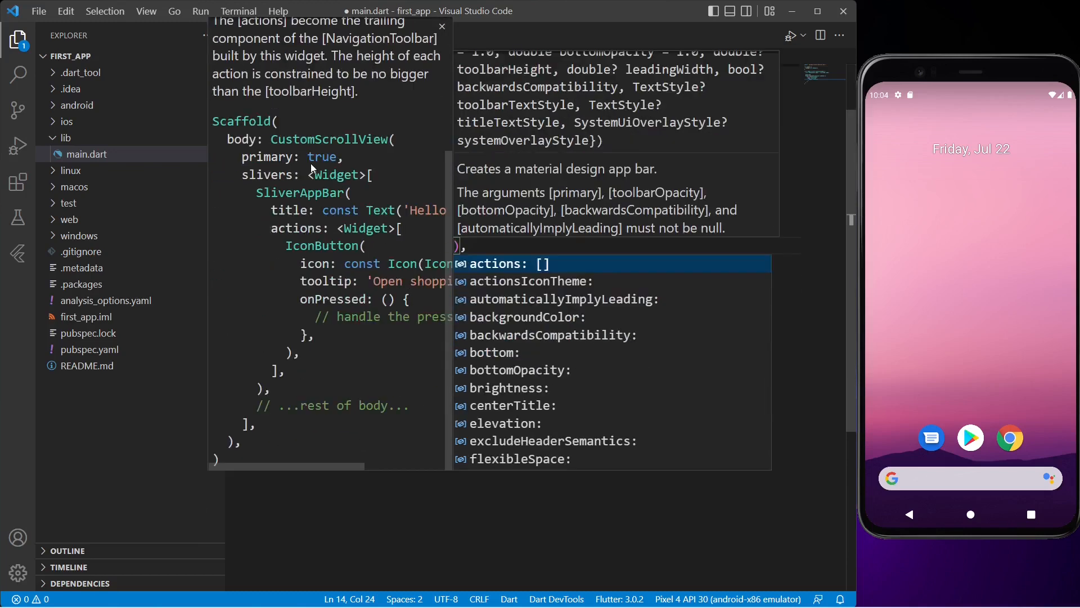
{"action": "mouse_move", "coordinate": [334, 248]}
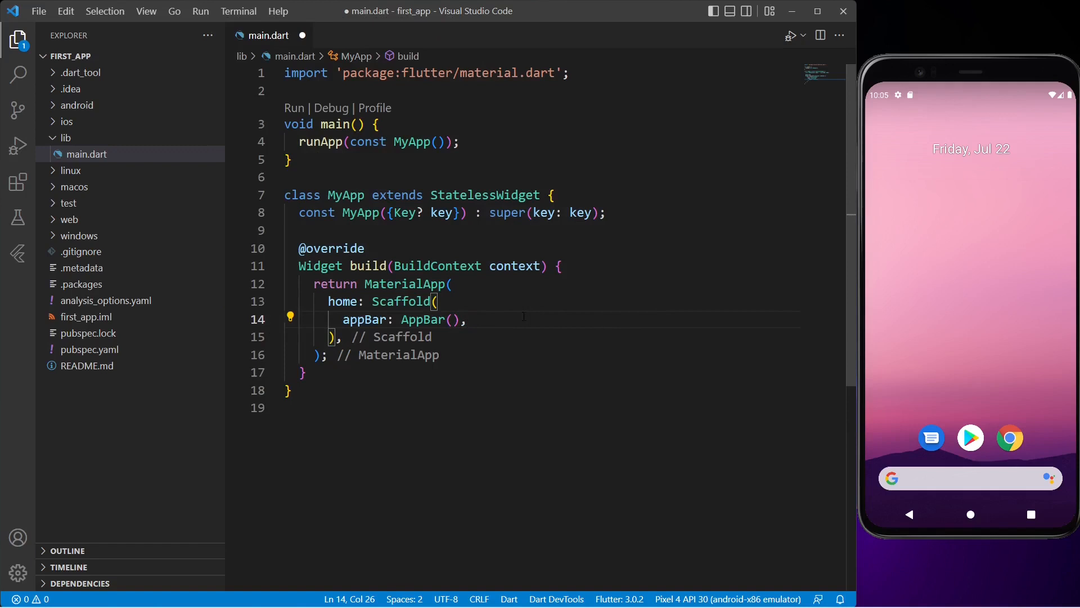
Save main.dart and run the app without debugging on the Pixel 4 emulator
{"action": "left_click", "coordinate": [38, 11]}
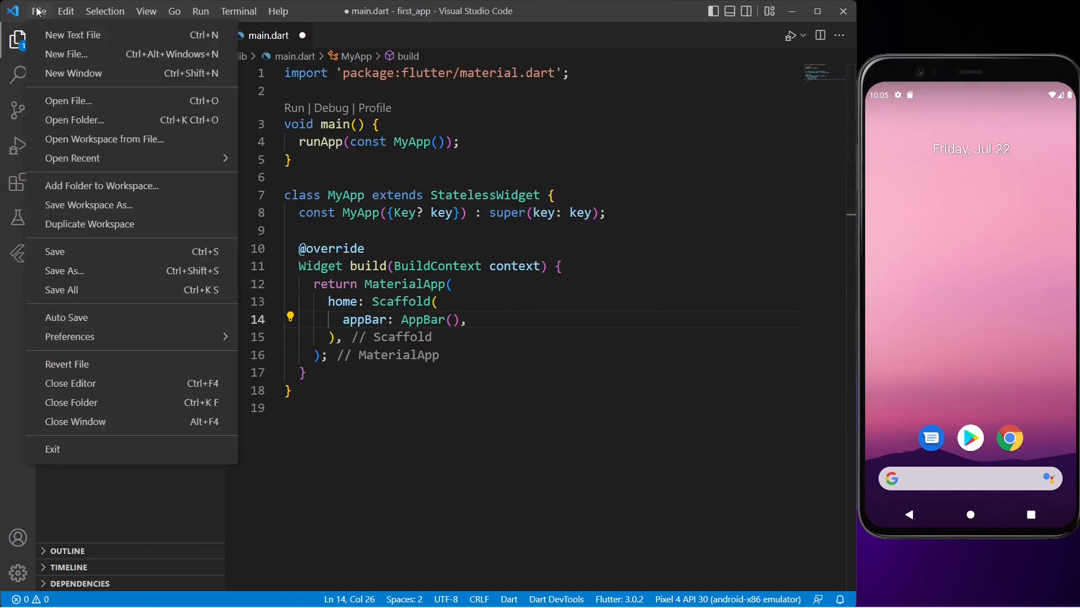
{"action": "mouse_move", "coordinate": [55, 252]}
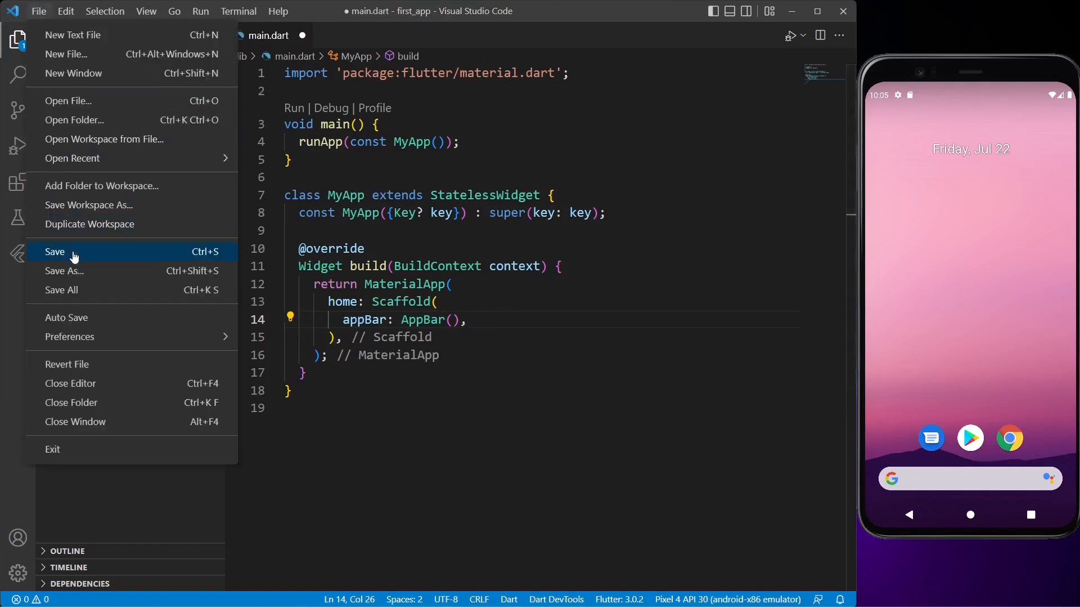
{"action": "left_click", "coordinate": [55, 251]}
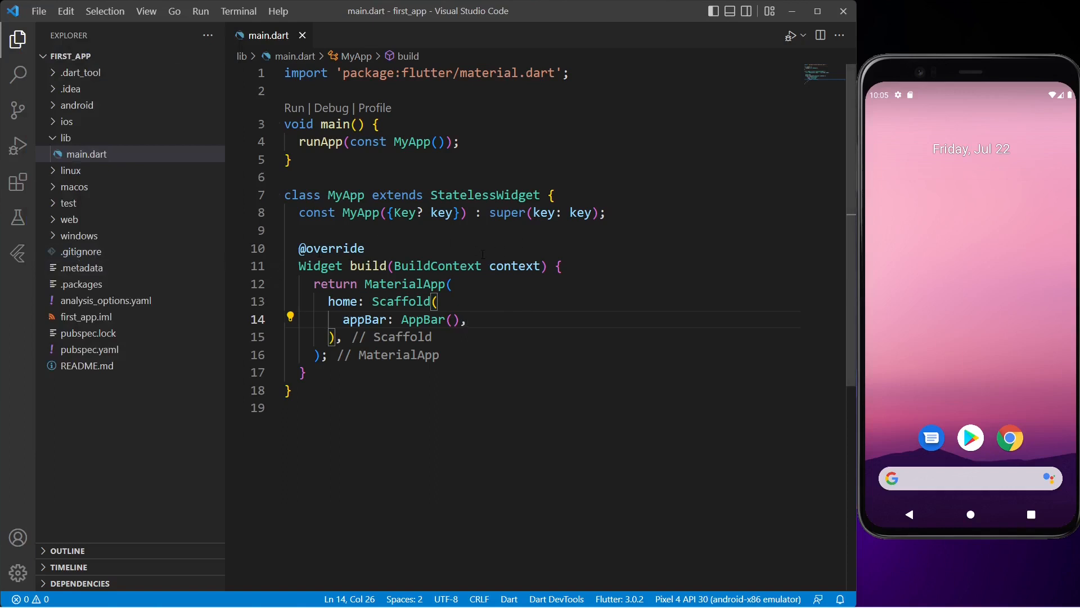
{"action": "left_click", "coordinate": [801, 35]}
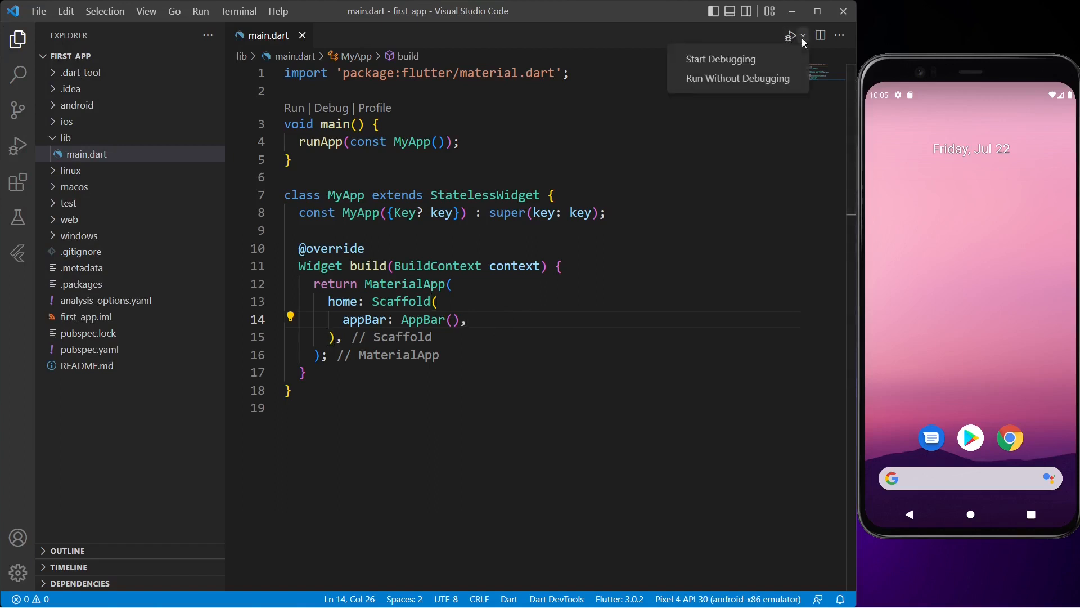
{"action": "mouse_move", "coordinate": [721, 59]}
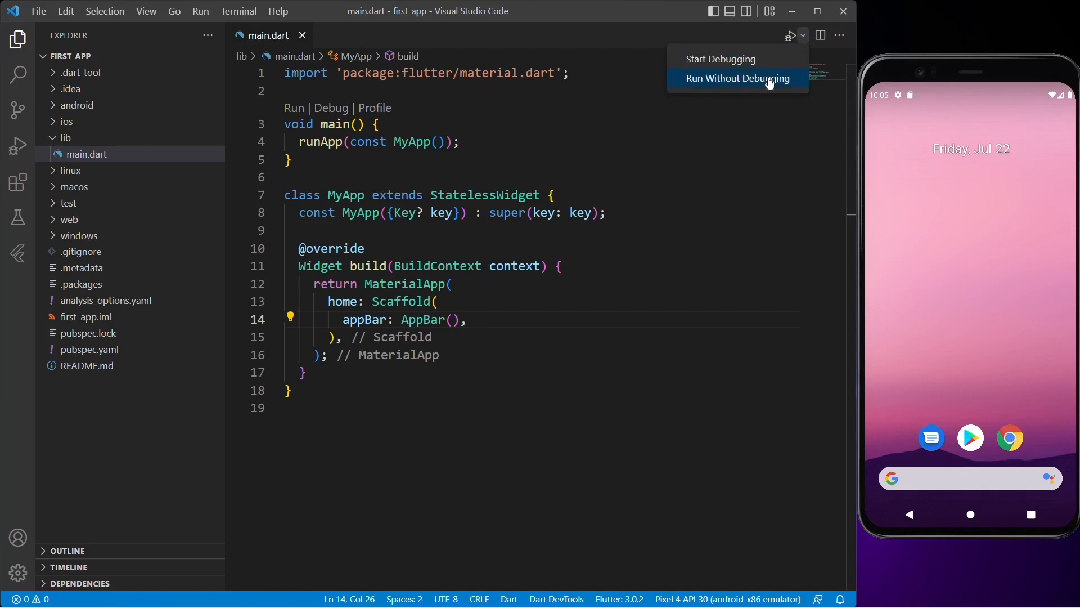
{"action": "left_click", "coordinate": [737, 78]}
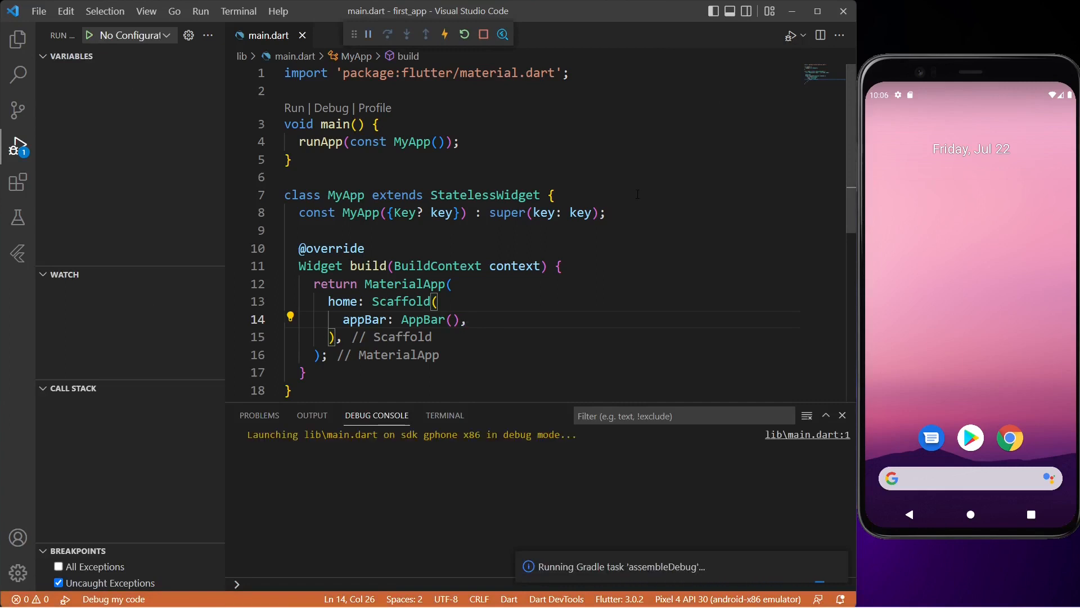
{"action": "mouse_move", "coordinate": [445, 35]}
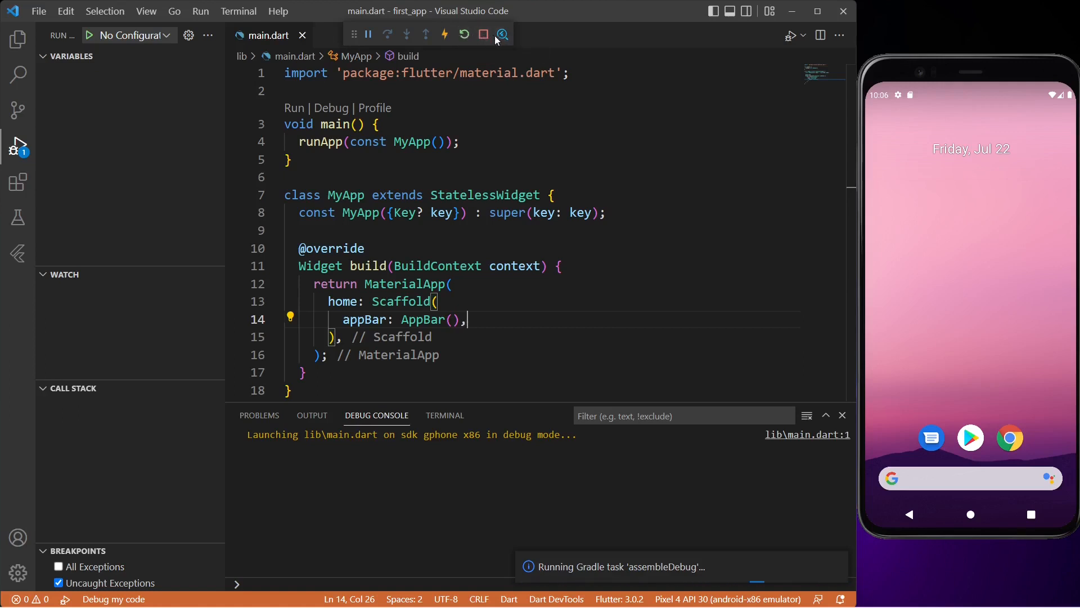
{"action": "mouse_move", "coordinate": [503, 34]}
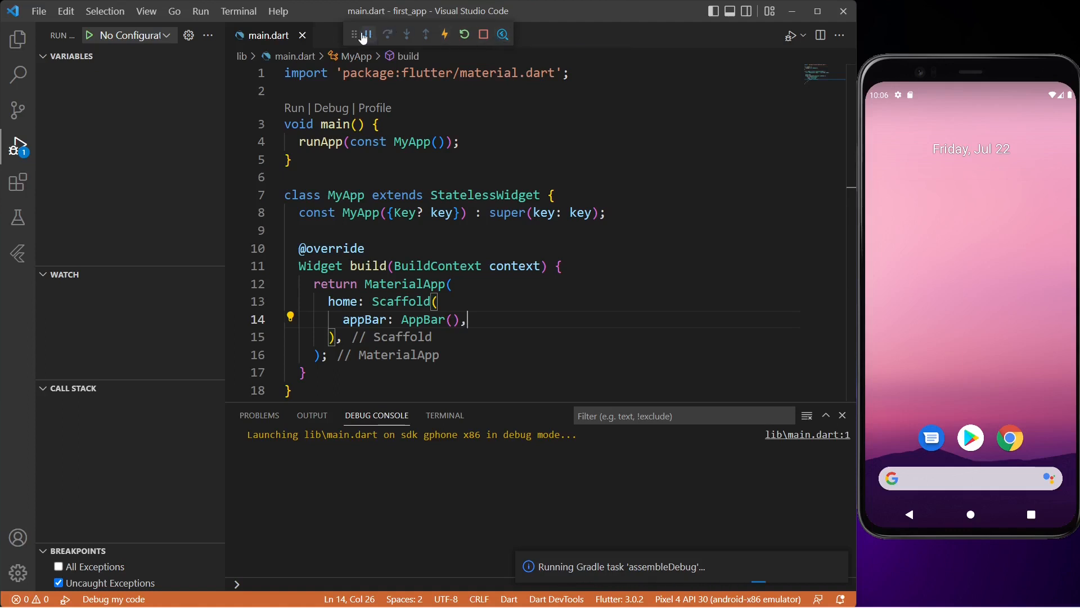
{"action": "mouse_move", "coordinate": [368, 34]}
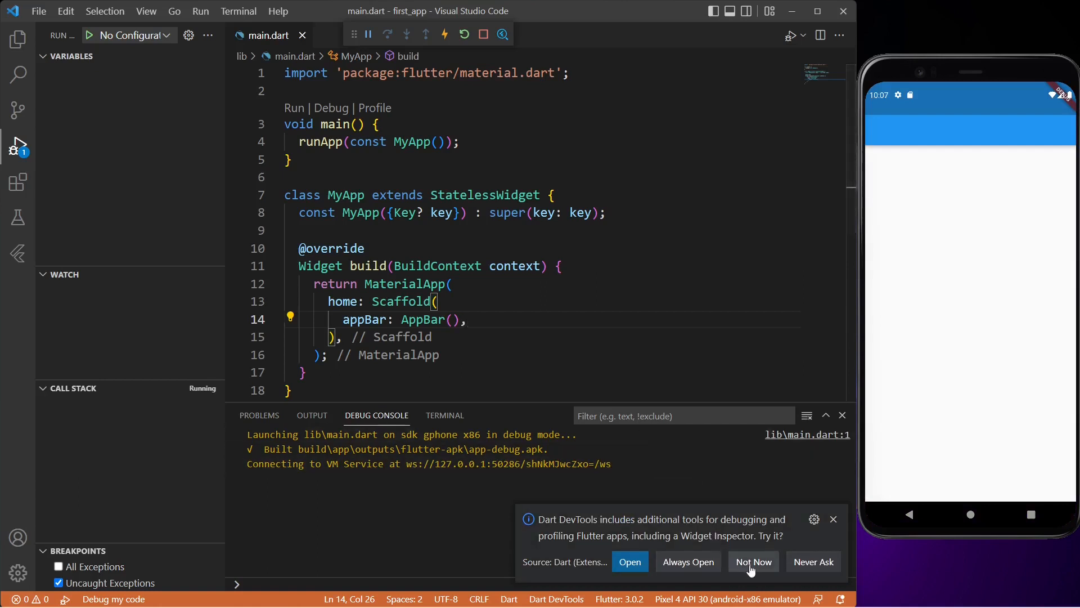
Dismiss DevTools, set debugShowCheckedModeBanner false, and add a const Text('First App') title
{"action": "left_click", "coordinate": [753, 561]}
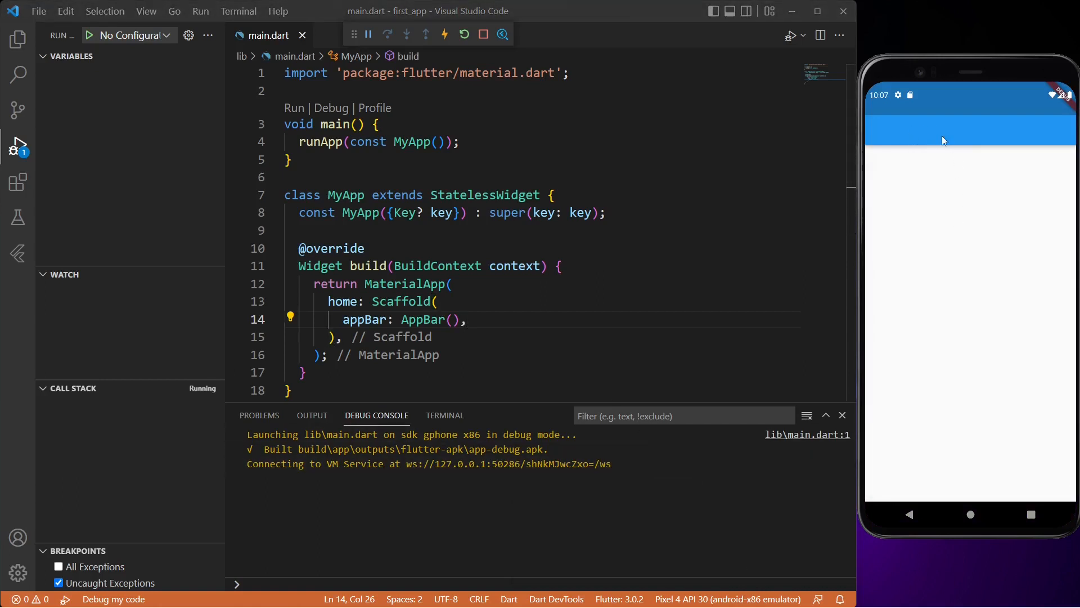
{"action": "mouse_move", "coordinate": [917, 131]}
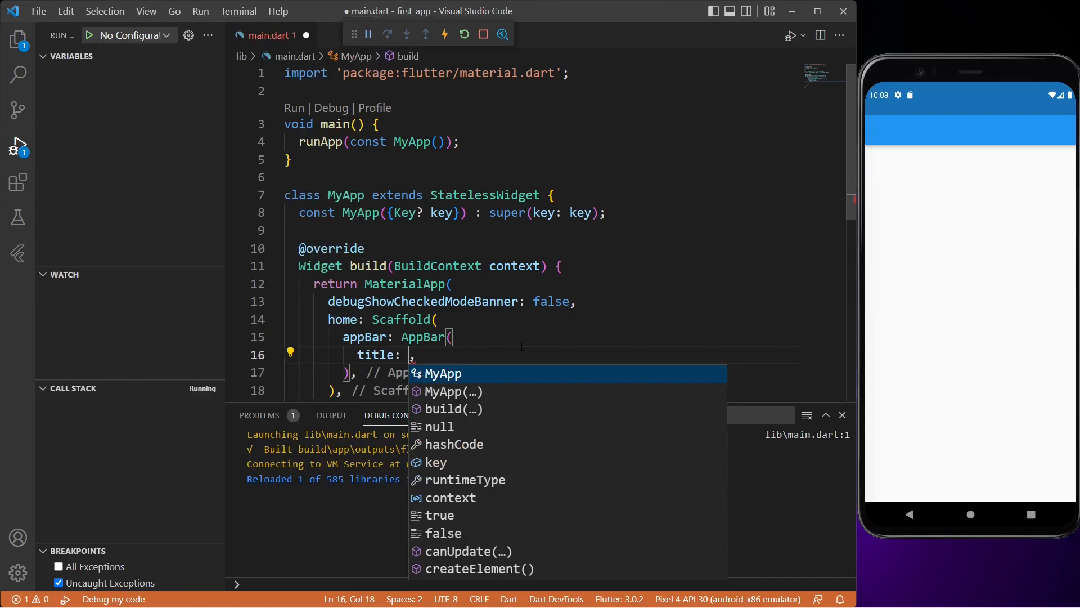
{"action": "type", "text": "text"}
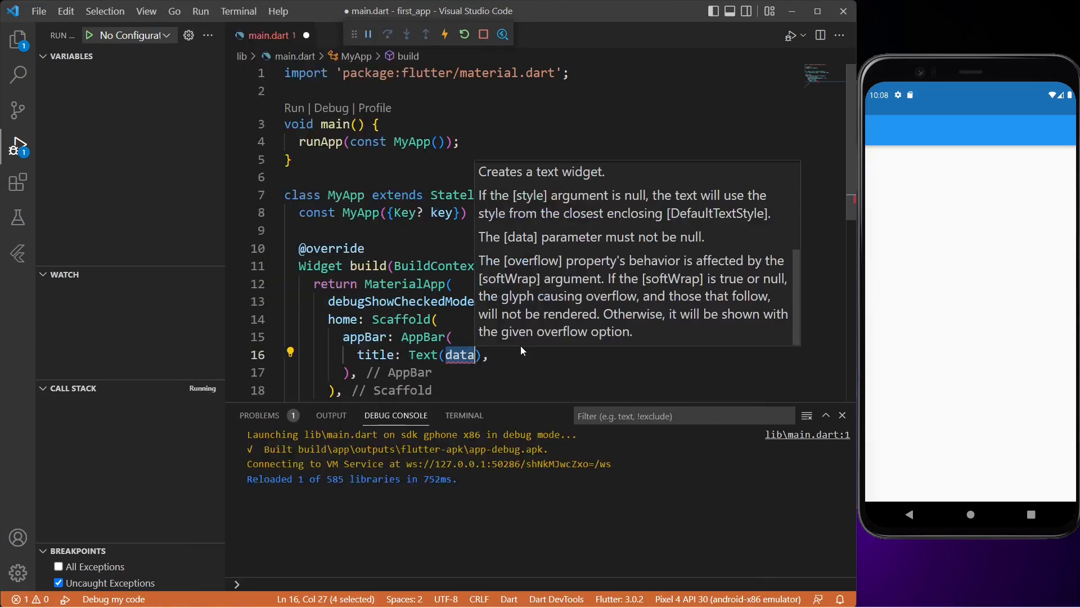
{"action": "type", "text": "'First App"}
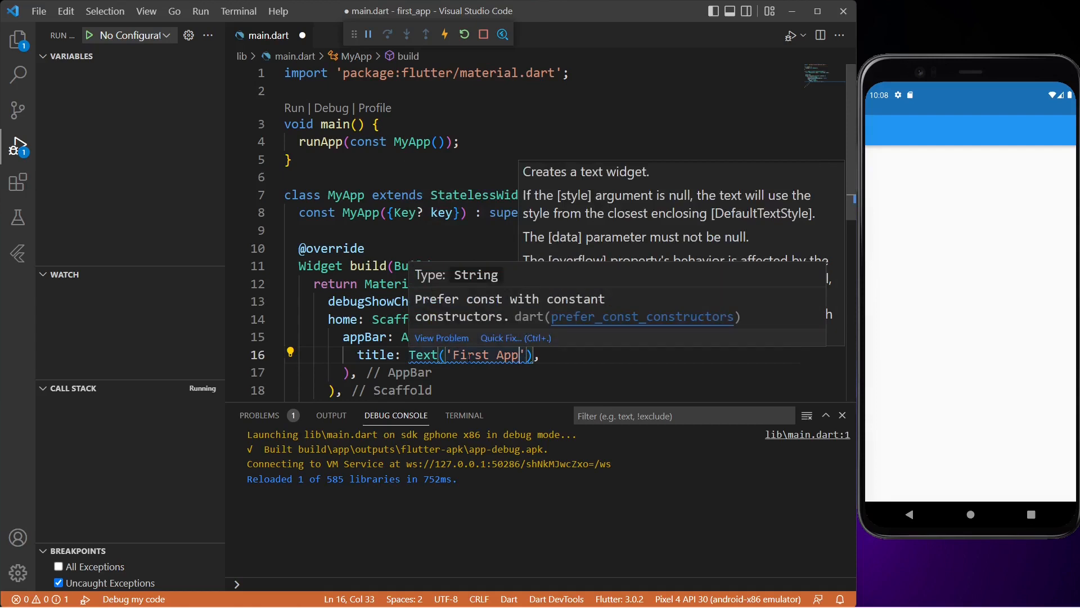
{"action": "mouse_move", "coordinate": [459, 306]}
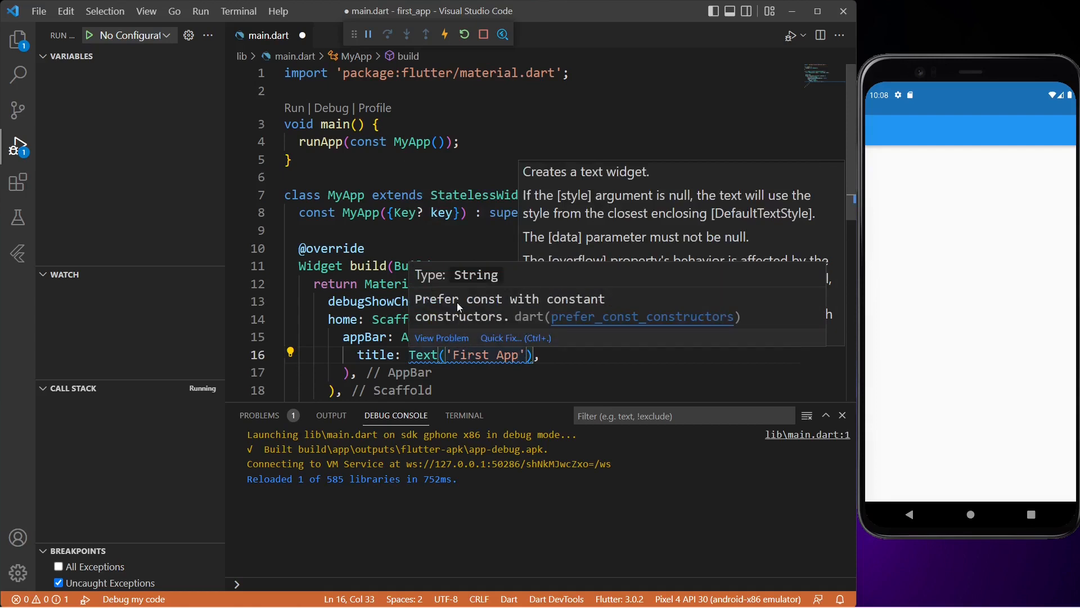
{"action": "mouse_move", "coordinate": [482, 311]}
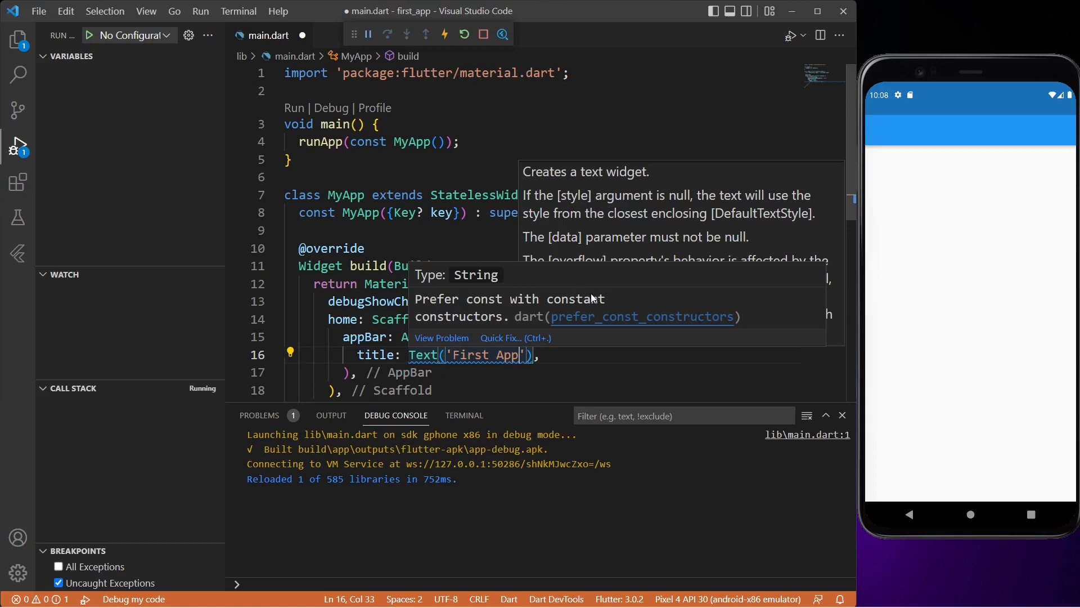
{"action": "mouse_move", "coordinate": [495, 340]}
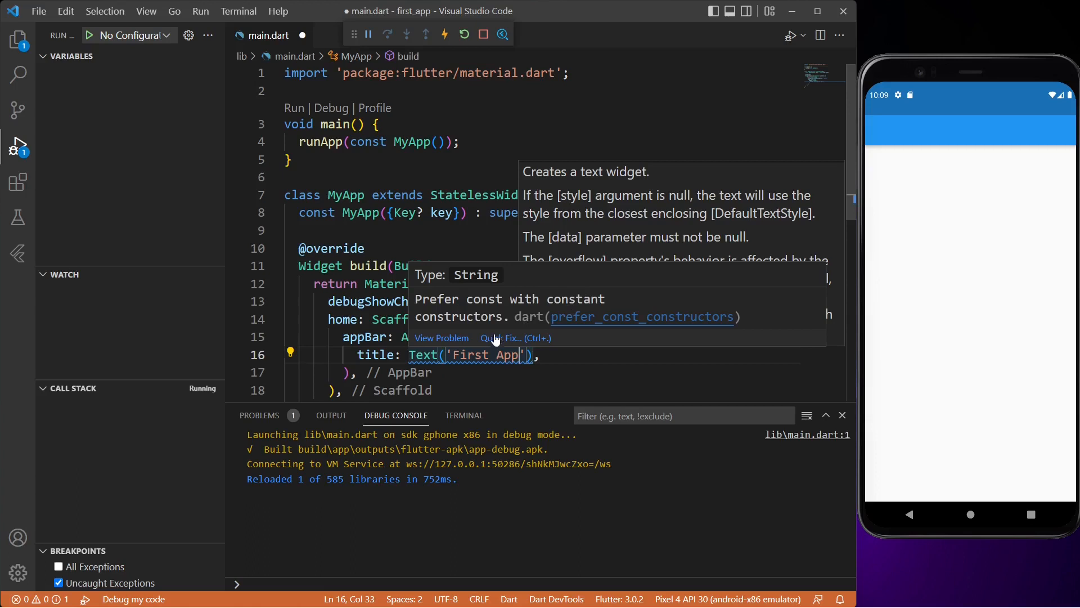
{"action": "mouse_move", "coordinate": [494, 344]}
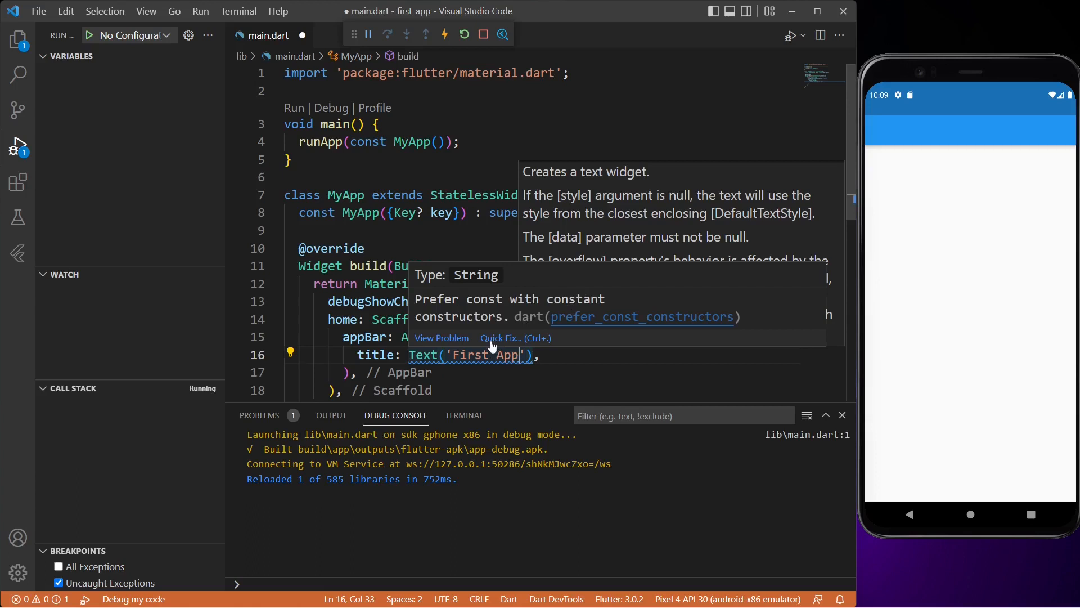
{"action": "left_click", "coordinate": [500, 337]}
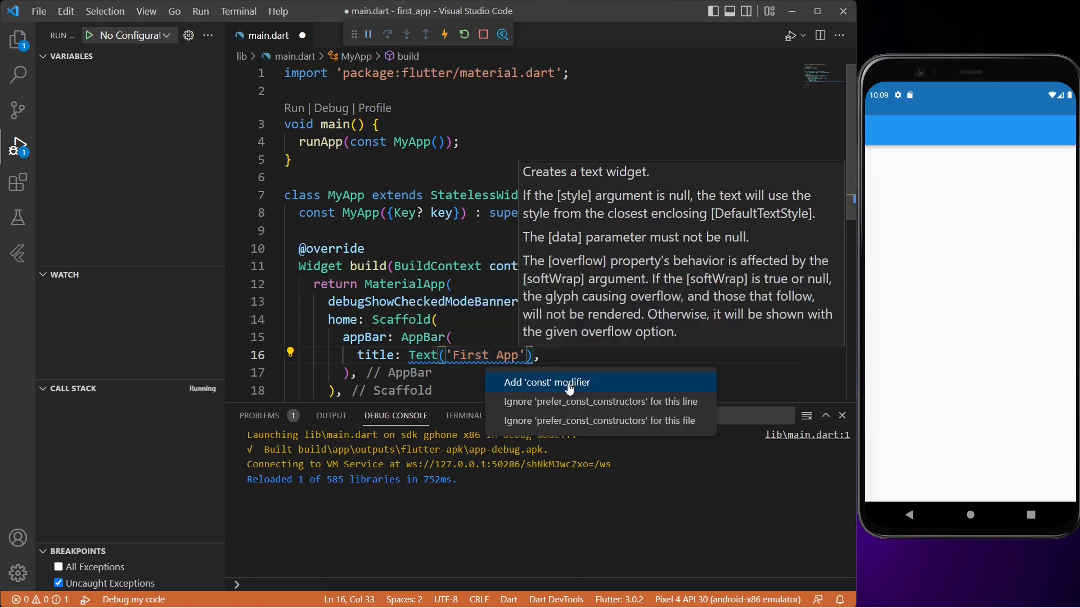
{"action": "left_click", "coordinate": [546, 382]}
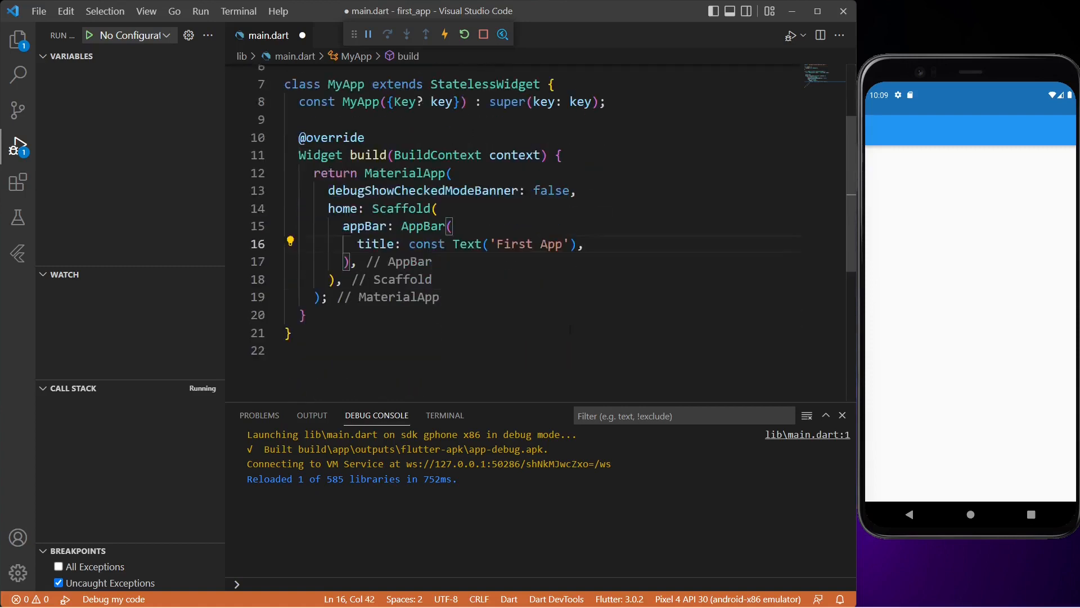
Add a const leading Icon(Icons.menu) and an empty actions list to the AppBar
{"action": "left_click", "coordinate": [445, 34]}
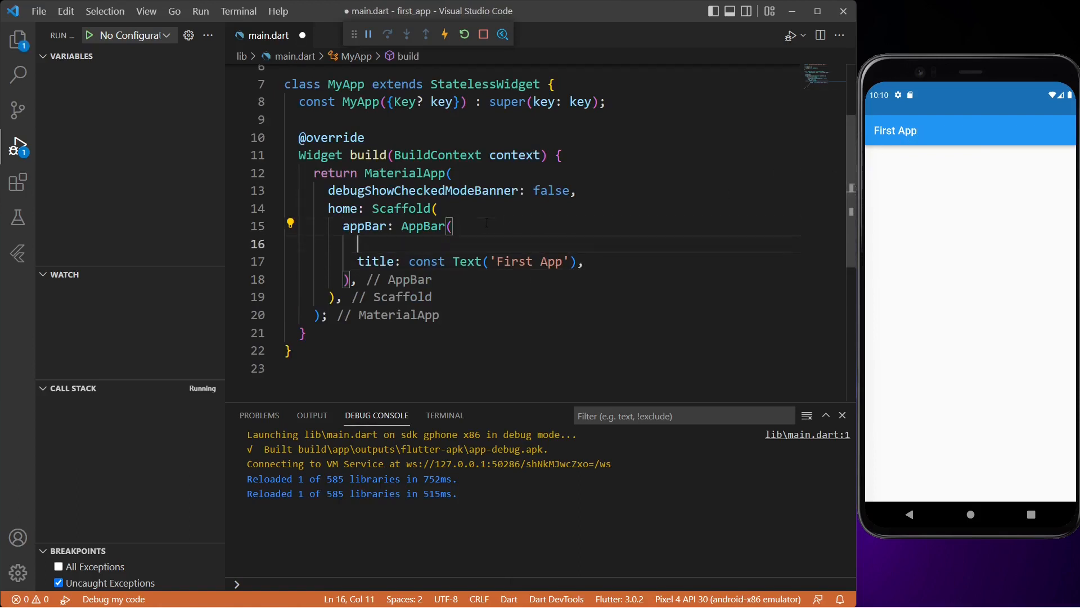
{"action": "type", "text": "lea"}
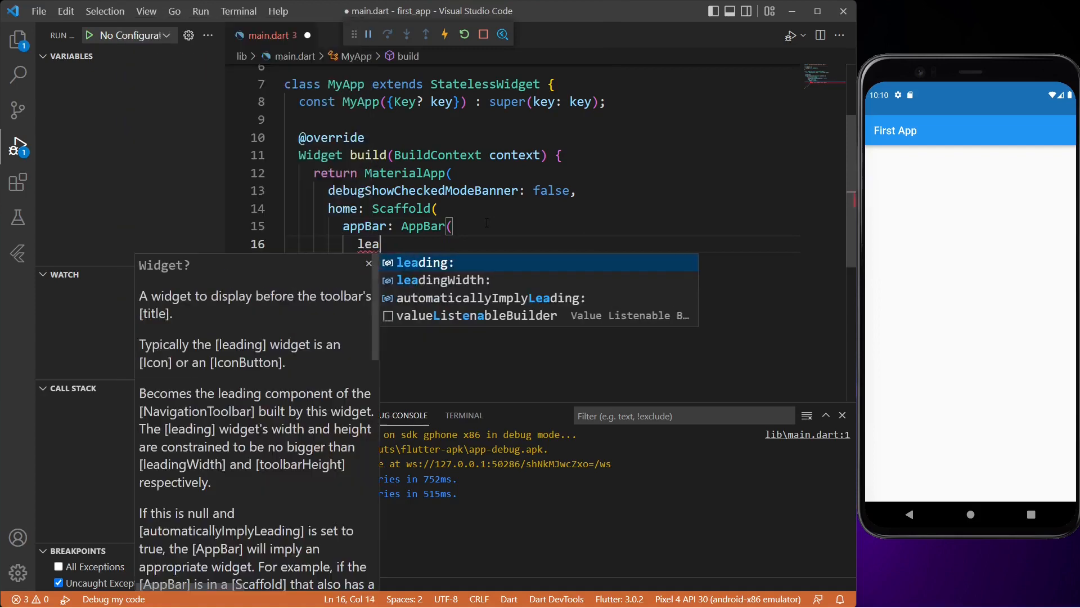
{"action": "type", "text": "d"}
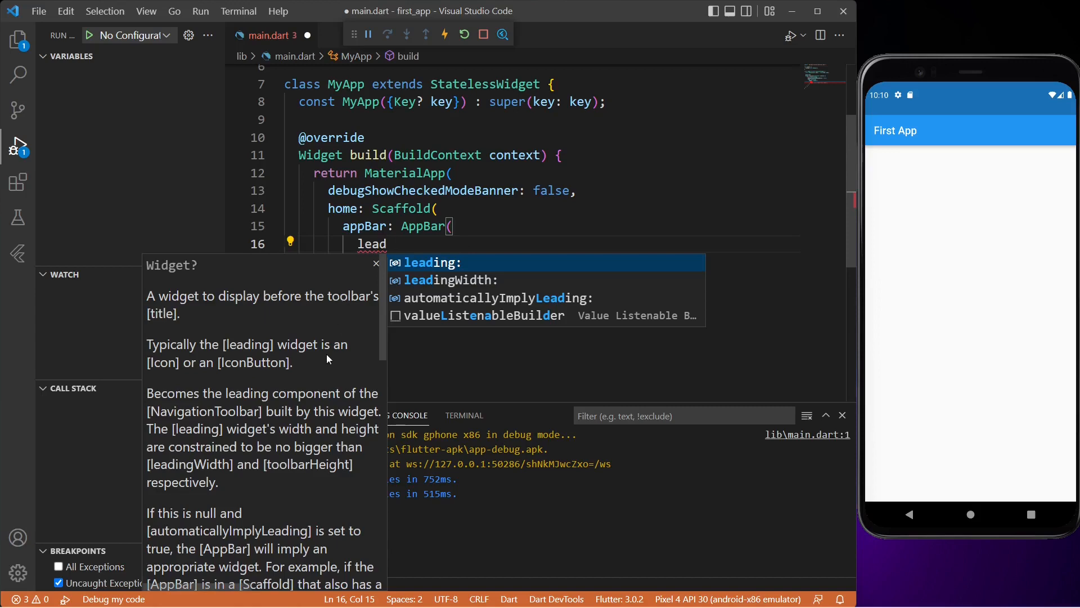
{"action": "mouse_move", "coordinate": [186, 362]}
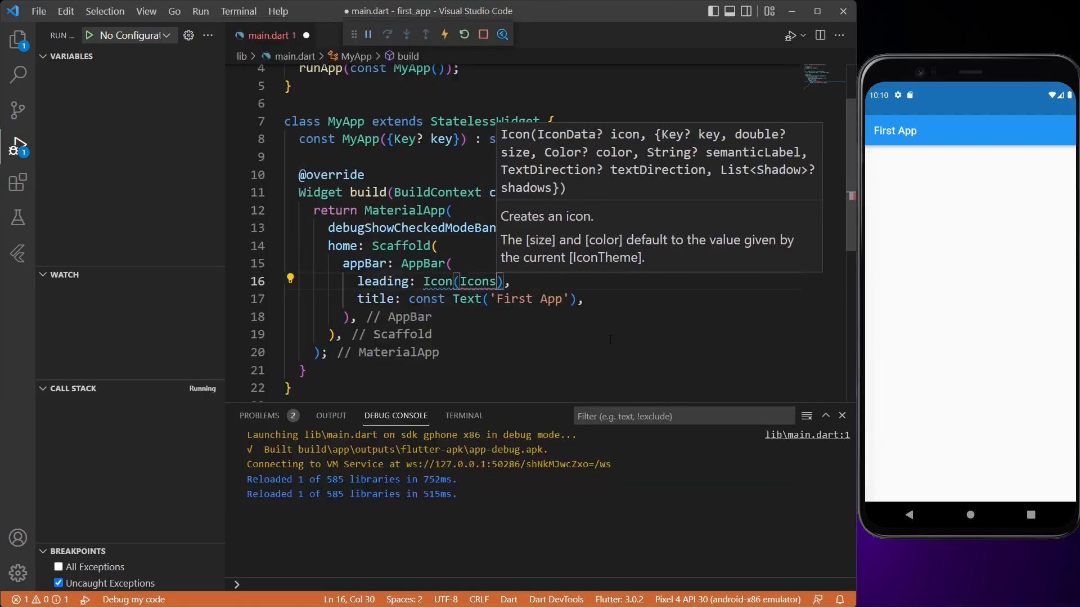
{"action": "type", "text": "."}
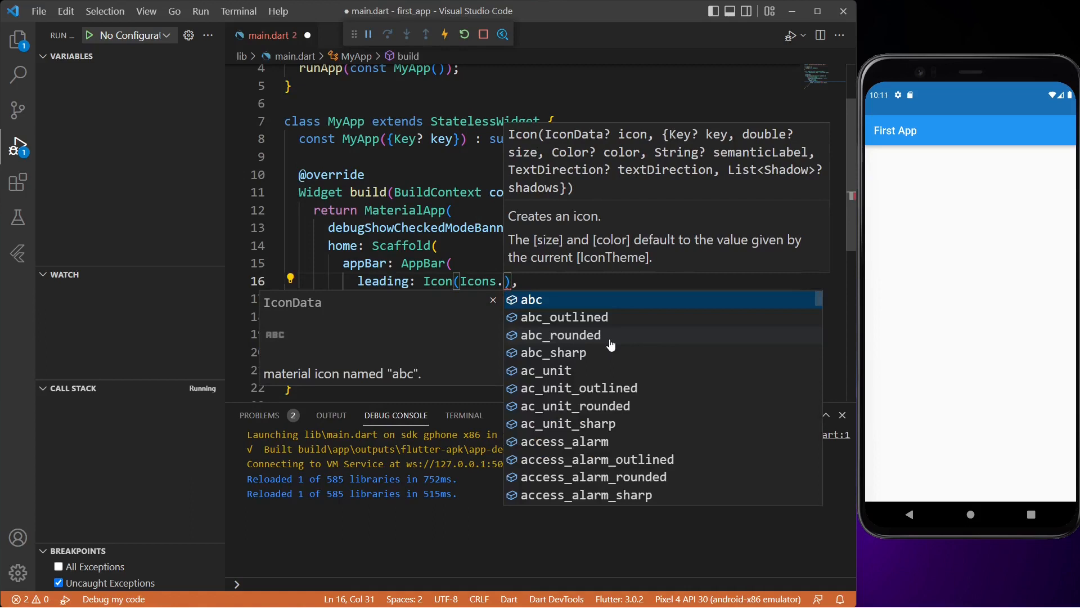
{"action": "type", "text": "menu"}
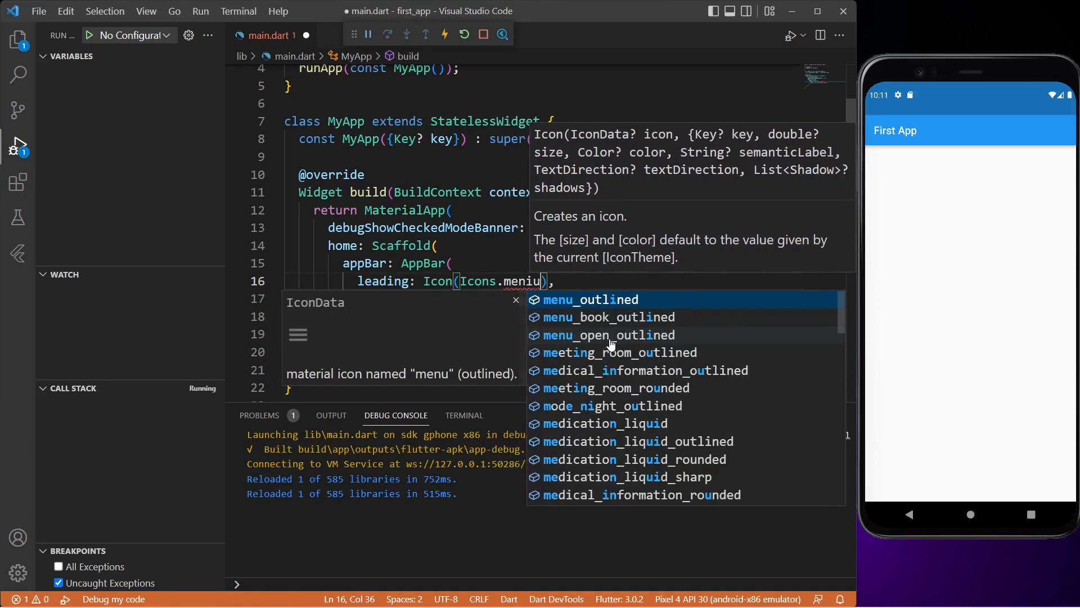
{"action": "key", "text": "Backspace"}
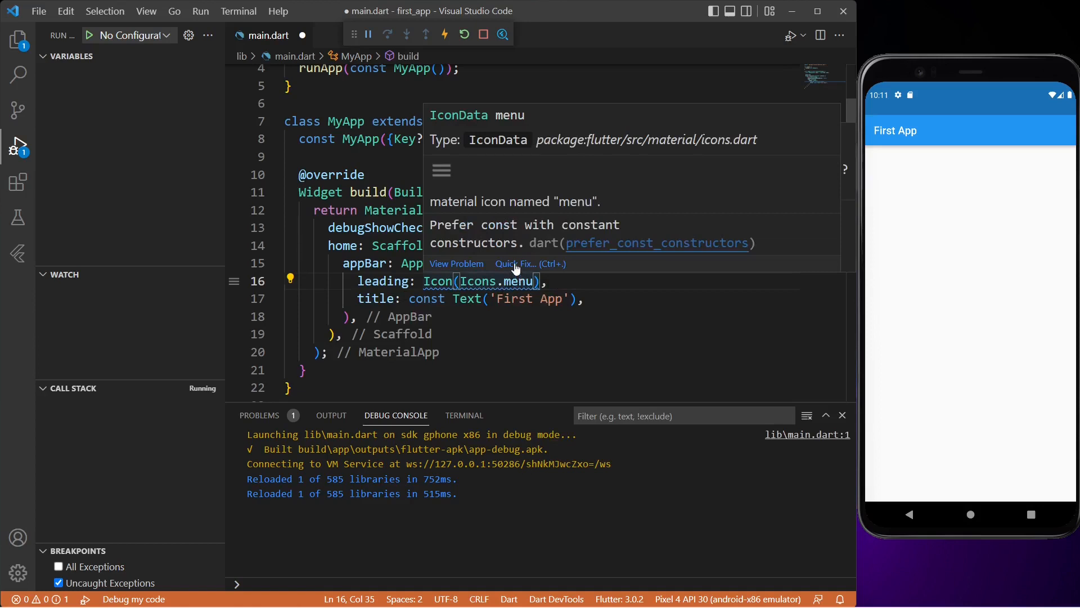
{"action": "left_click", "coordinate": [515, 263]}
{"action": "type", "text": "actions: [],"}
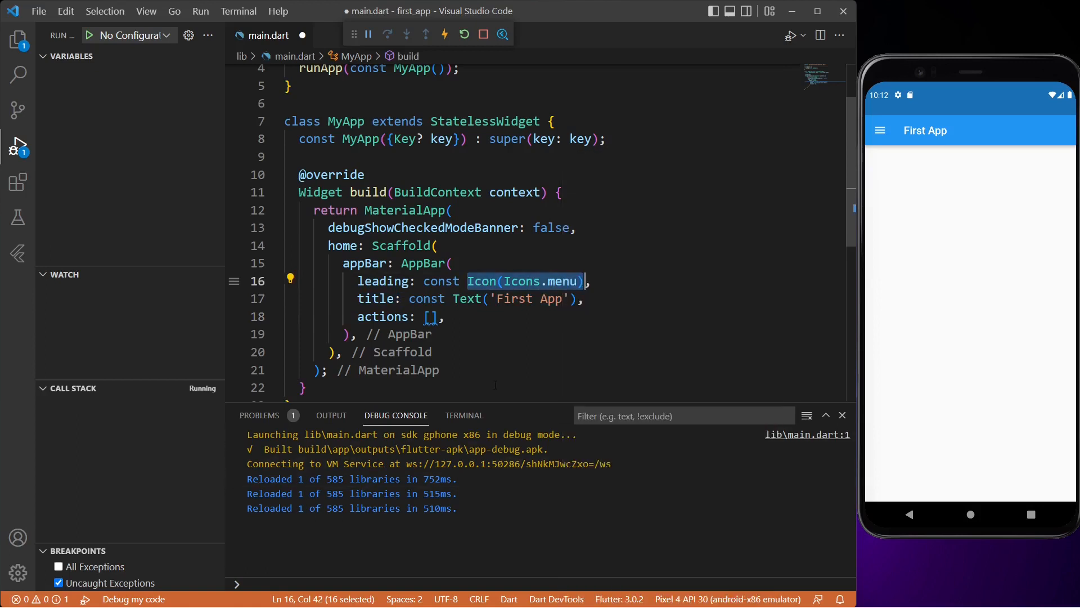
Fill the const actions list with Icon(Icons.account_circle)
{"action": "type", "text": "Icon(Icons.menu)"}
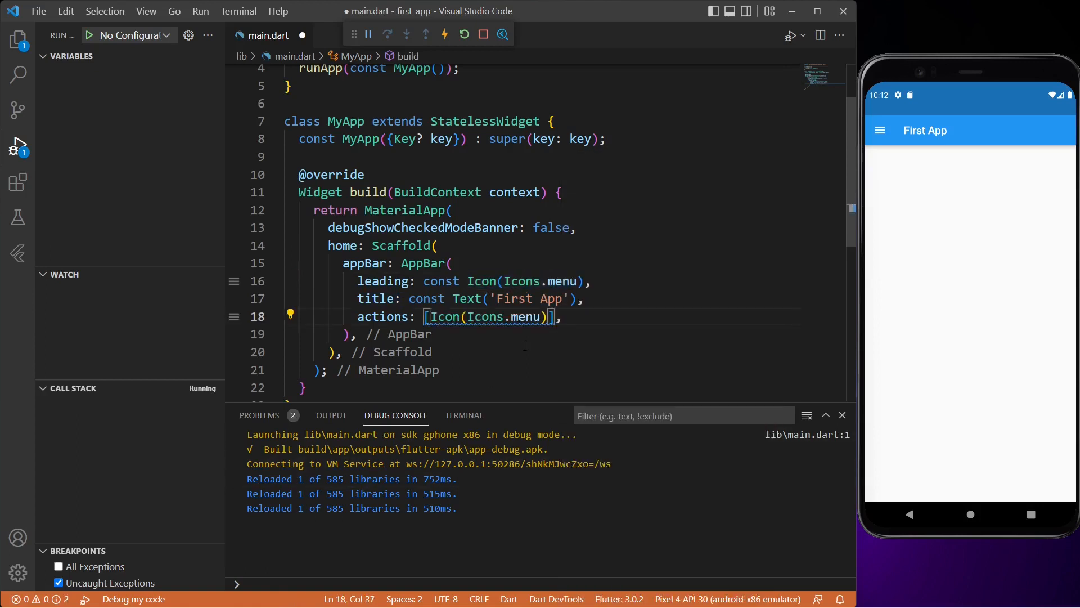
{"action": "left_click", "coordinate": [291, 315]}
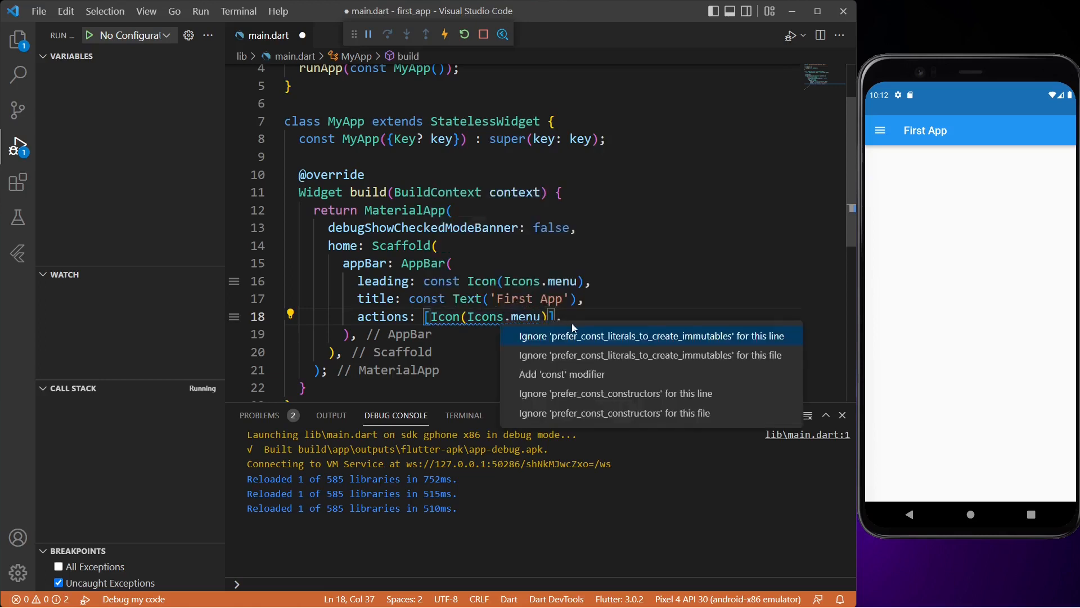
{"action": "left_click", "coordinate": [562, 374]}
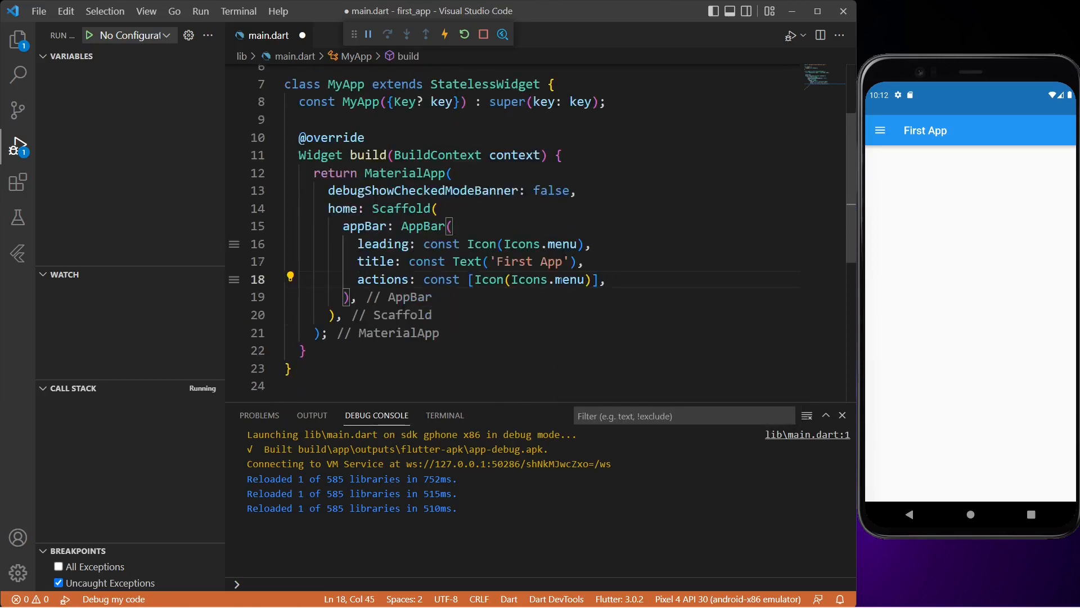
{"action": "double_click", "coordinate": [568, 279]}
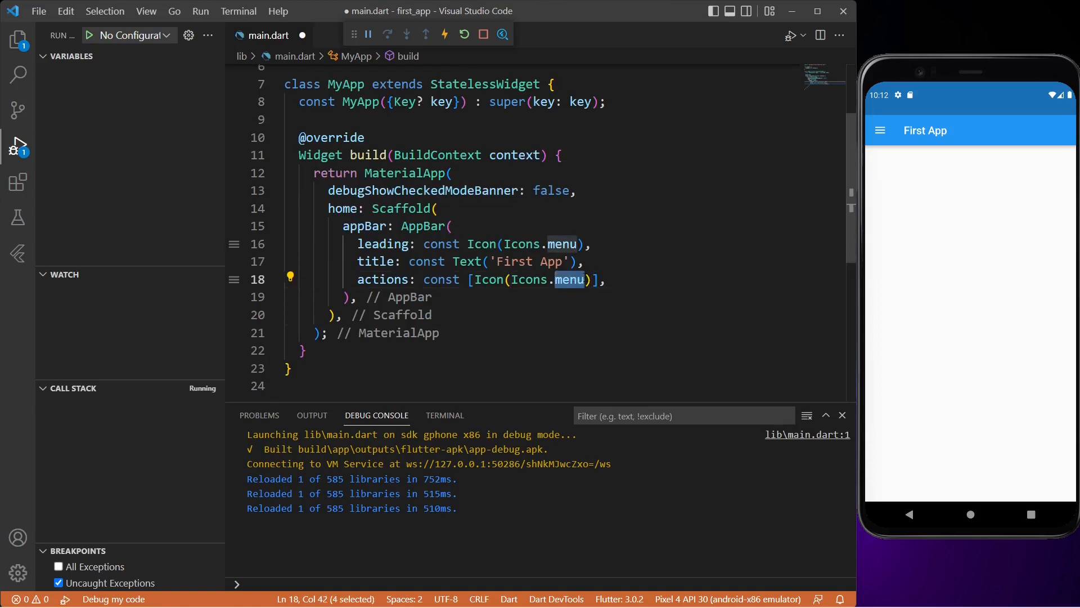
{"action": "type", "text": "acc"}
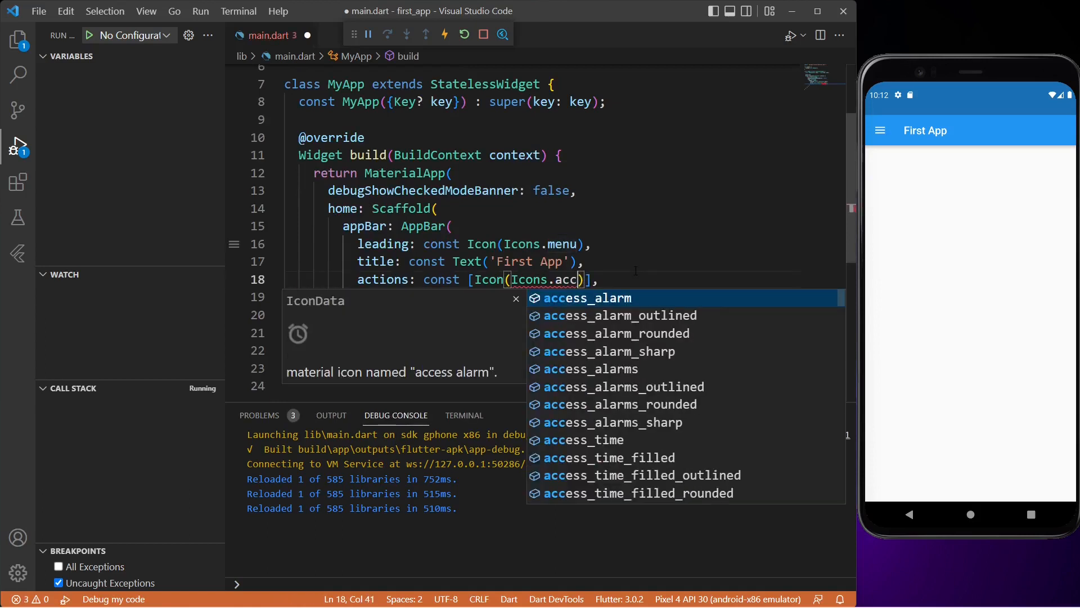
{"action": "type", "text": "ount_circle"}
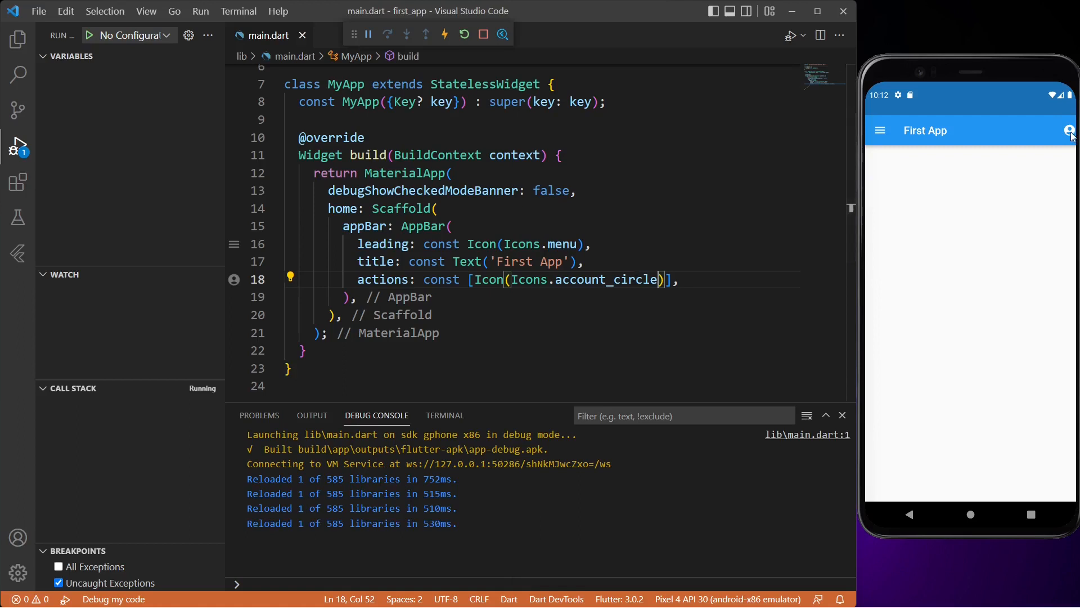
{"action": "mouse_move", "coordinate": [1068, 132]}
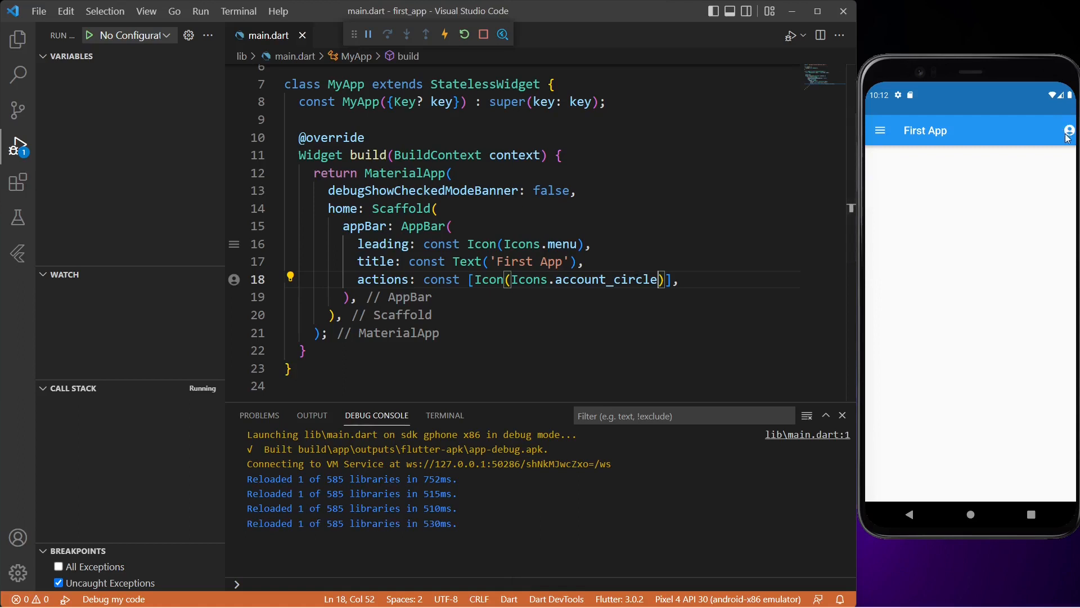
{"action": "mouse_move", "coordinate": [1037, 148]}
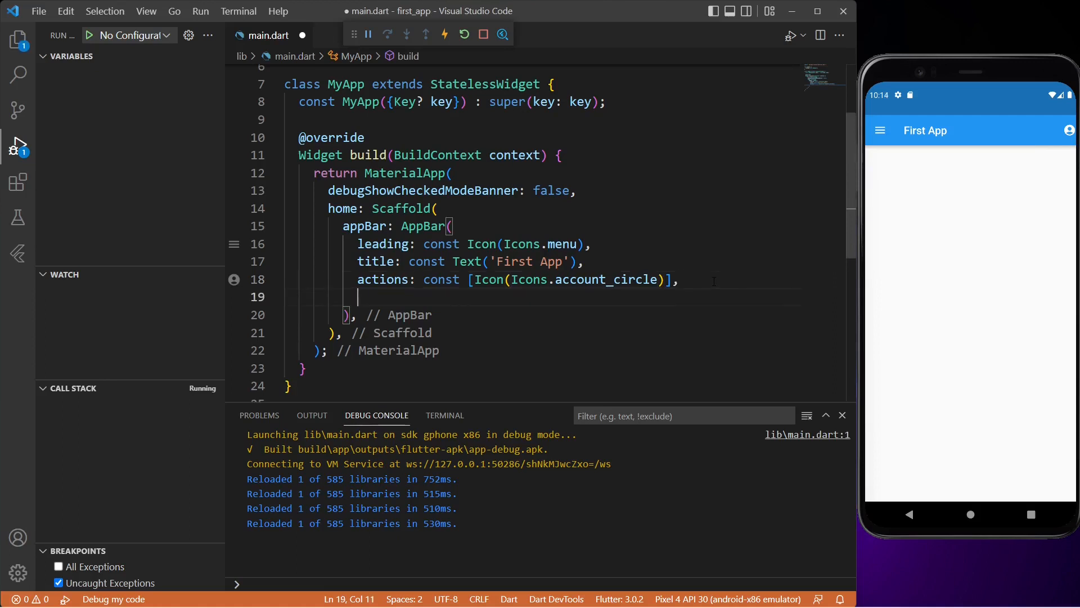
Set centerTitle: true and backgroundColor: Colors.red on the AppBar
{"action": "type", "text": "centerTitle: ,"}
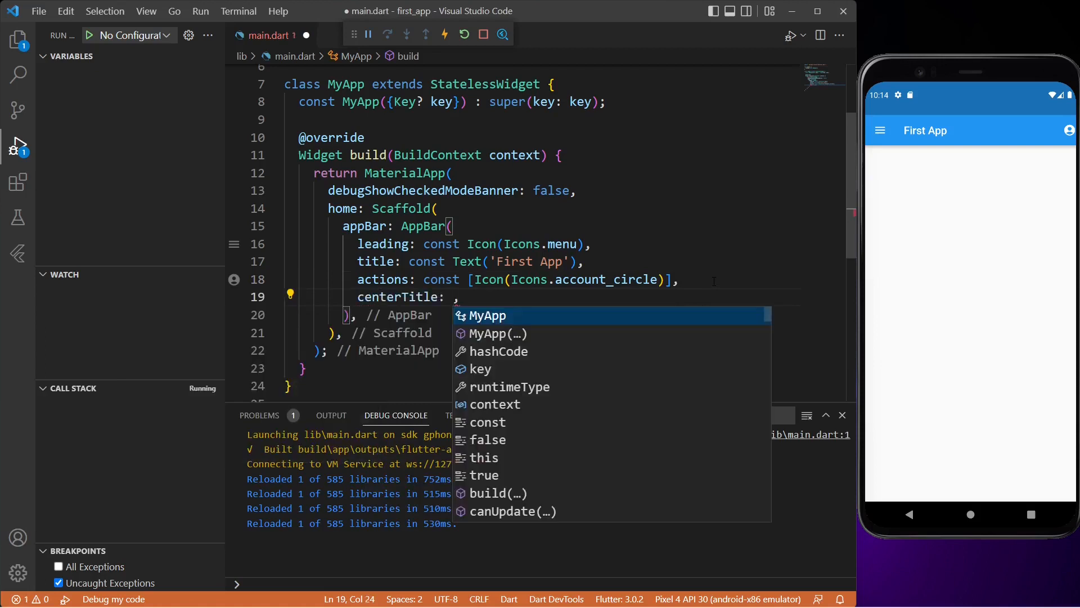
{"action": "type", "text": "true"}
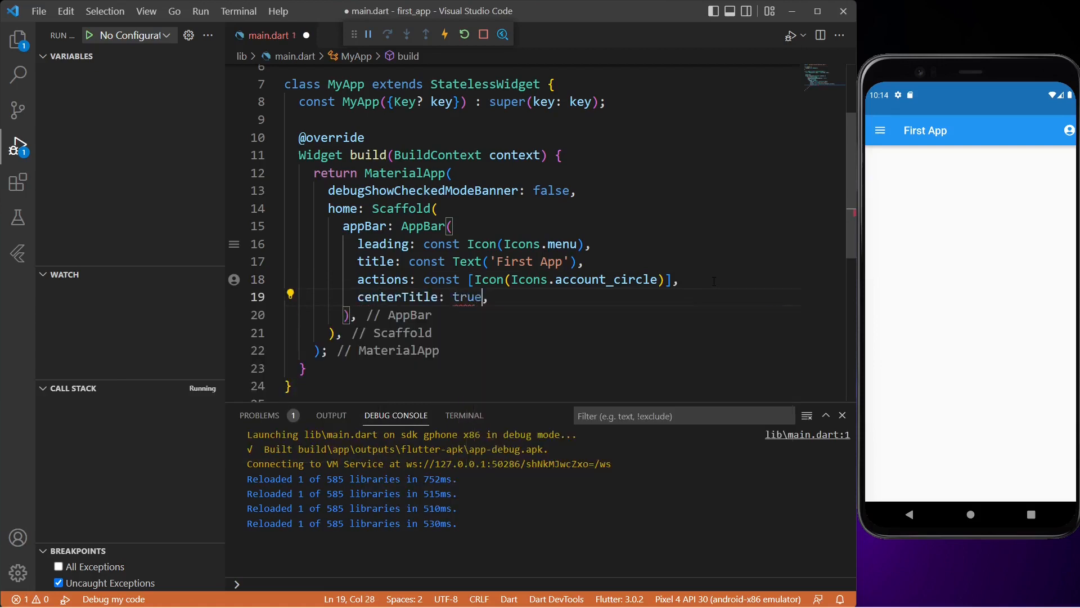
{"action": "key", "text": "ctrl+s"}
{"action": "type", "text": "backgroundColor: Colors,"}
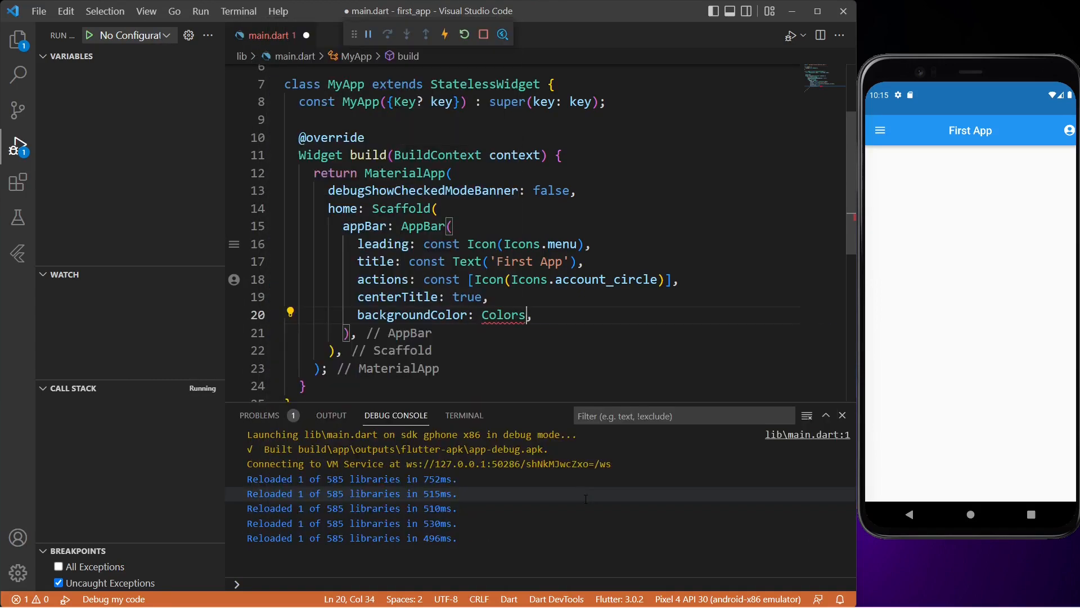
{"action": "type", "text": ".red"}
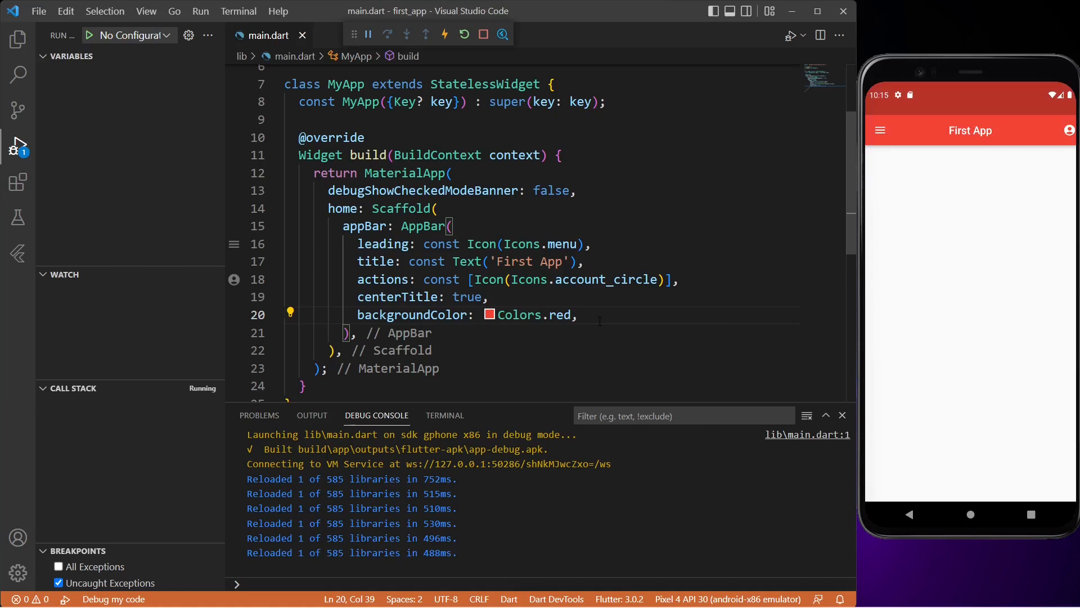
{"action": "mouse_move", "coordinate": [938, 157]}
{"action": "type", "text": ", size: "}
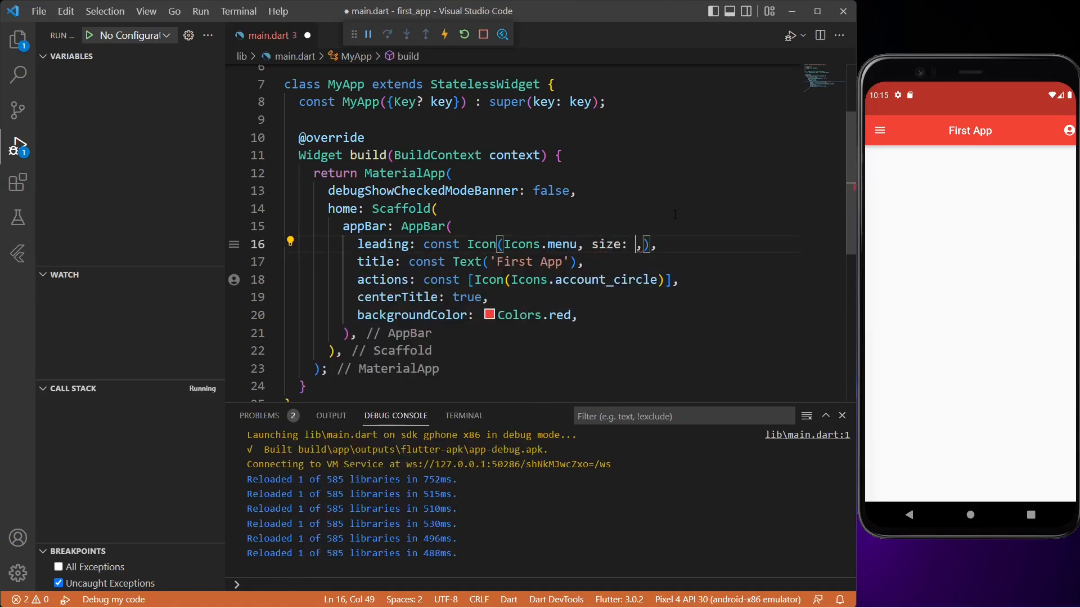
Set size: 50 on both the leading menu Icon and the account_circle Icon
{"action": "type", "text": "50,"}
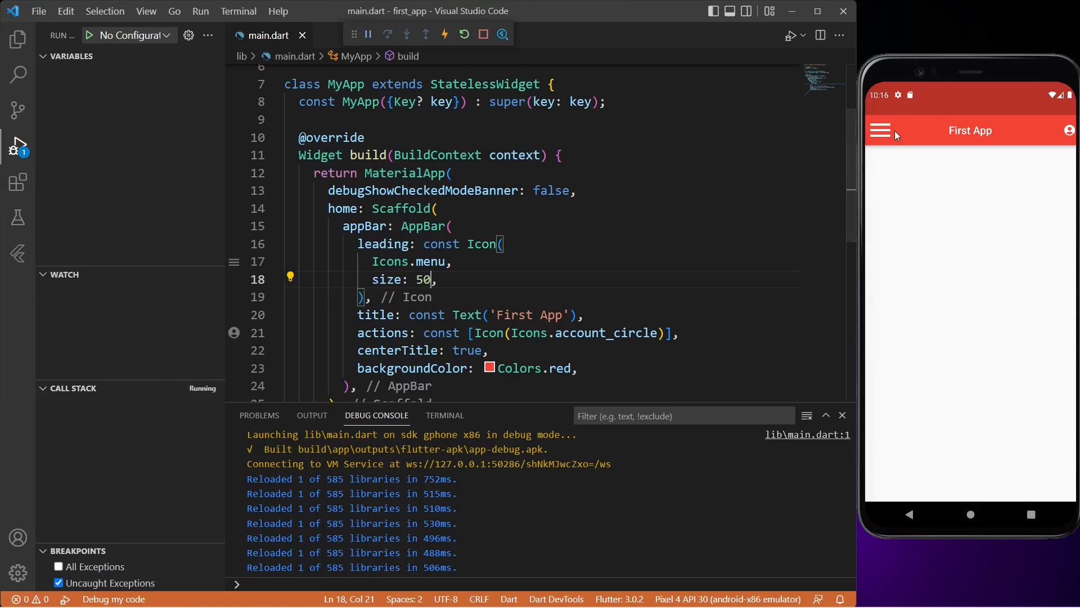
{"action": "scroll", "scroll_direction": "down", "scroll_amount": 3}
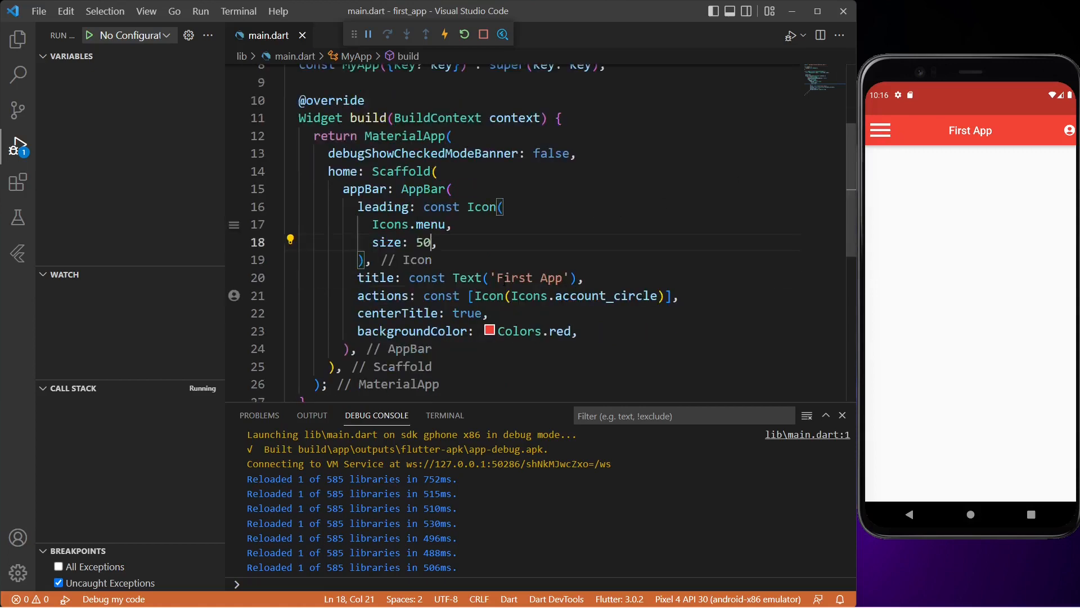
{"action": "scroll", "scroll_direction": "down", "scroll_amount": 3}
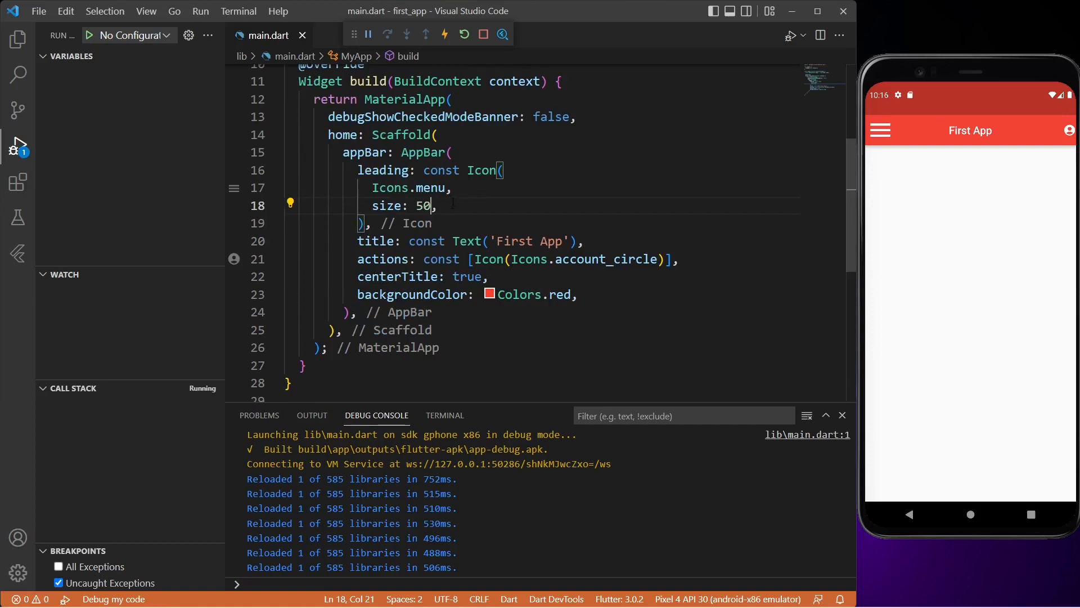
{"action": "double_click", "coordinate": [602, 258]}
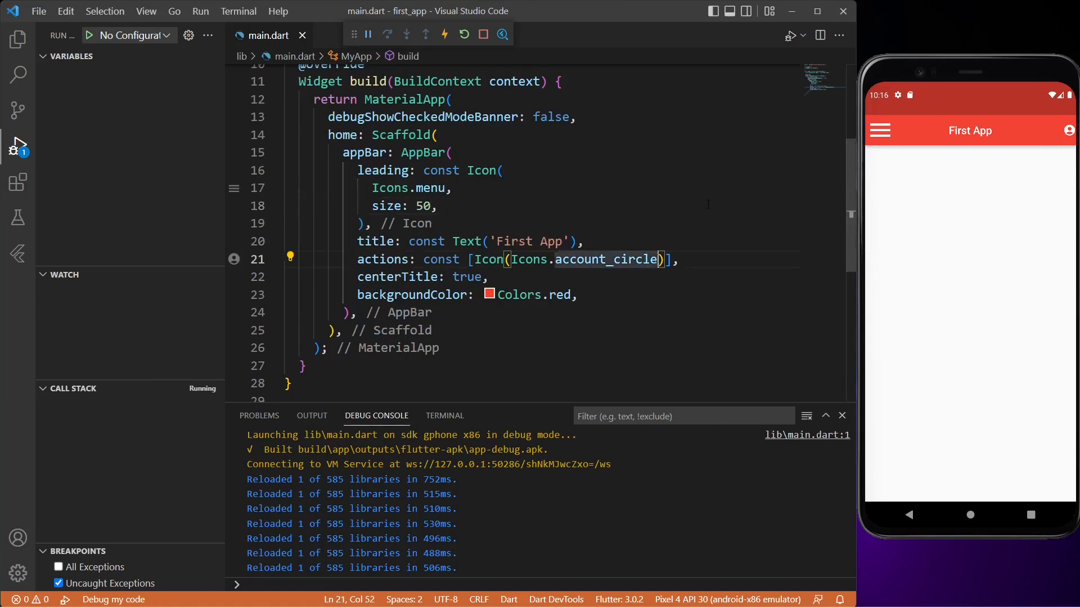
{"action": "type", "text": ","}
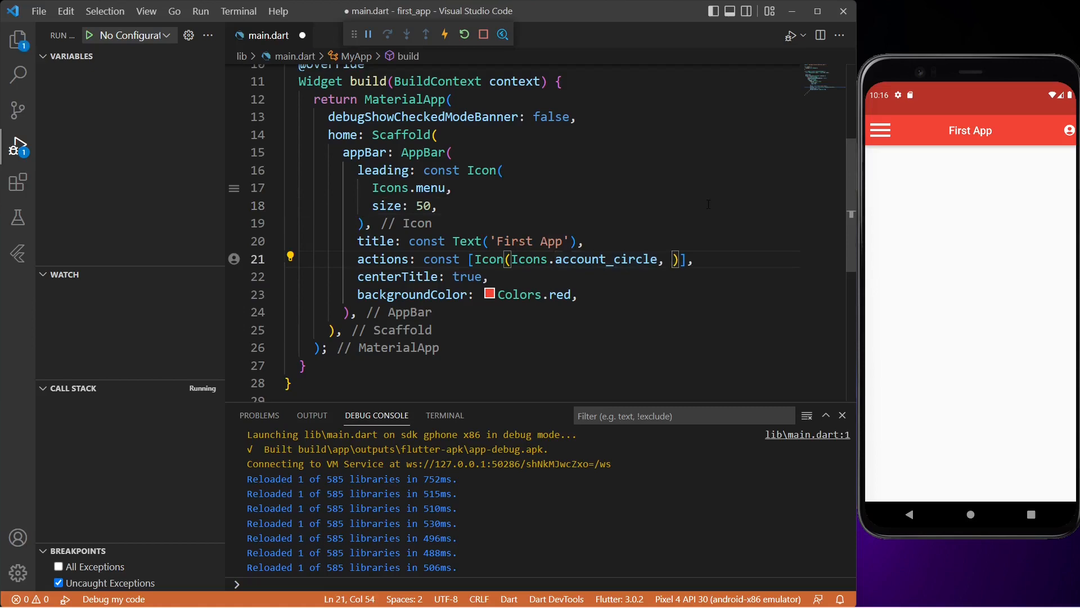
{"action": "type", "text": "size: 50,"}
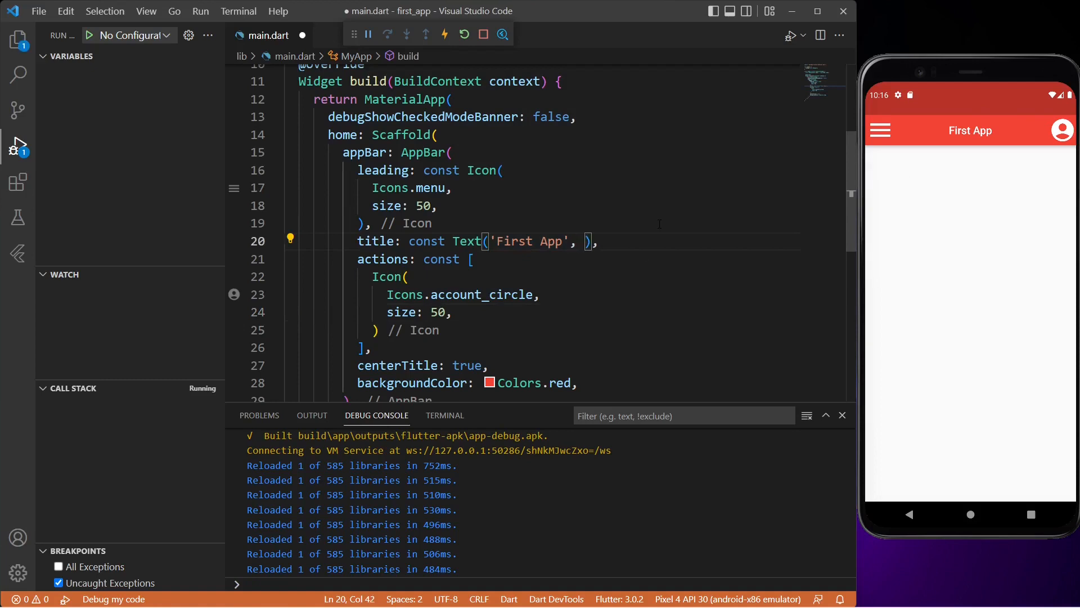
Give the 'First App' title style: TextStyle(fontSize: 30)
{"action": "type", "text": "style: tex,"}
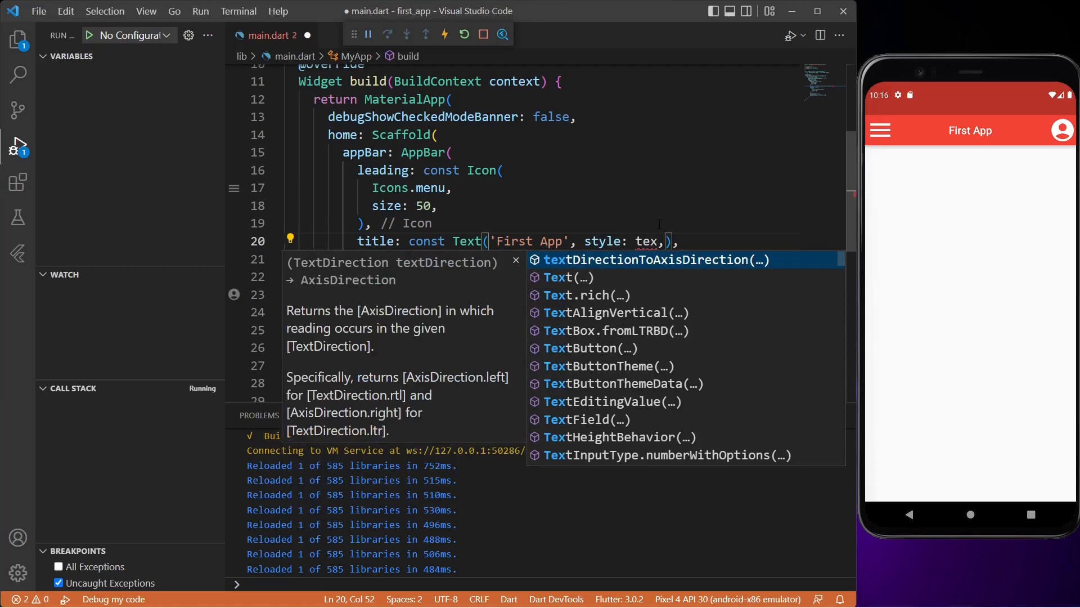
{"action": "type", "text": "s"}
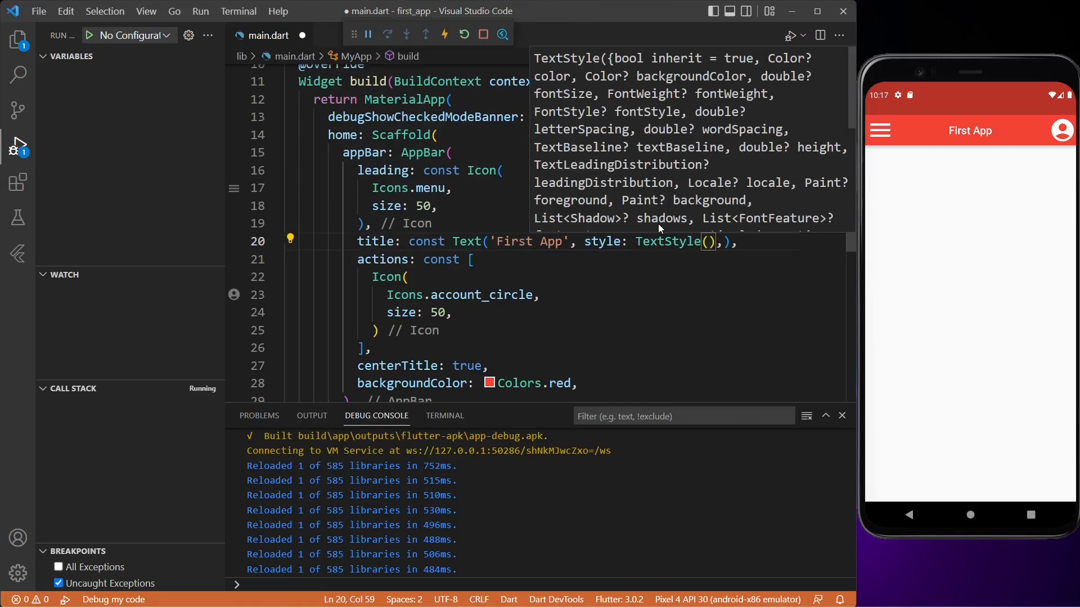
{"action": "type", "text": "fontSize:"}
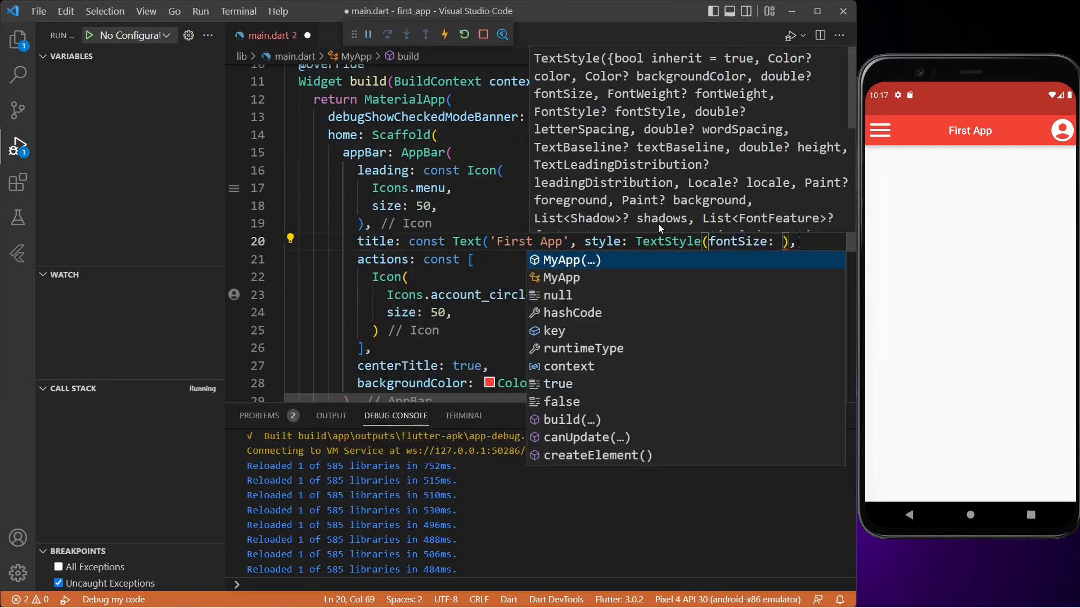
{"action": "type", "text": "40"}
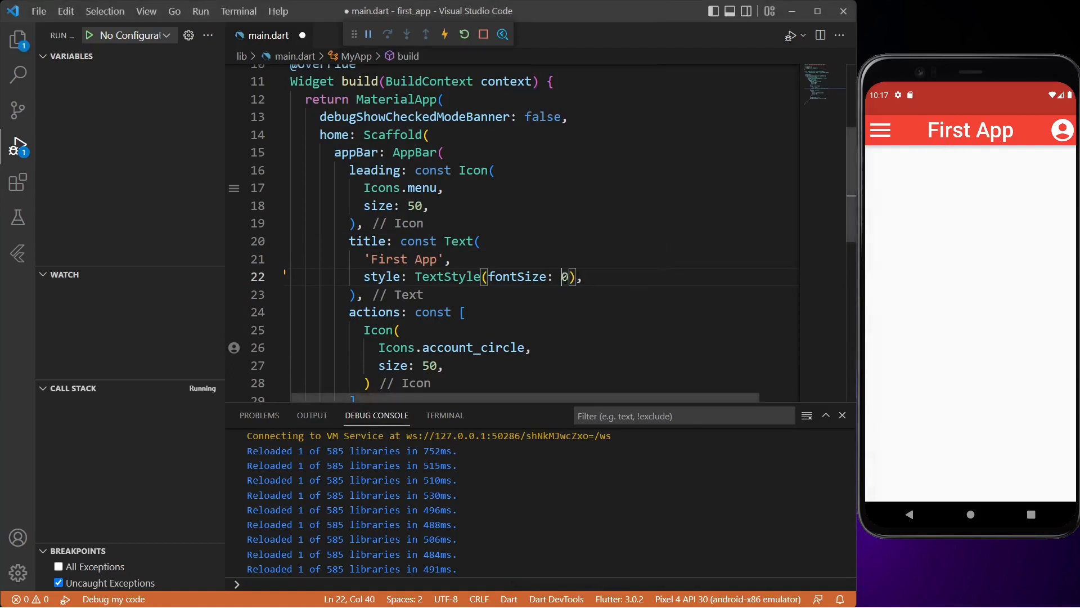
{"action": "type", "text": "3"}
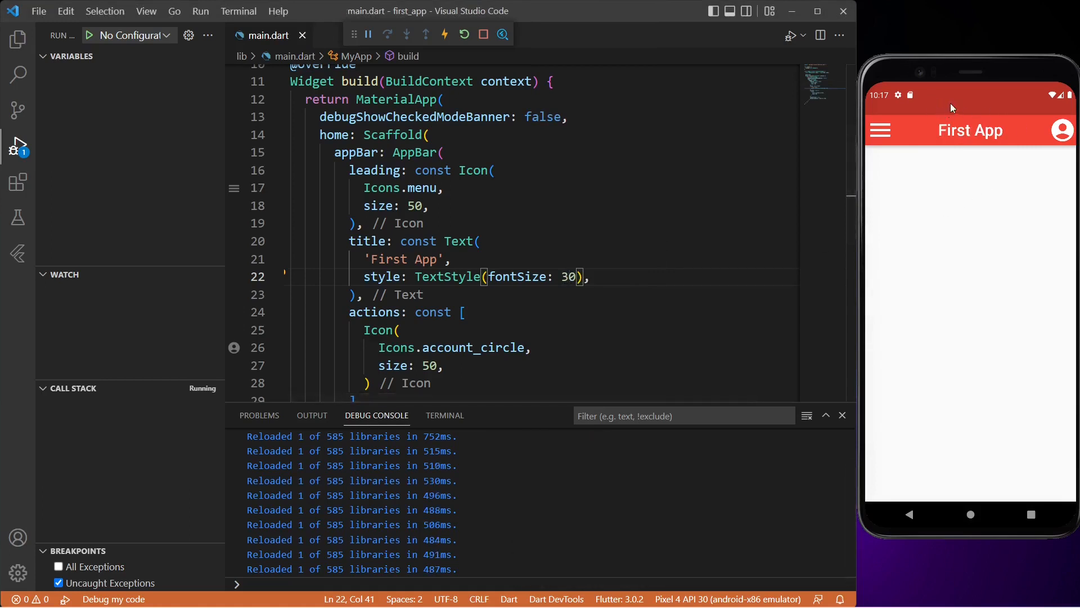
{"action": "scroll", "scroll_direction": "down", "scroll_amount": 3}
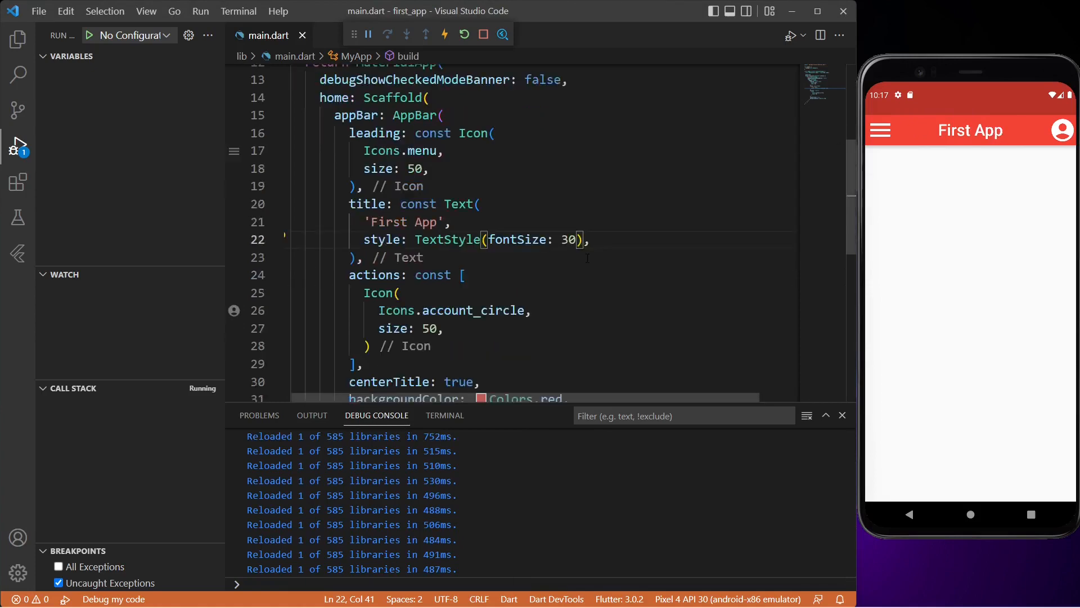
{"action": "scroll", "scroll_direction": "down", "scroll_amount": 3}
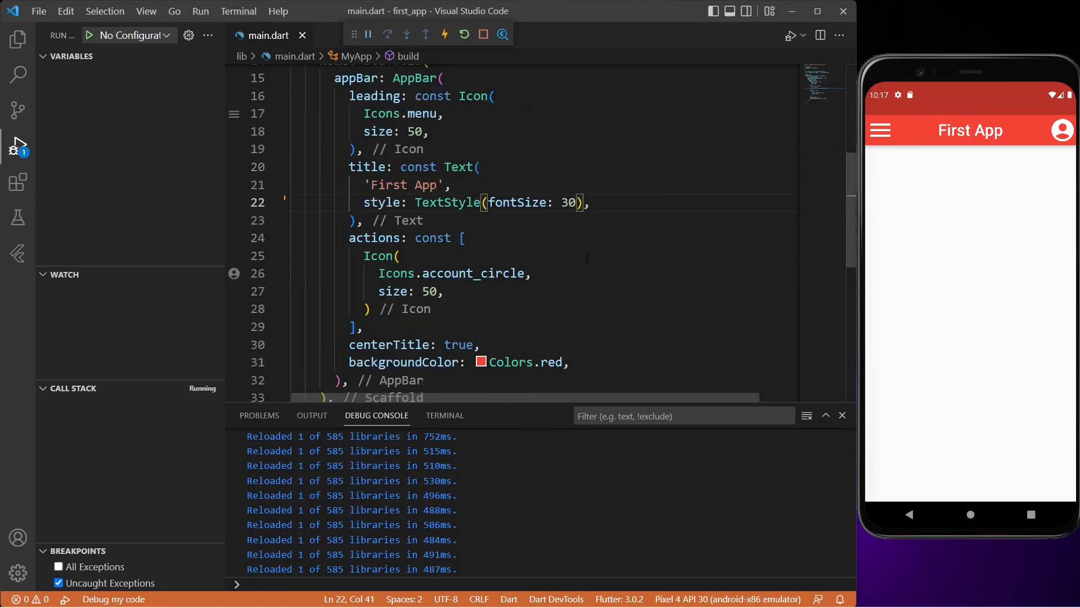